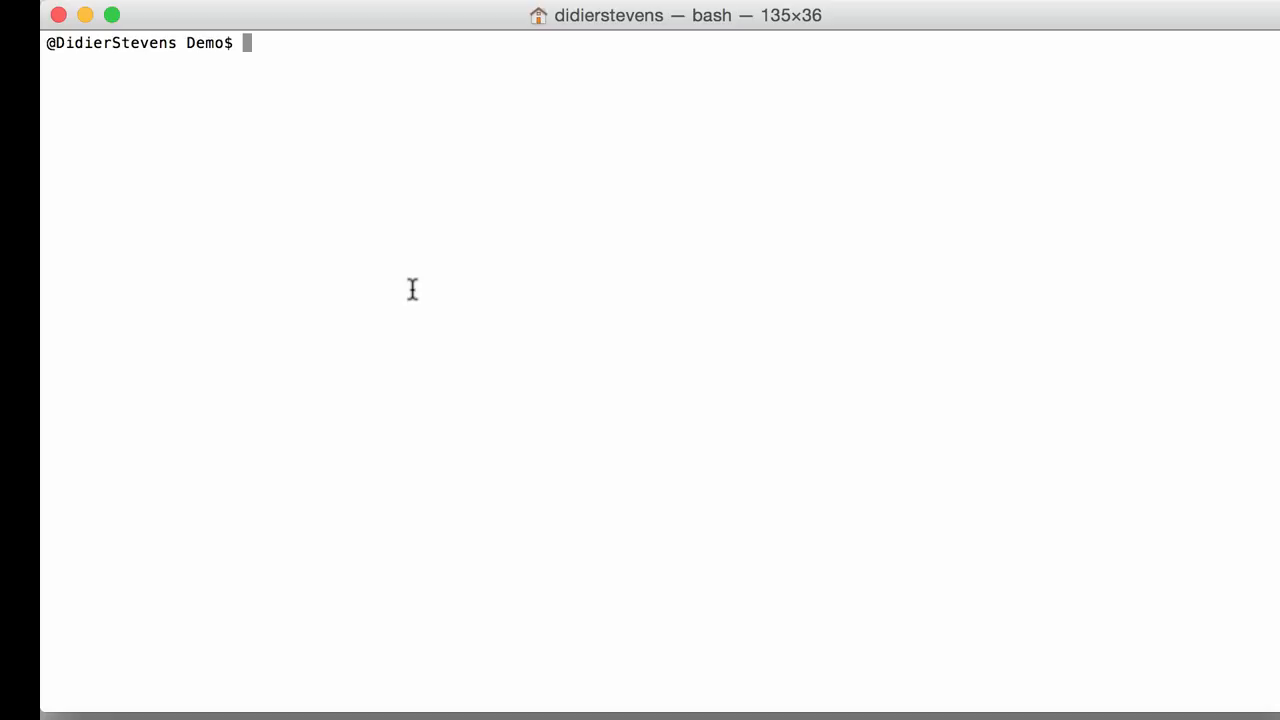
Scan port 12890 on host C2 with nmap -Pn -n, finding it open
type("n")
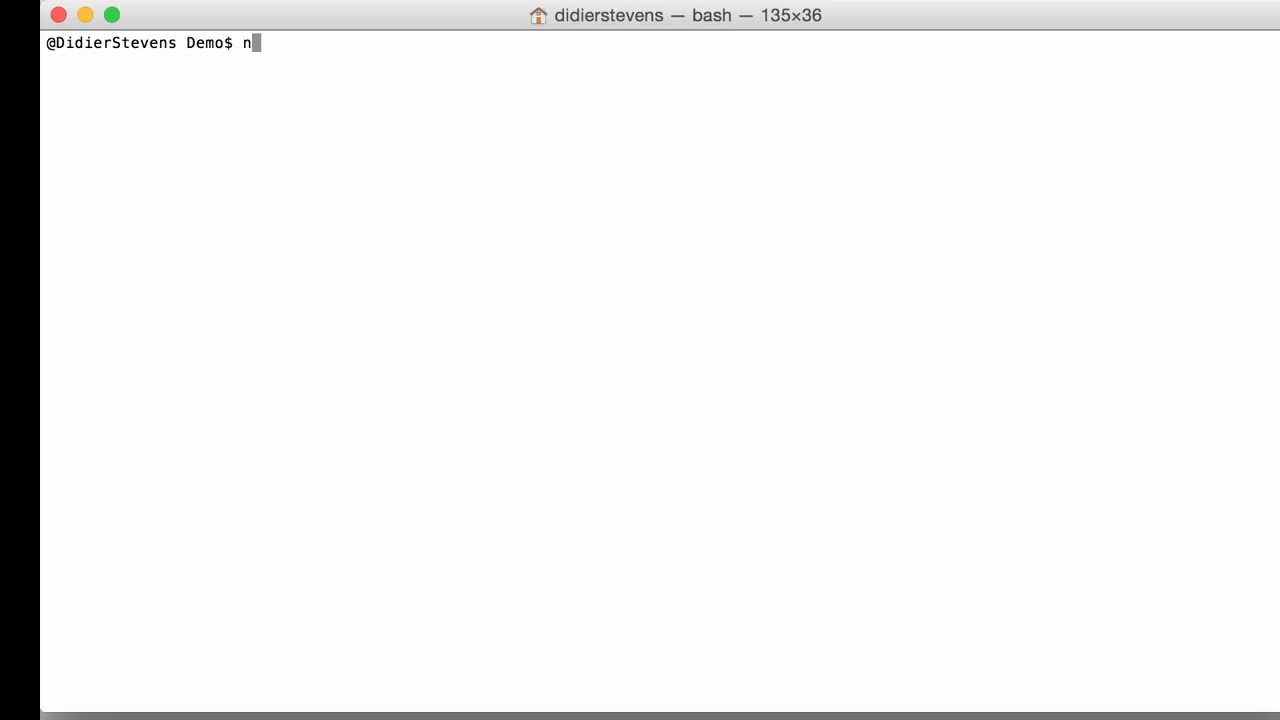
type("map")
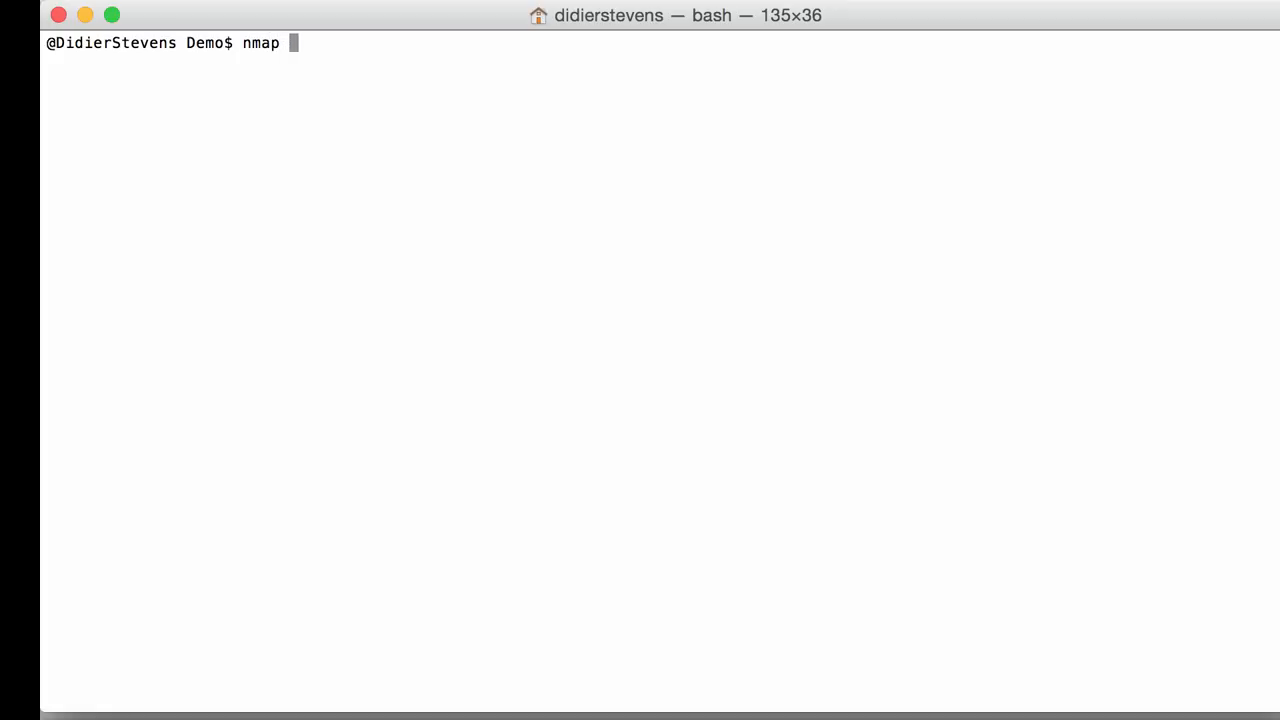
type("-P")
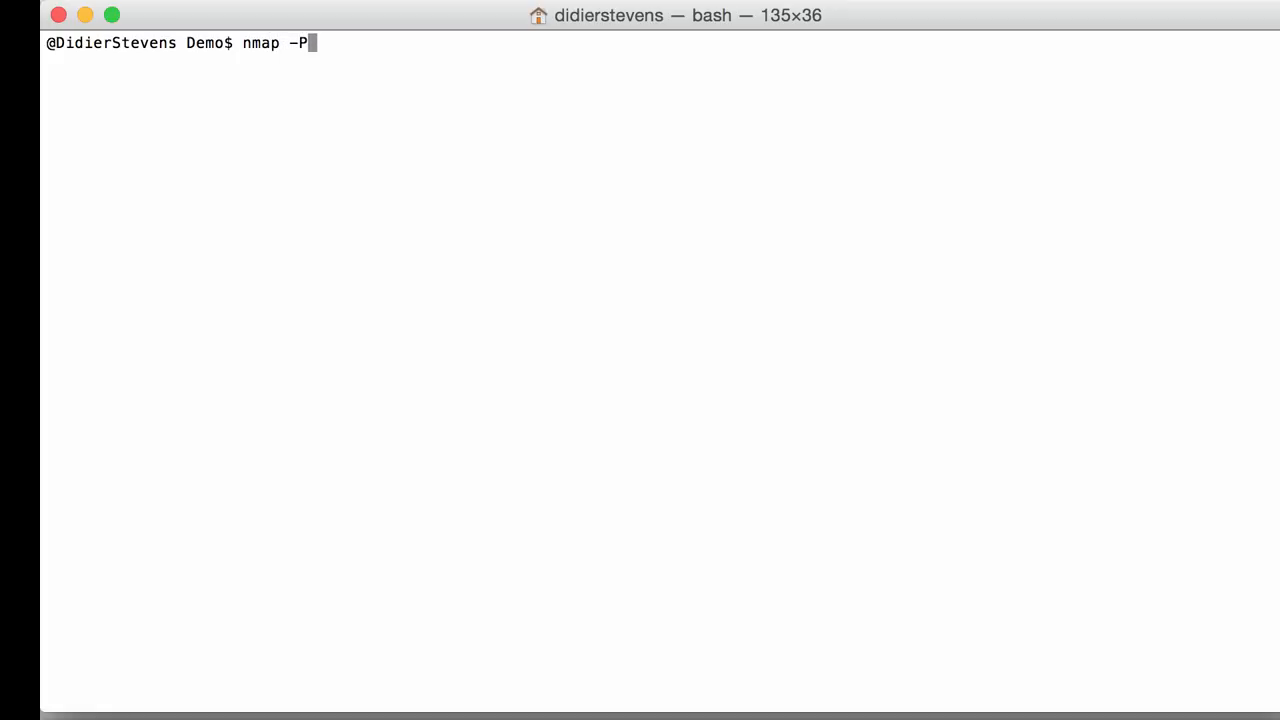
type("n -")
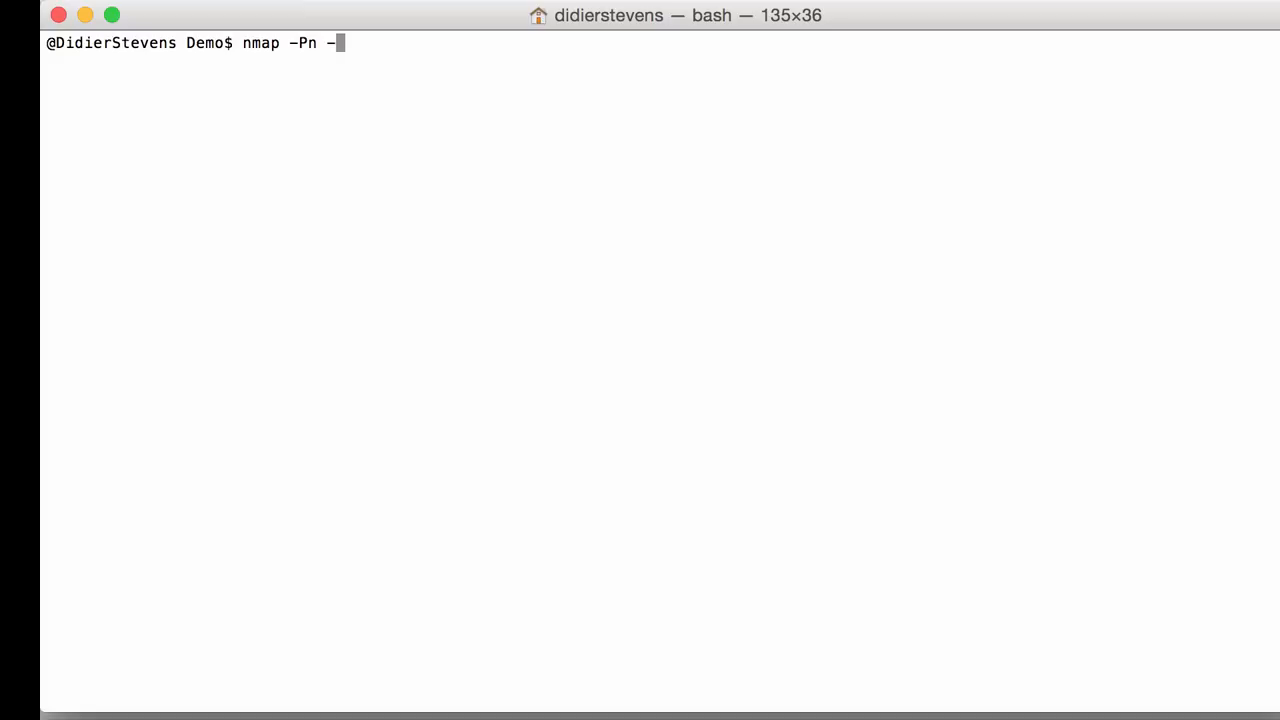
type("n")
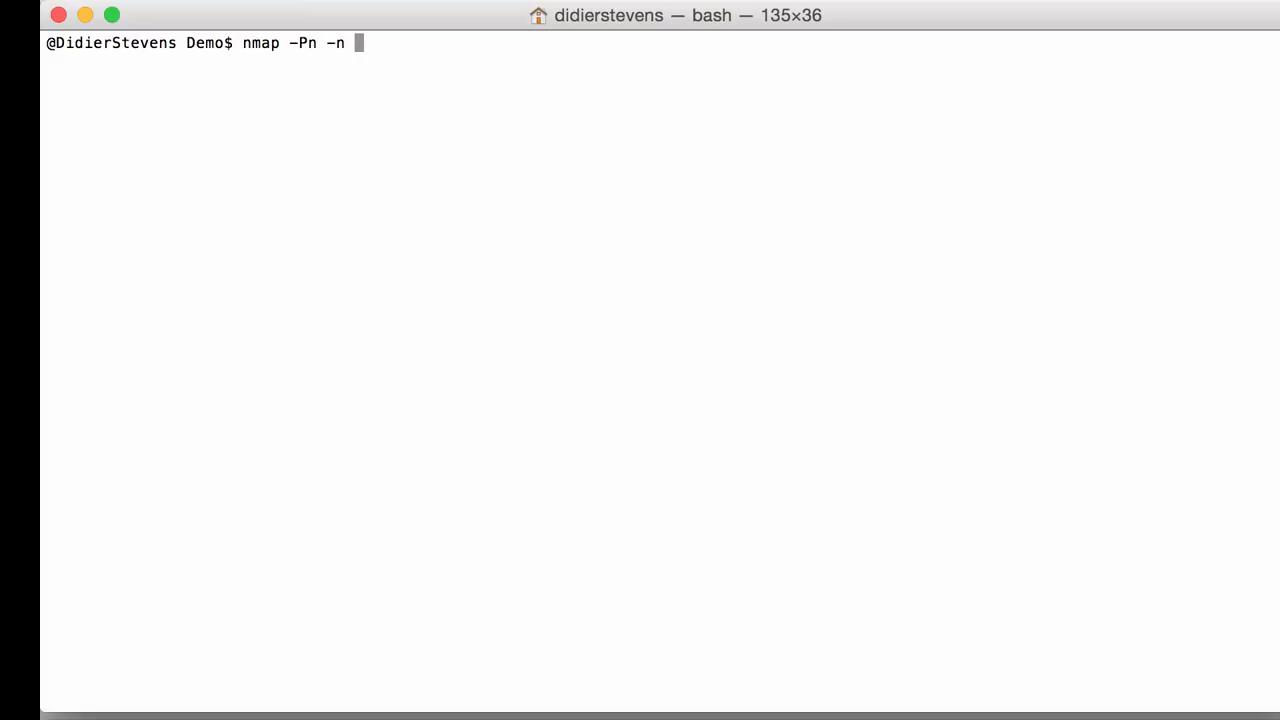
type("-")
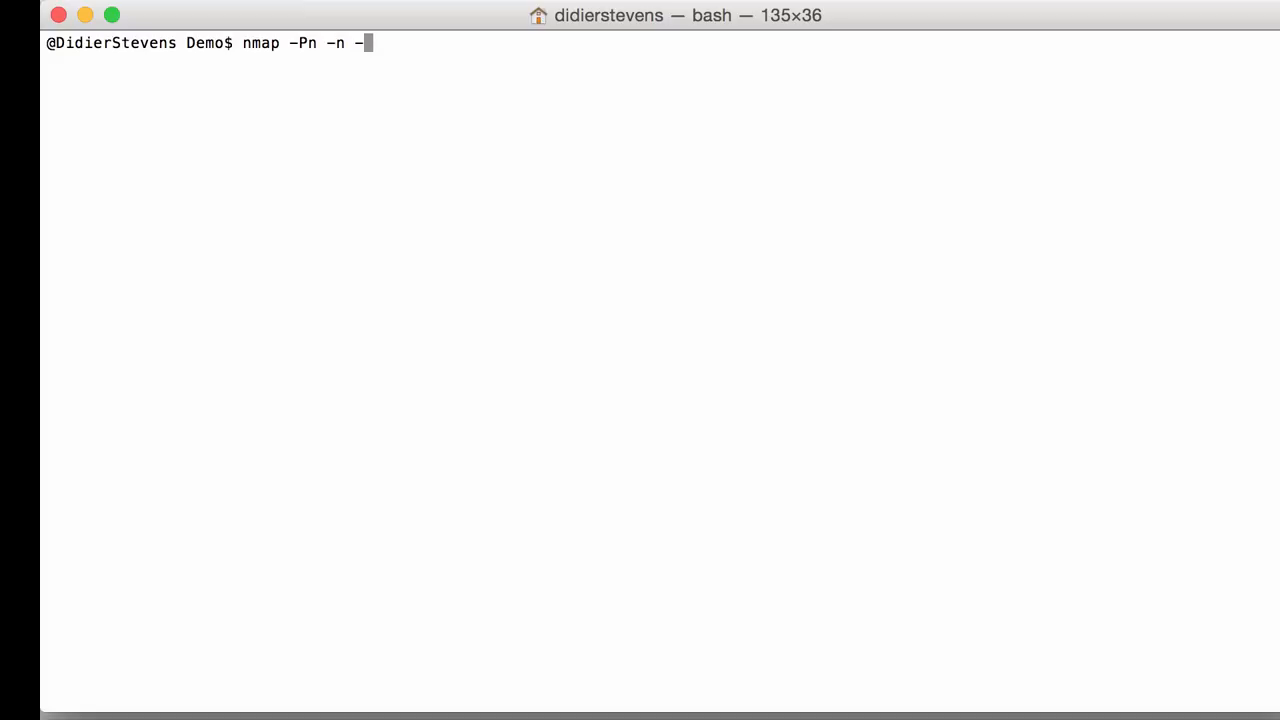
type("p 12")
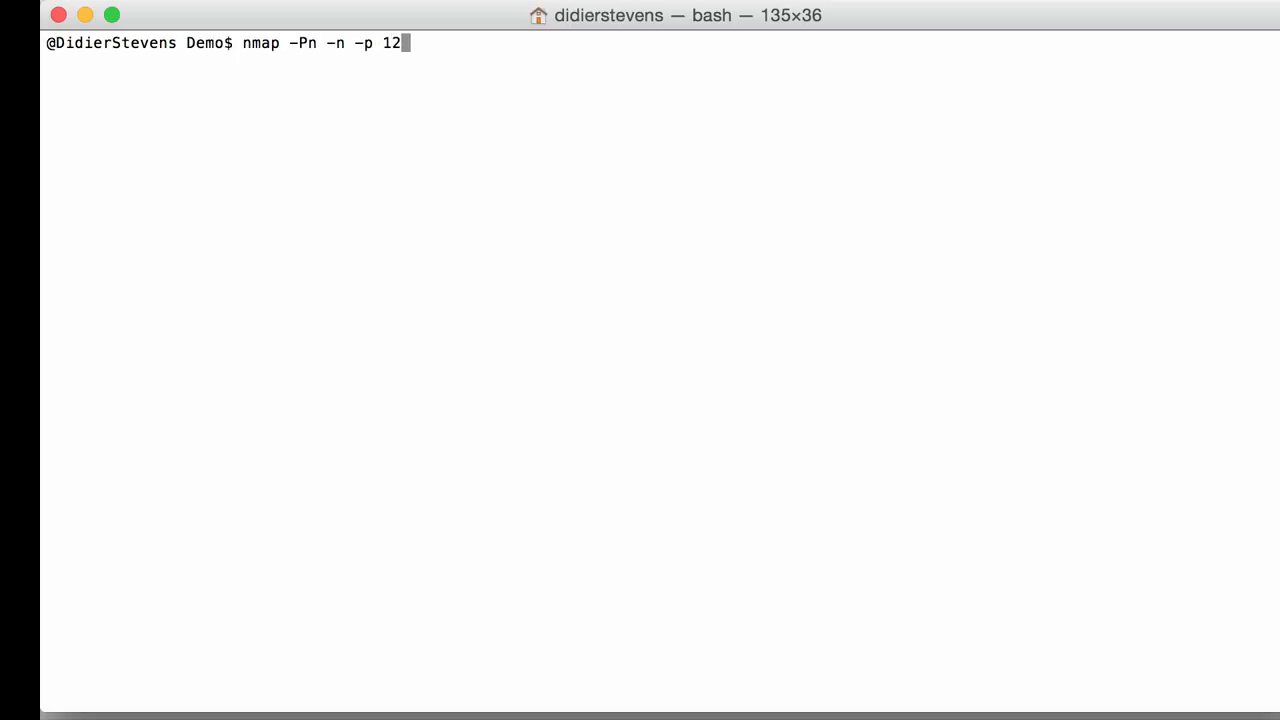
type("8")
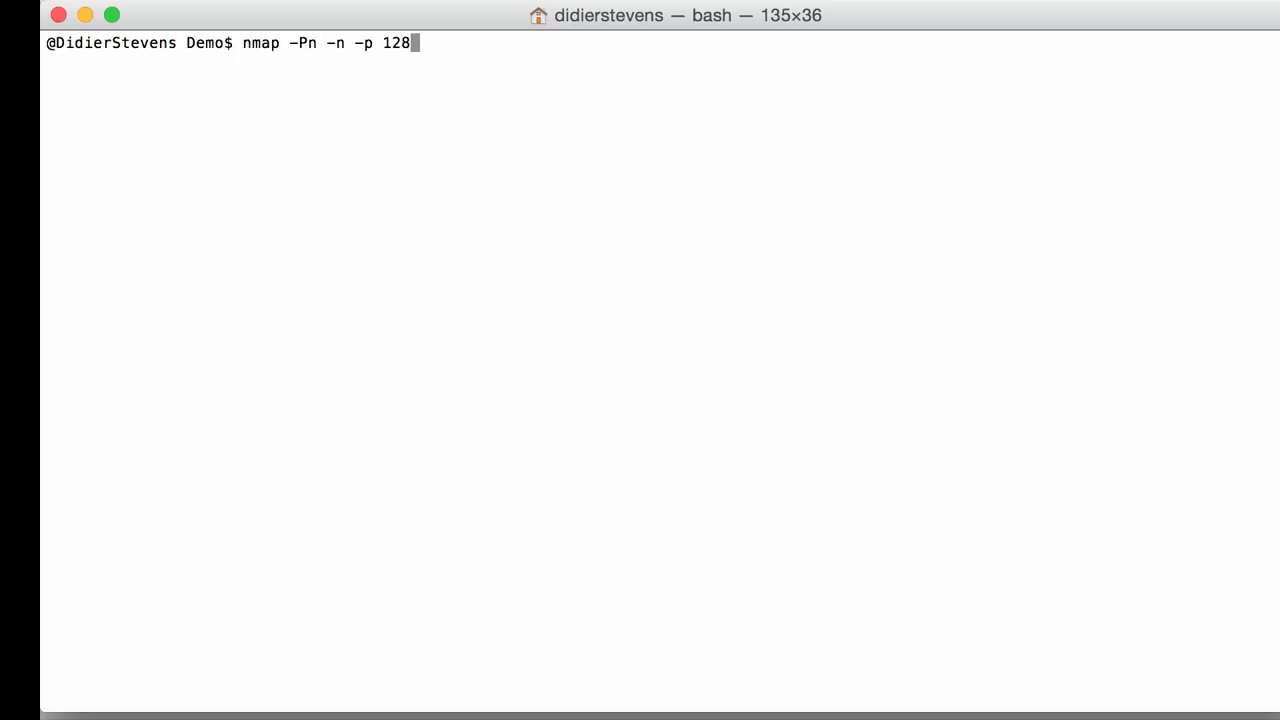
type("90")
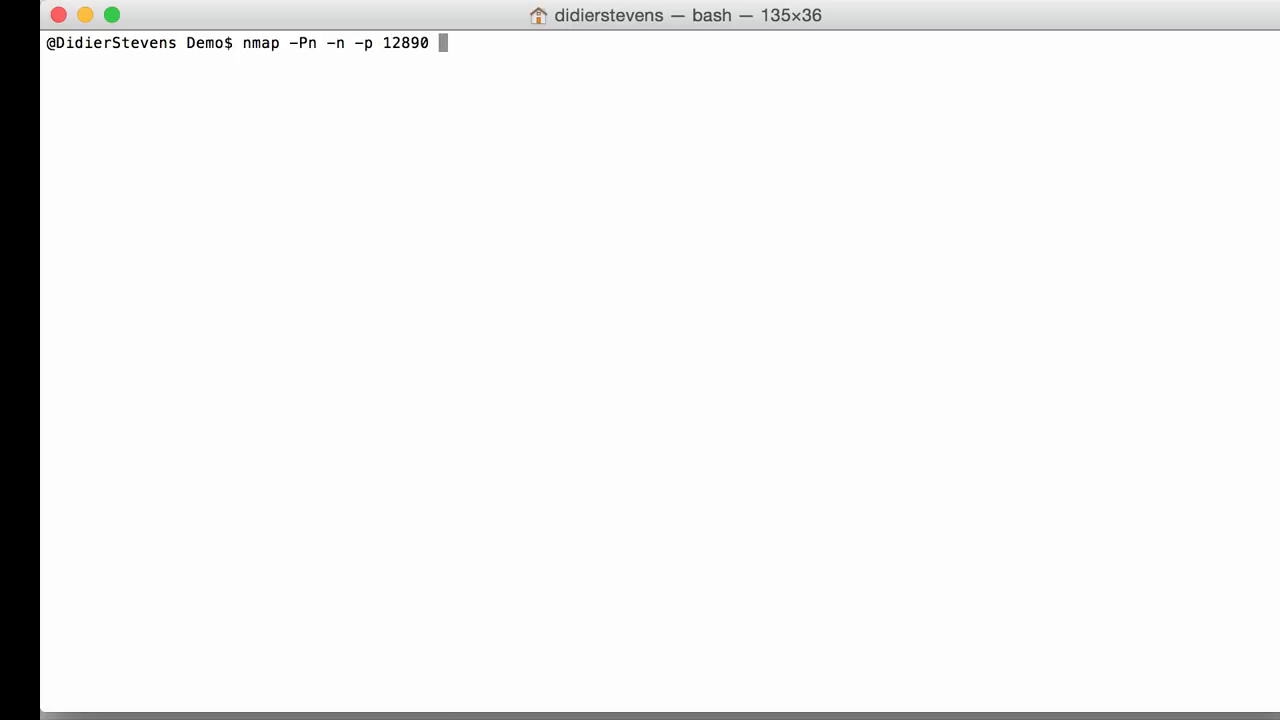
type("C2")
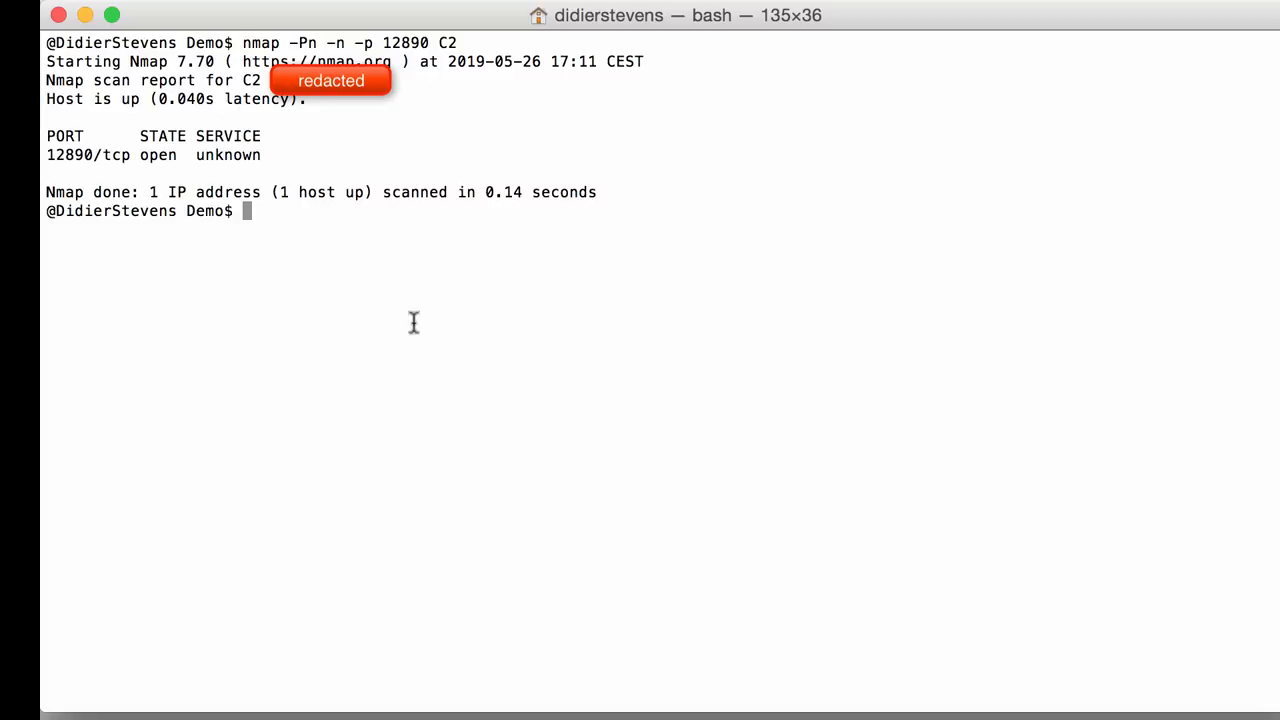
mouse_move(68, 162)
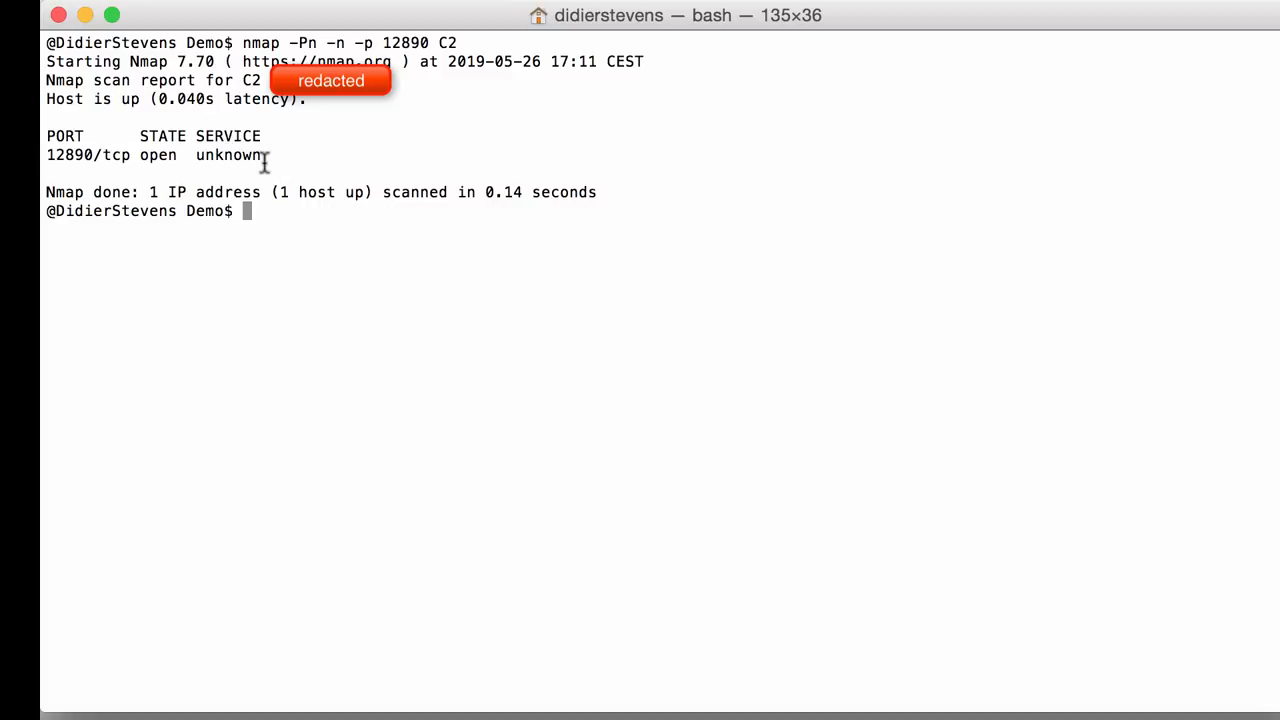
type("c")
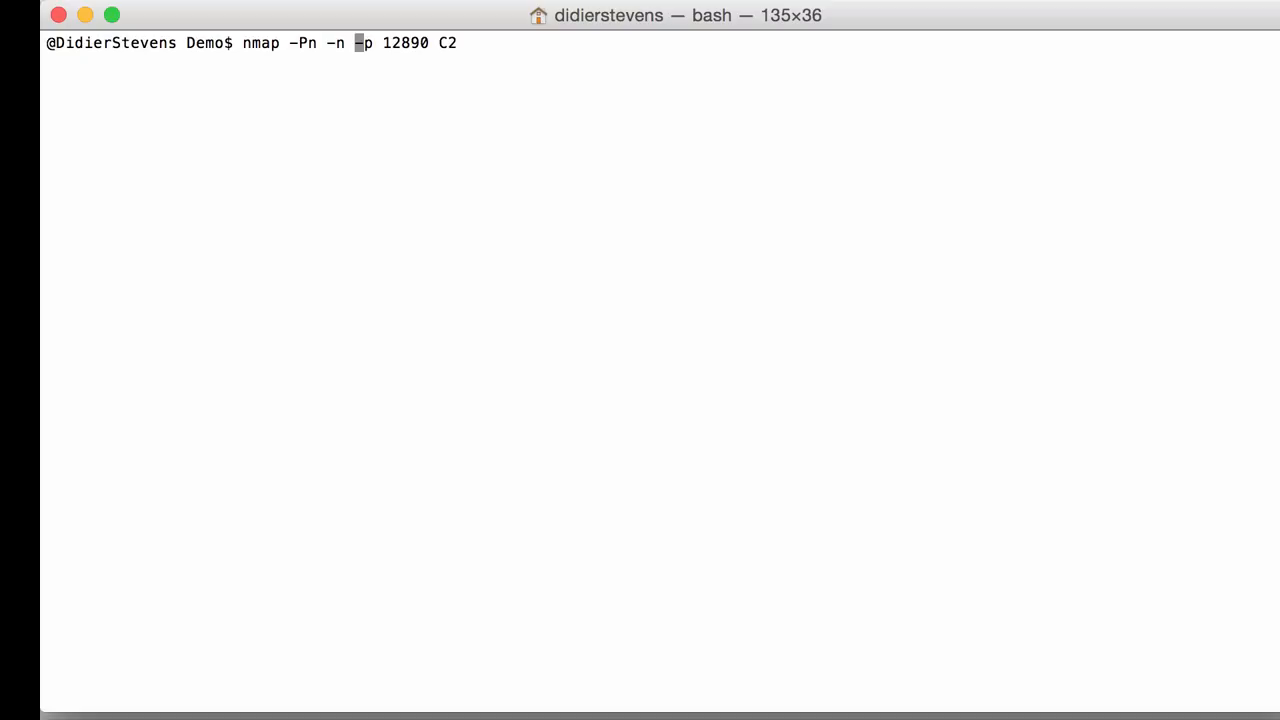
Rerun the scan with -sV and copy the returned SF: fingerprint lines
type("s-")
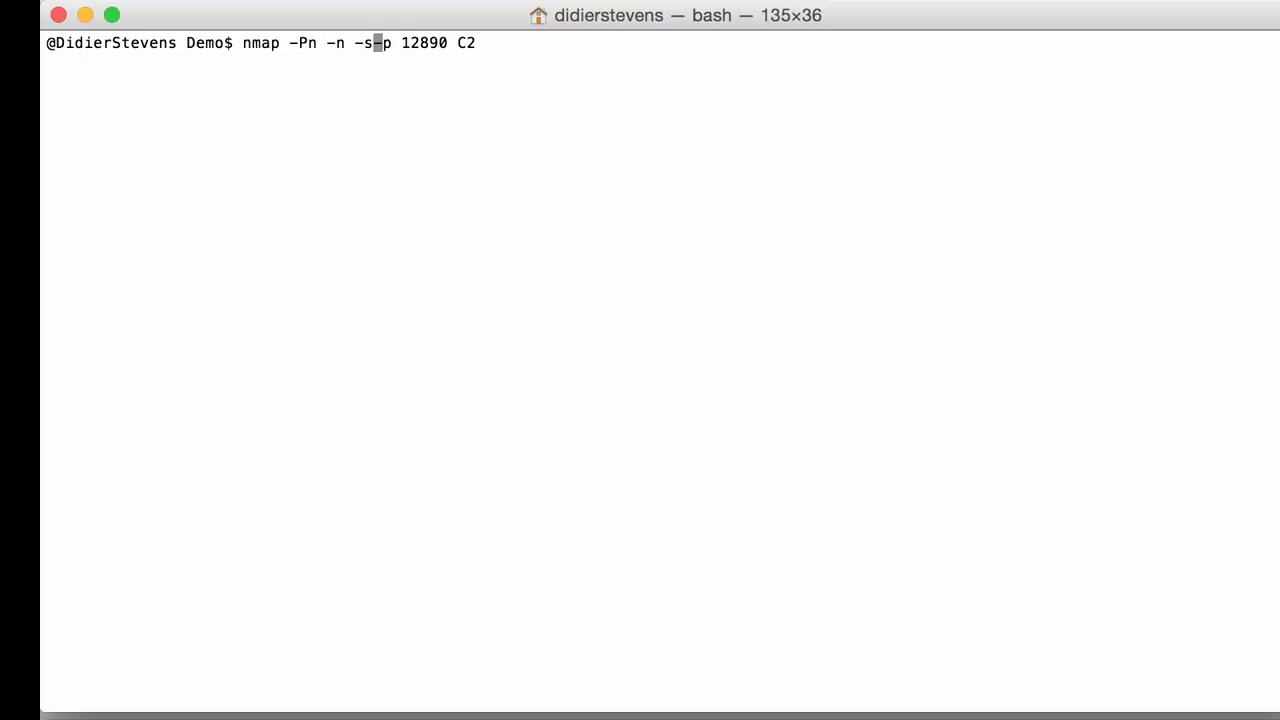
type("V")
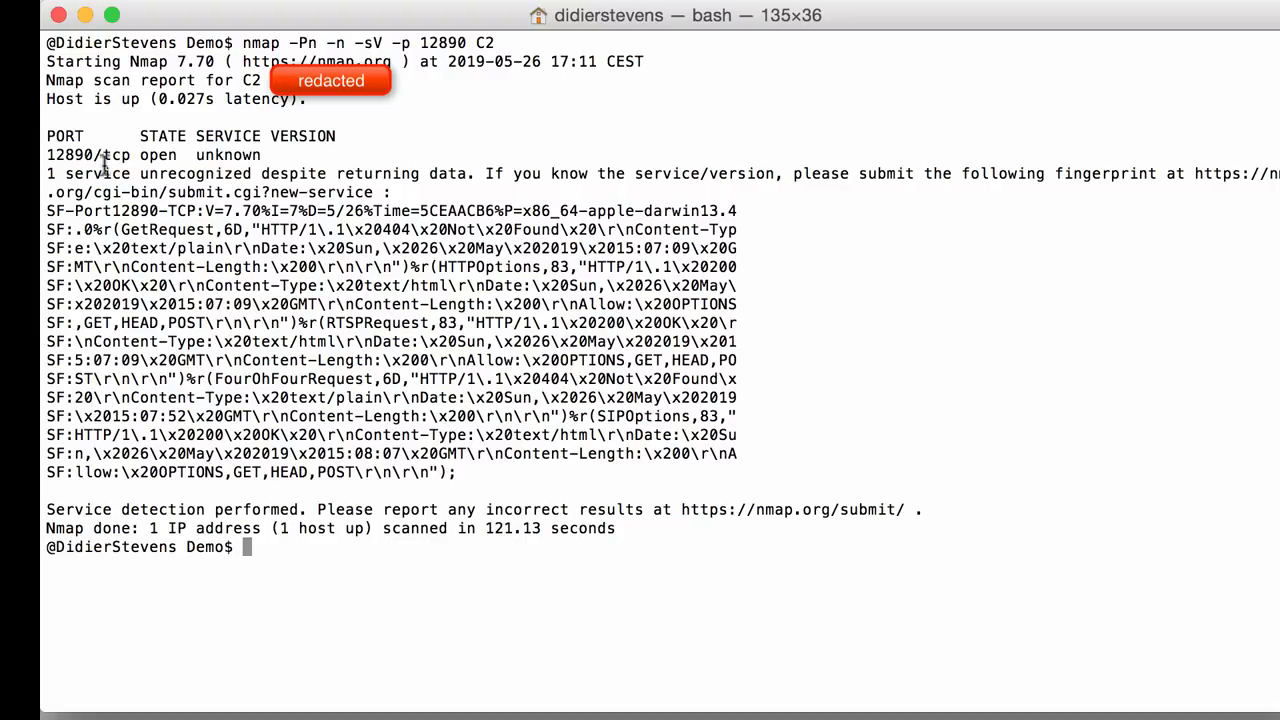
mouse_move(222, 143)
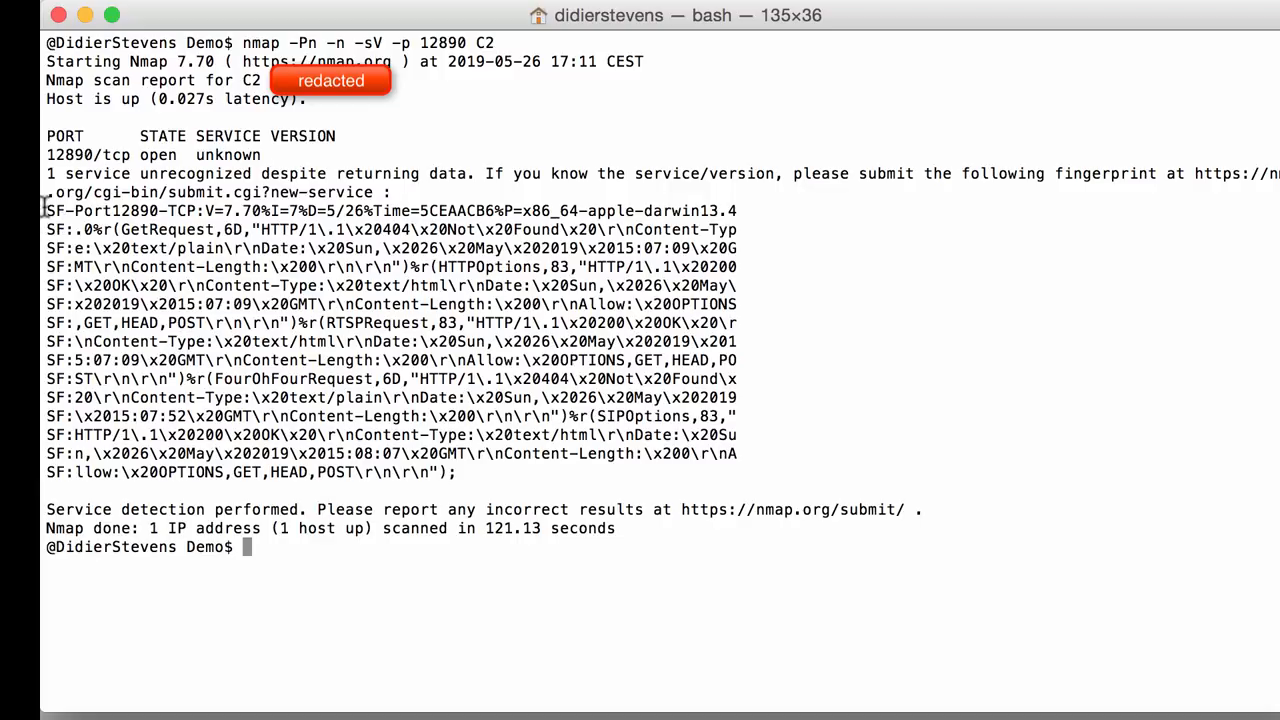
mouse_move(98, 245)
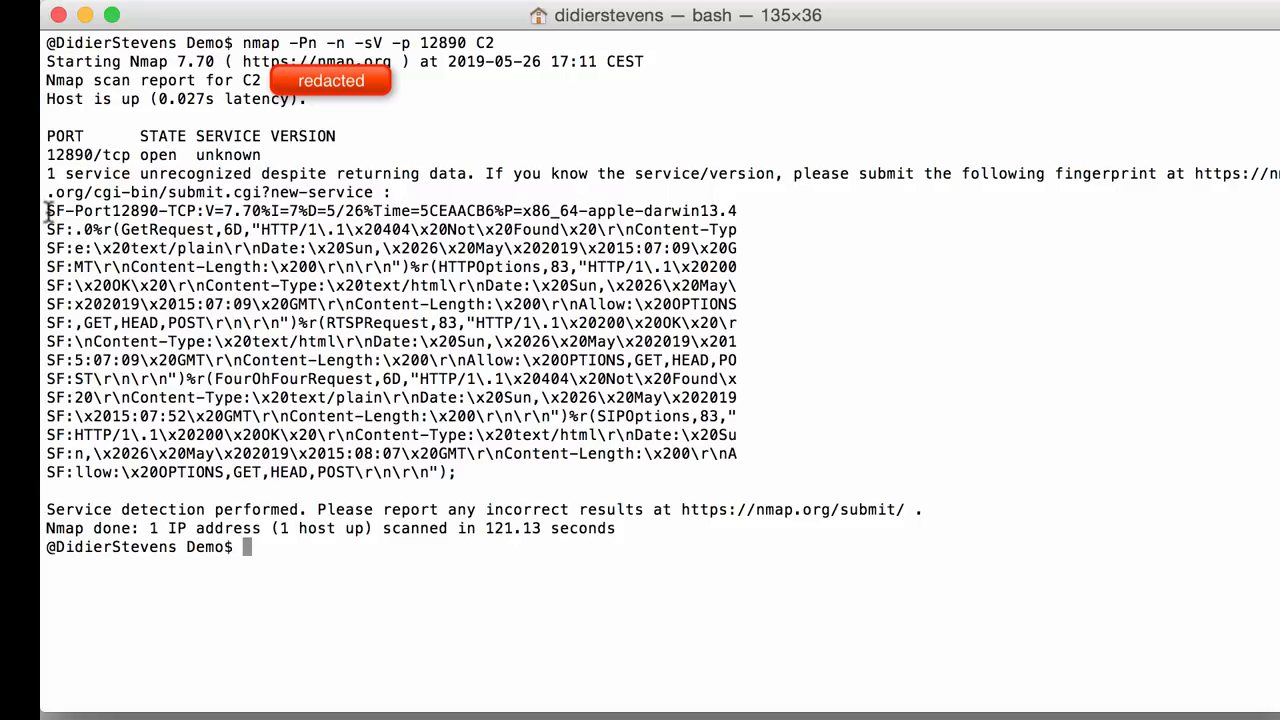
left_click_drag(46, 210, 435, 453)
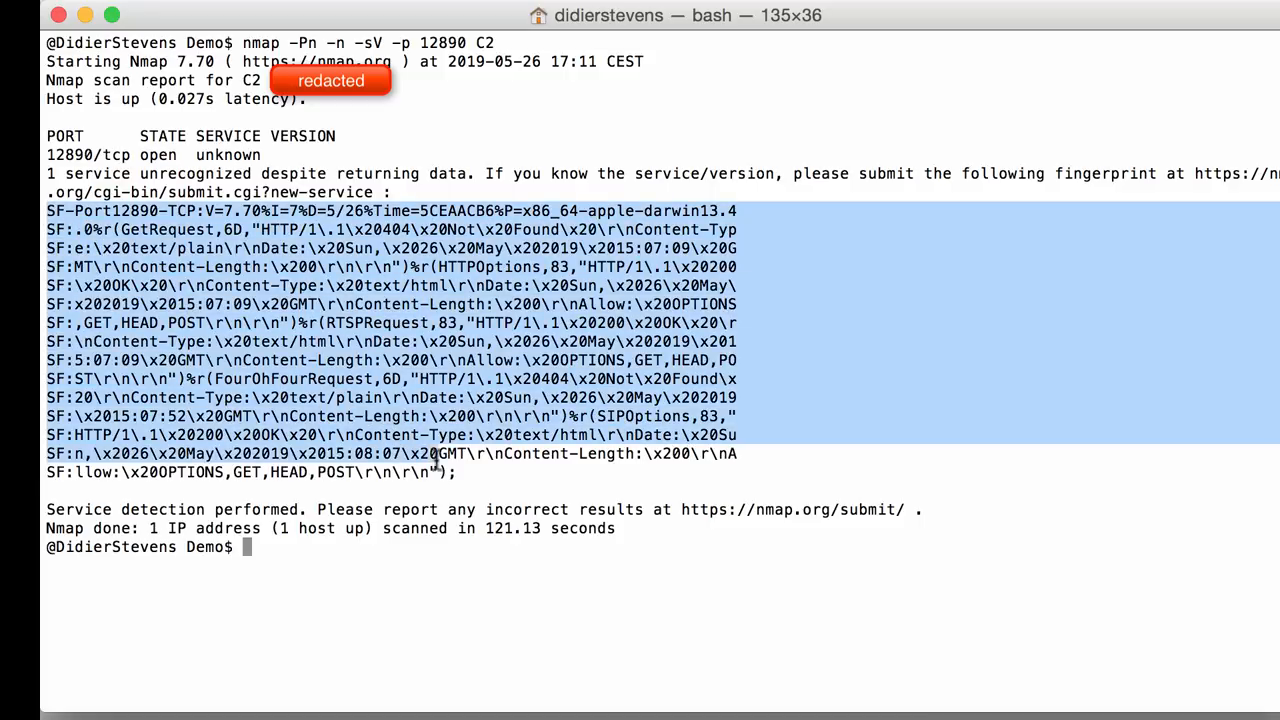
left_click_drag(435, 454, 458, 472)
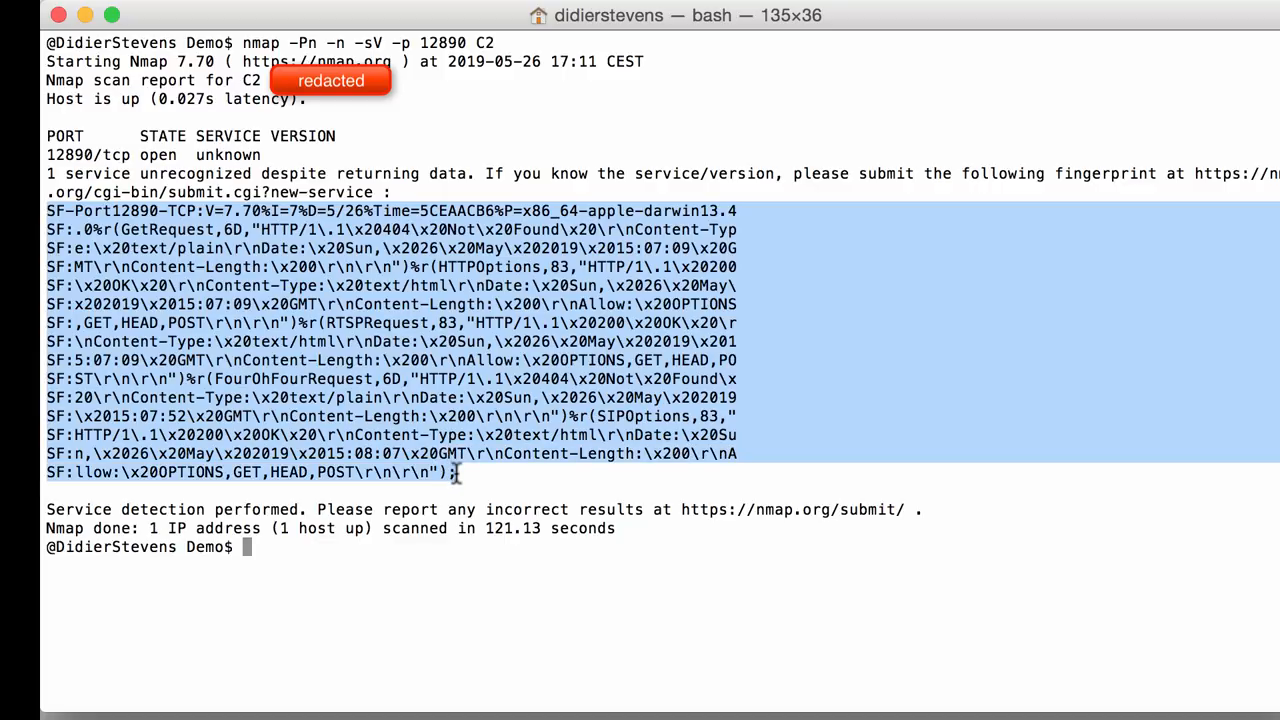
key("cmd+tab")
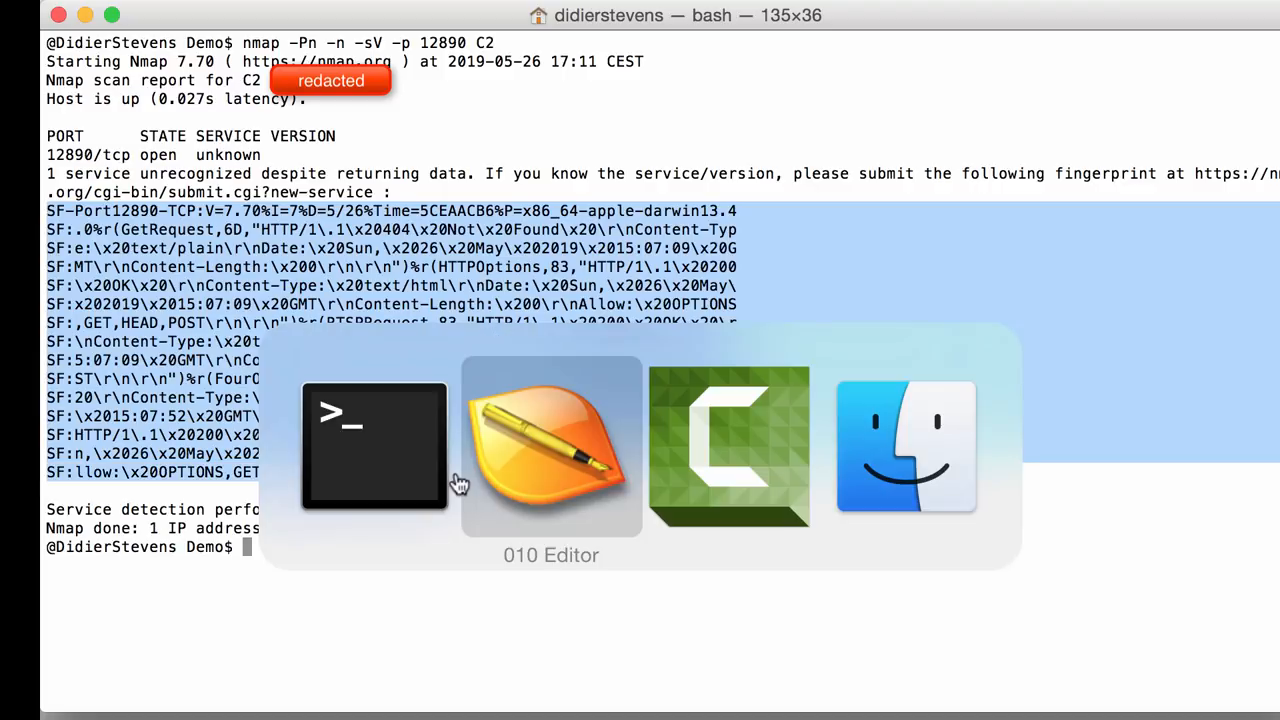
Paste the fingerprint into 010 Editor, stripping SF: prefixes and joining lines
left_click(550, 445)
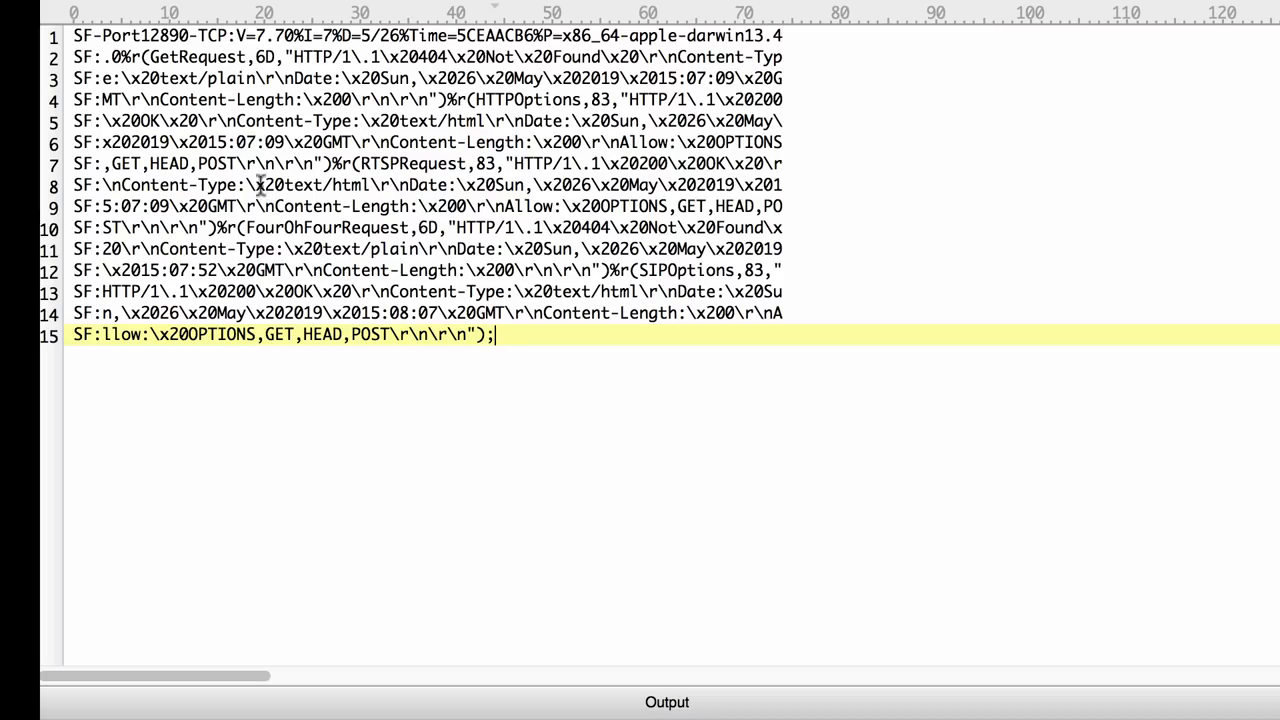
left_click(135, 57)
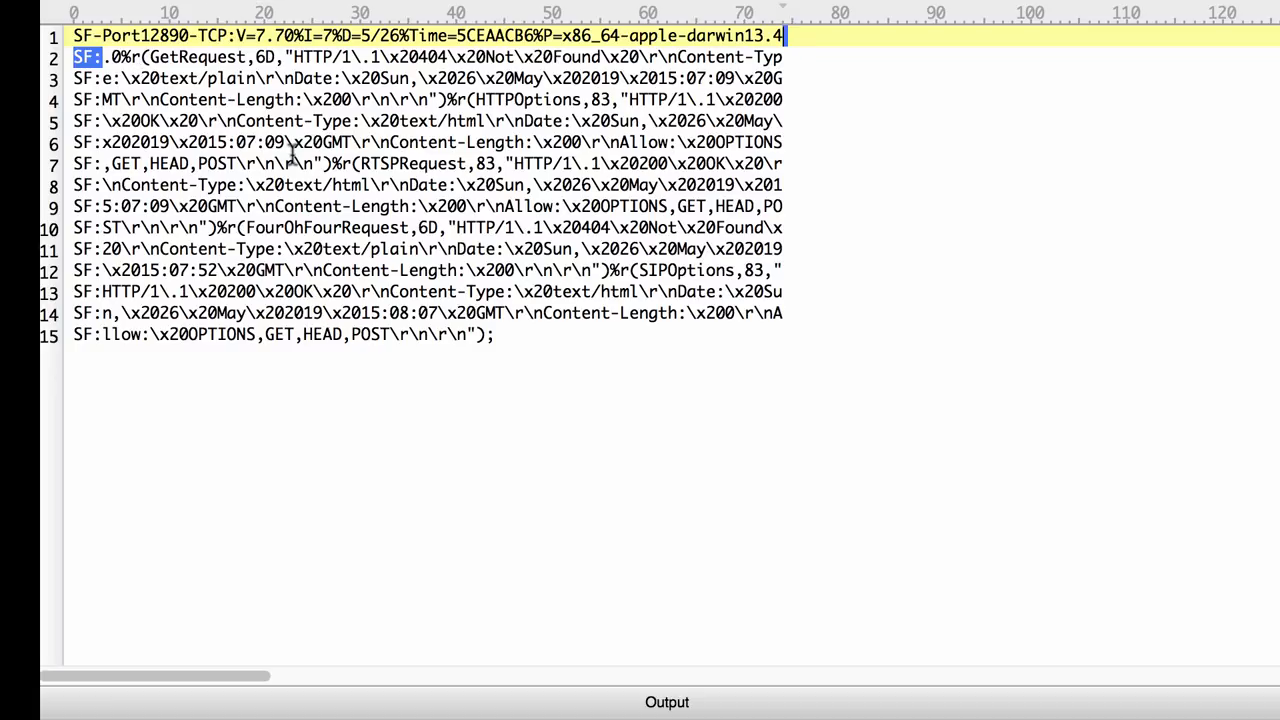
key("cmd+f")
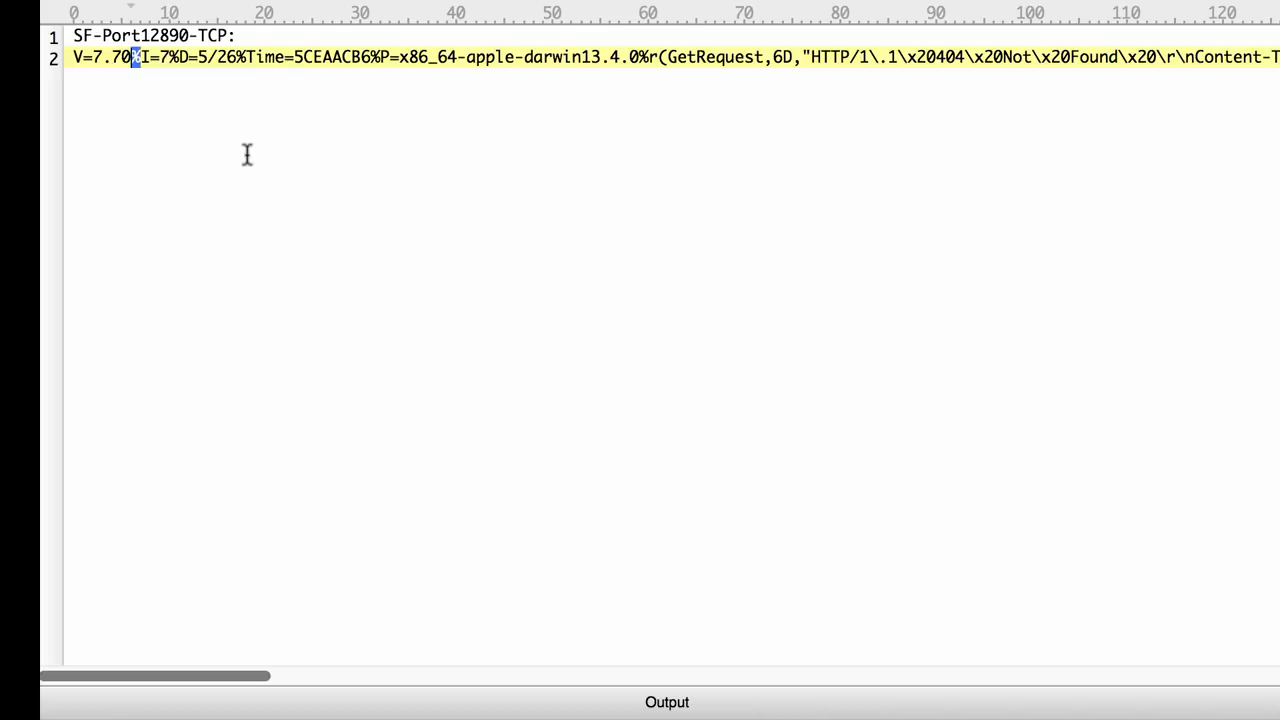
Replace every % separator in the fingerprint with hex 0A line breaks
key("cmd+f")
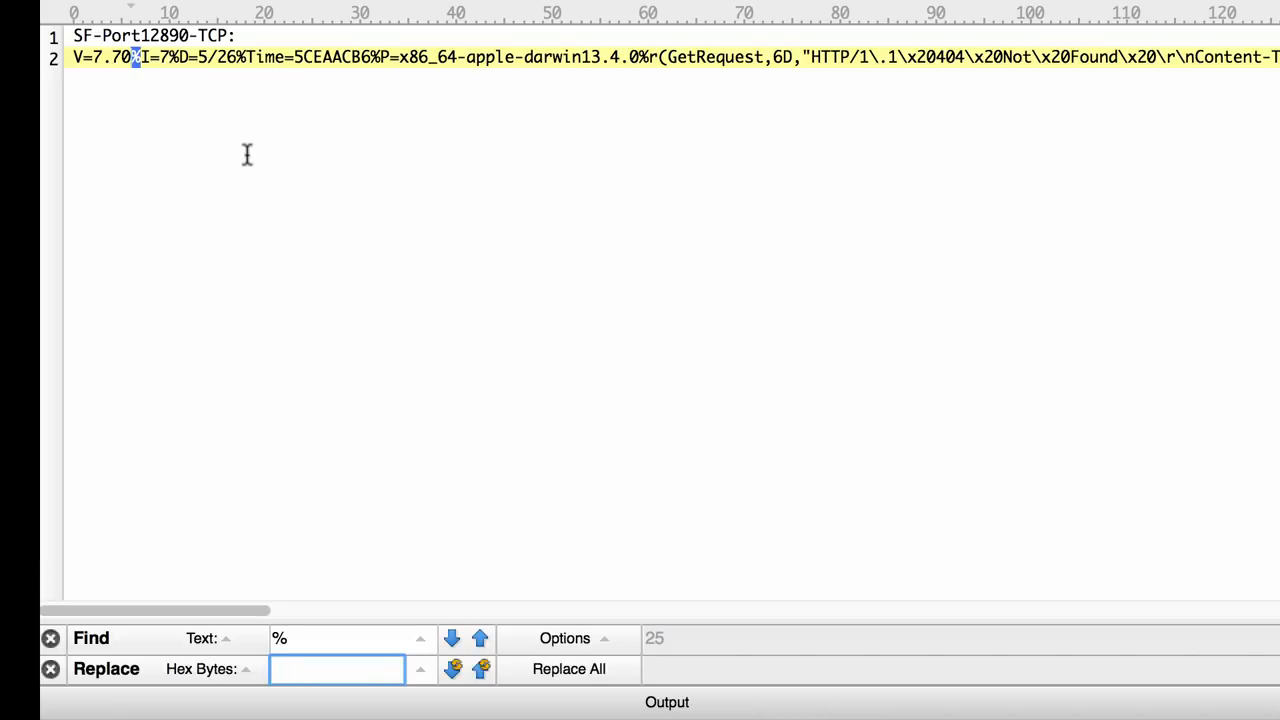
type("0A")
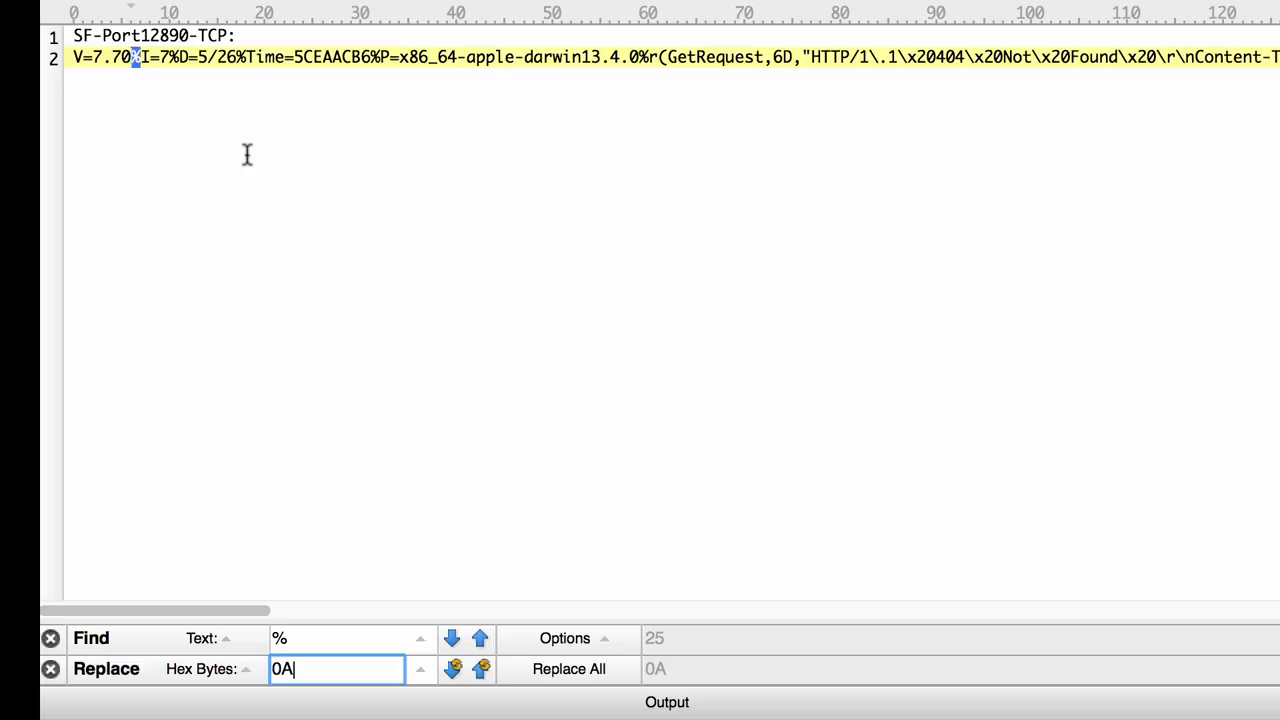
left_click(568, 669)
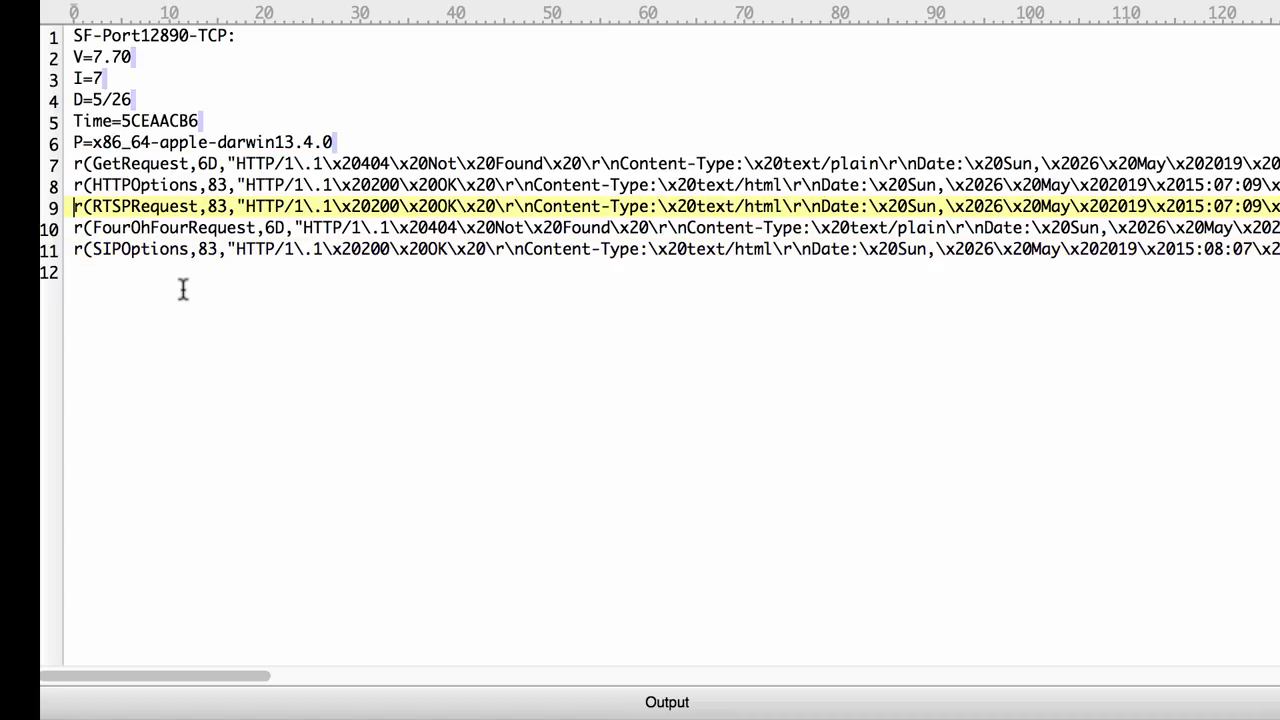
double_click(138, 163)
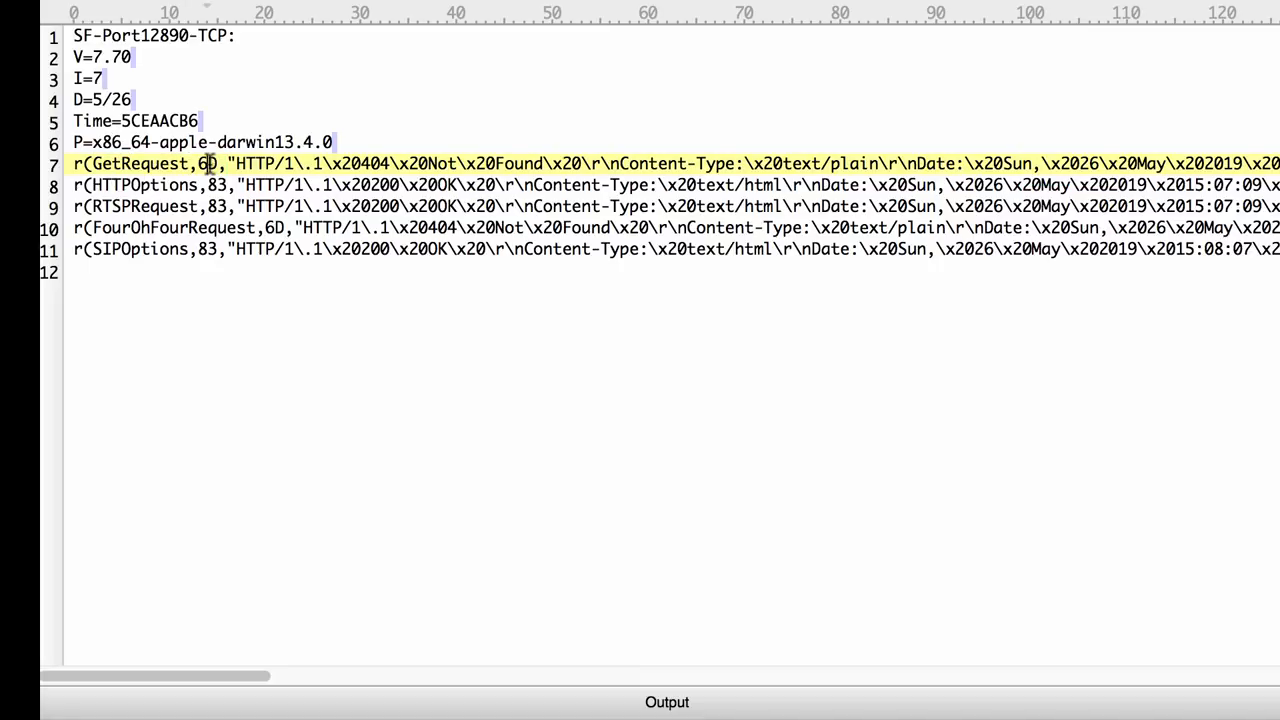
double_click(207, 163)
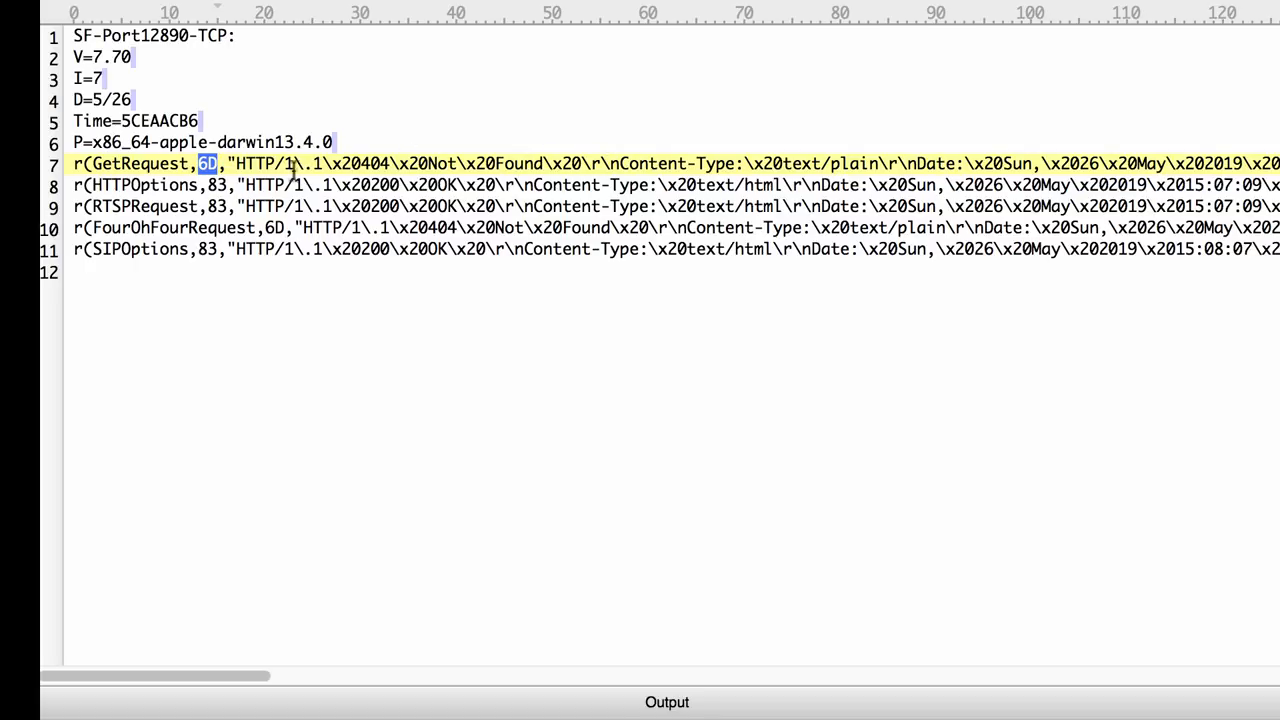
mouse_move(592, 165)
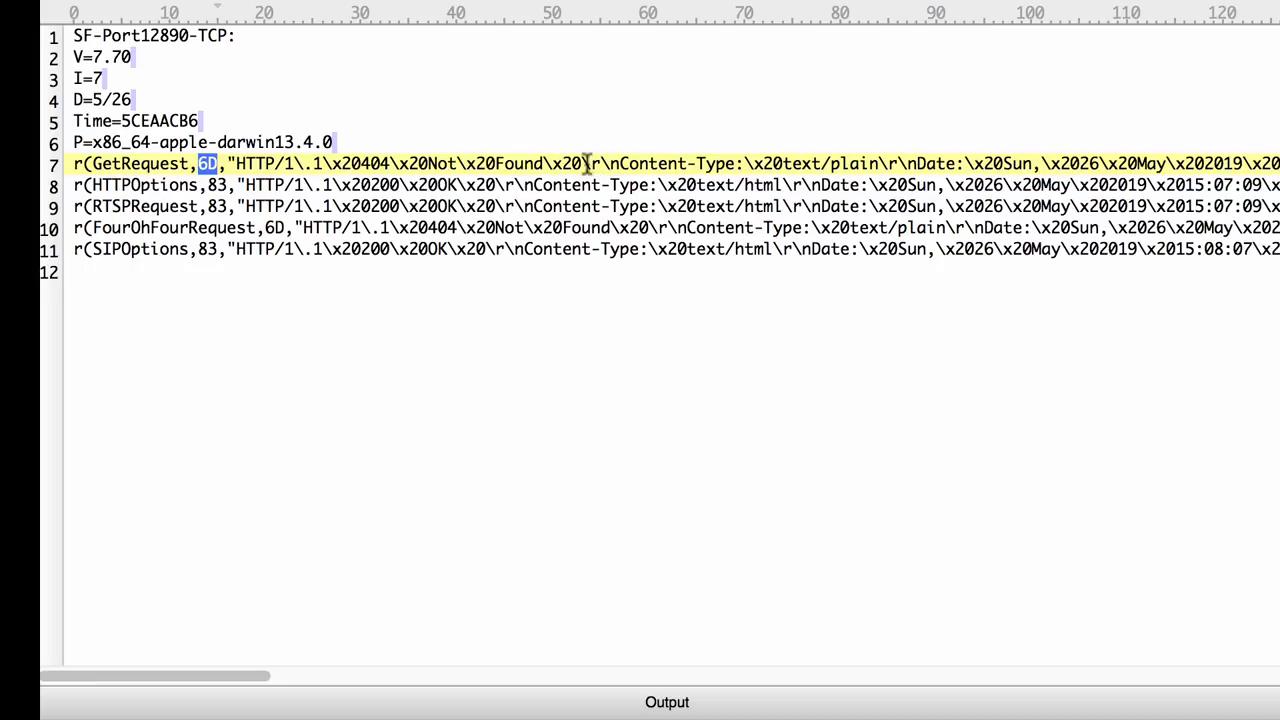
mouse_move(293, 180)
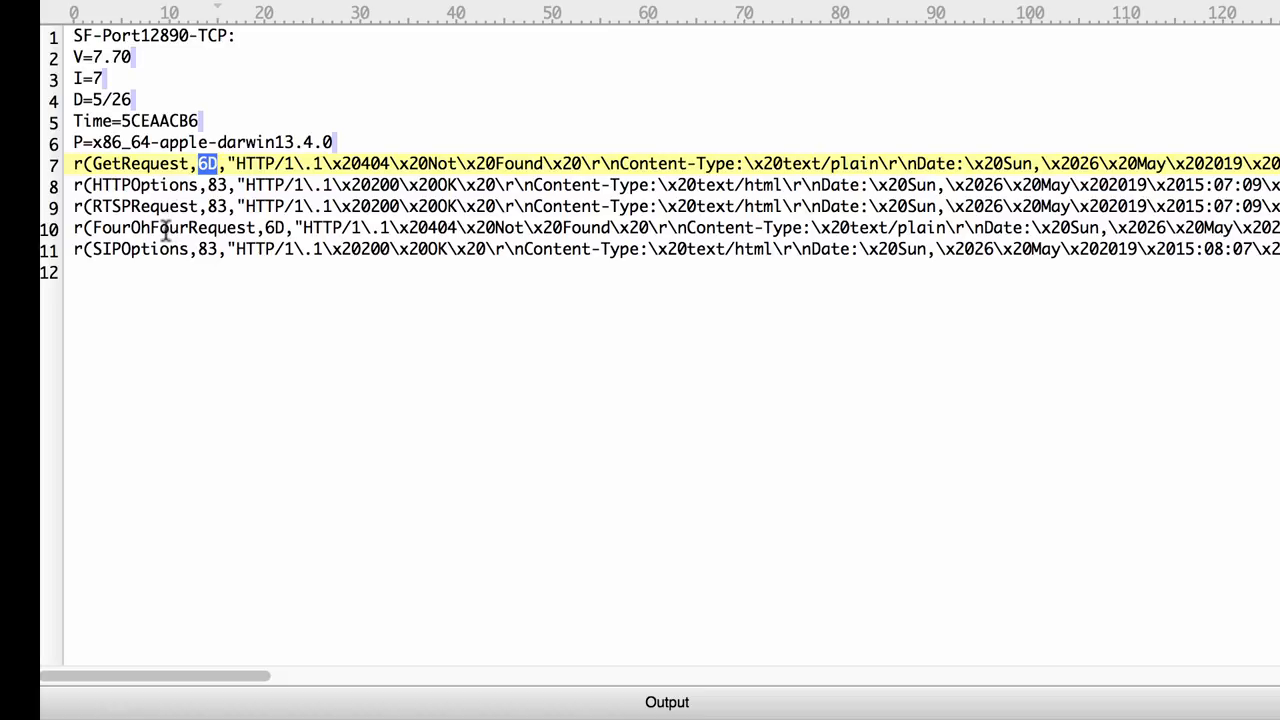
left_click(213, 227)
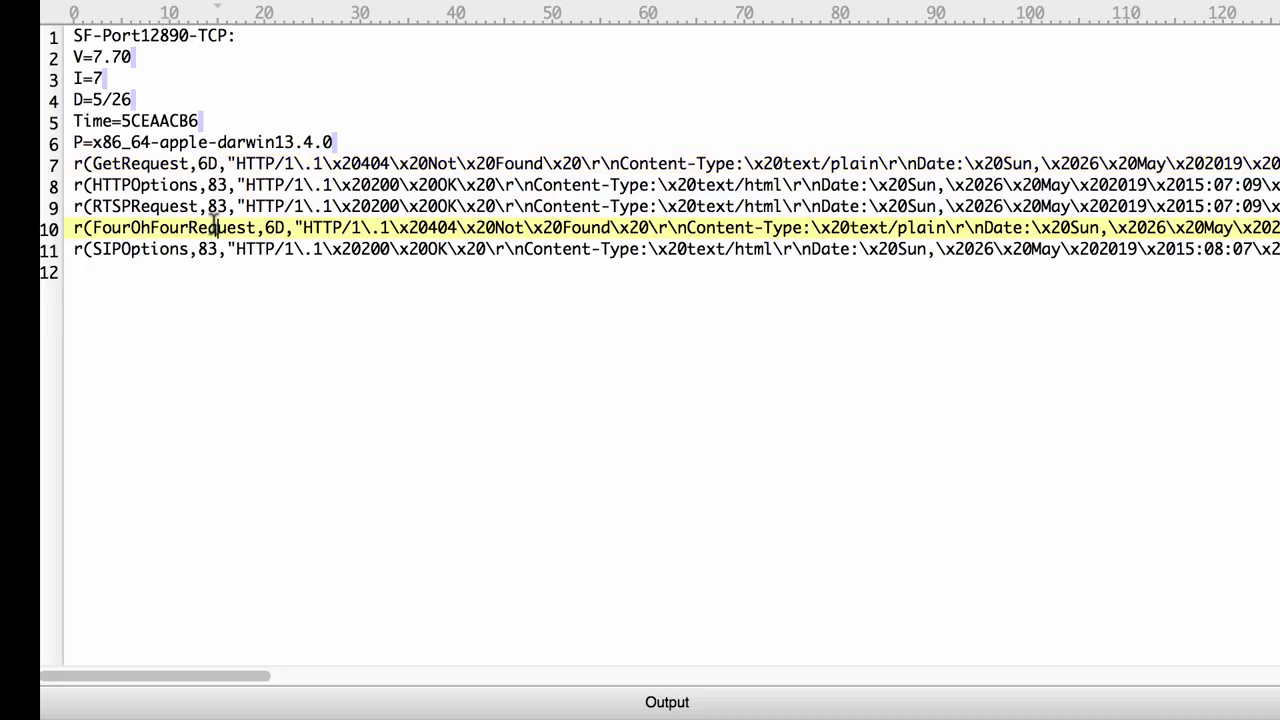
double_click(175, 228)
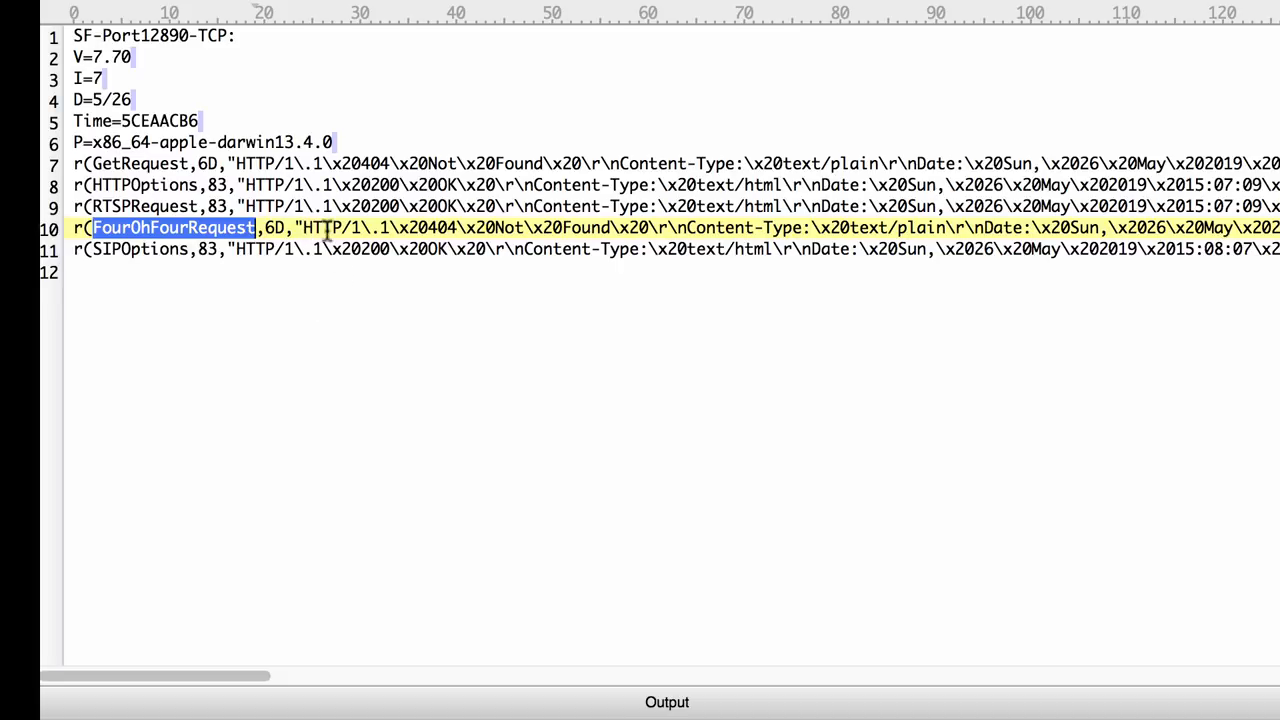
mouse_move(410, 228)
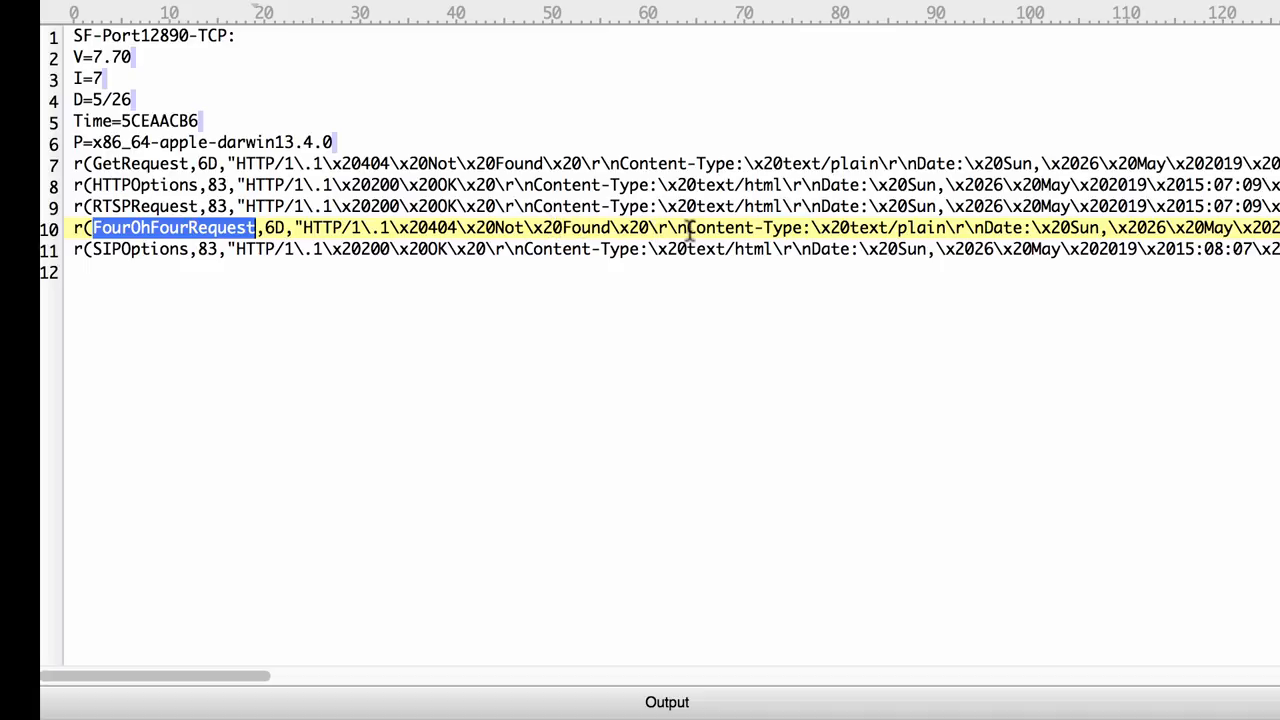
mouse_move(498, 227)
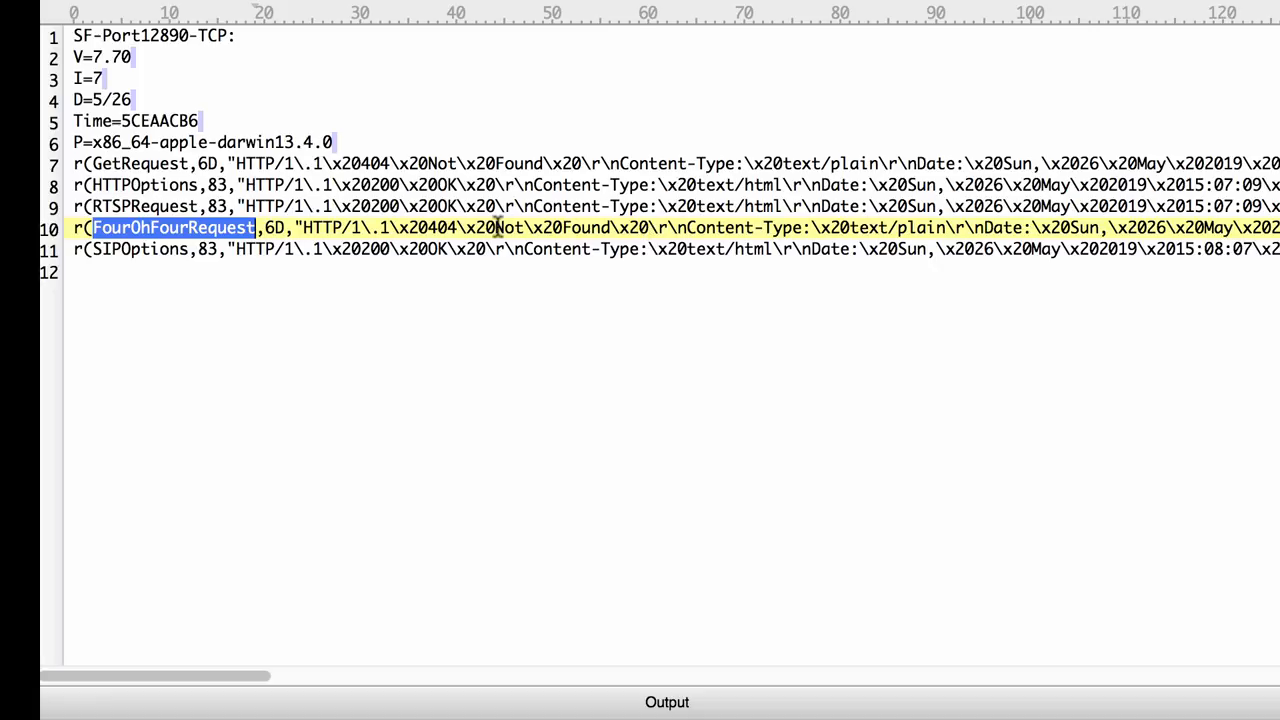
mouse_move(610, 228)
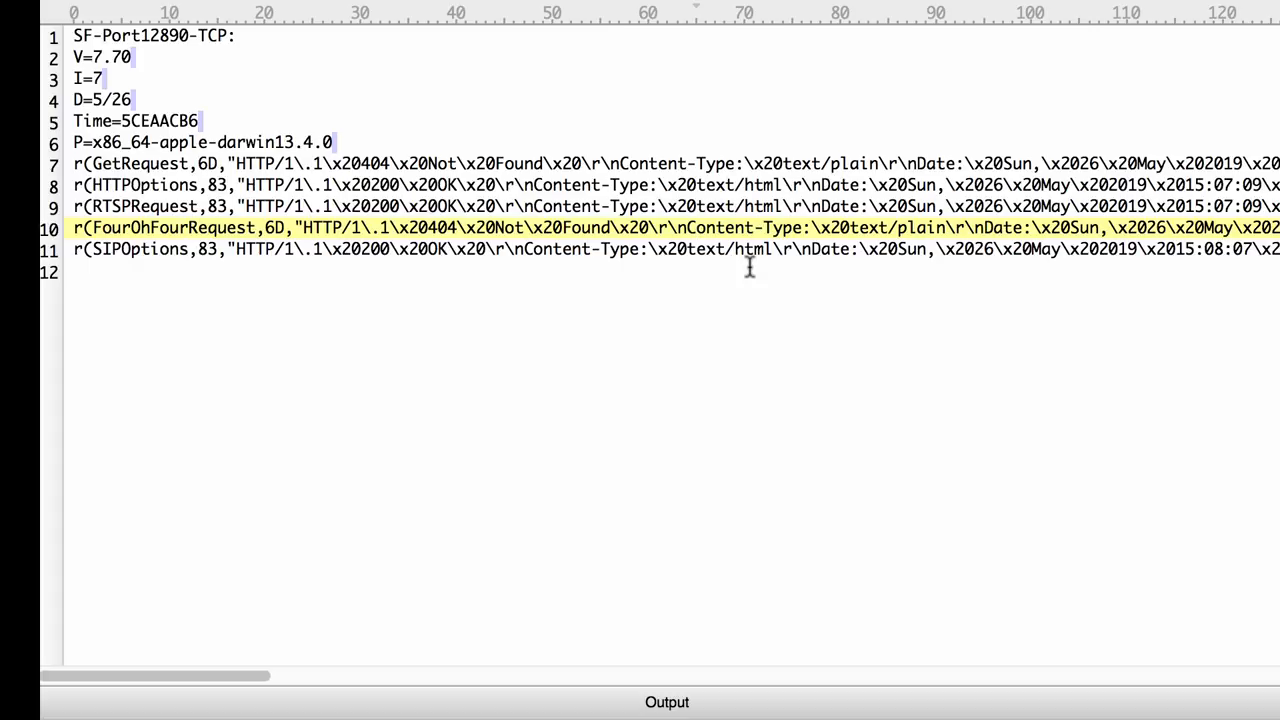
mouse_move(682, 248)
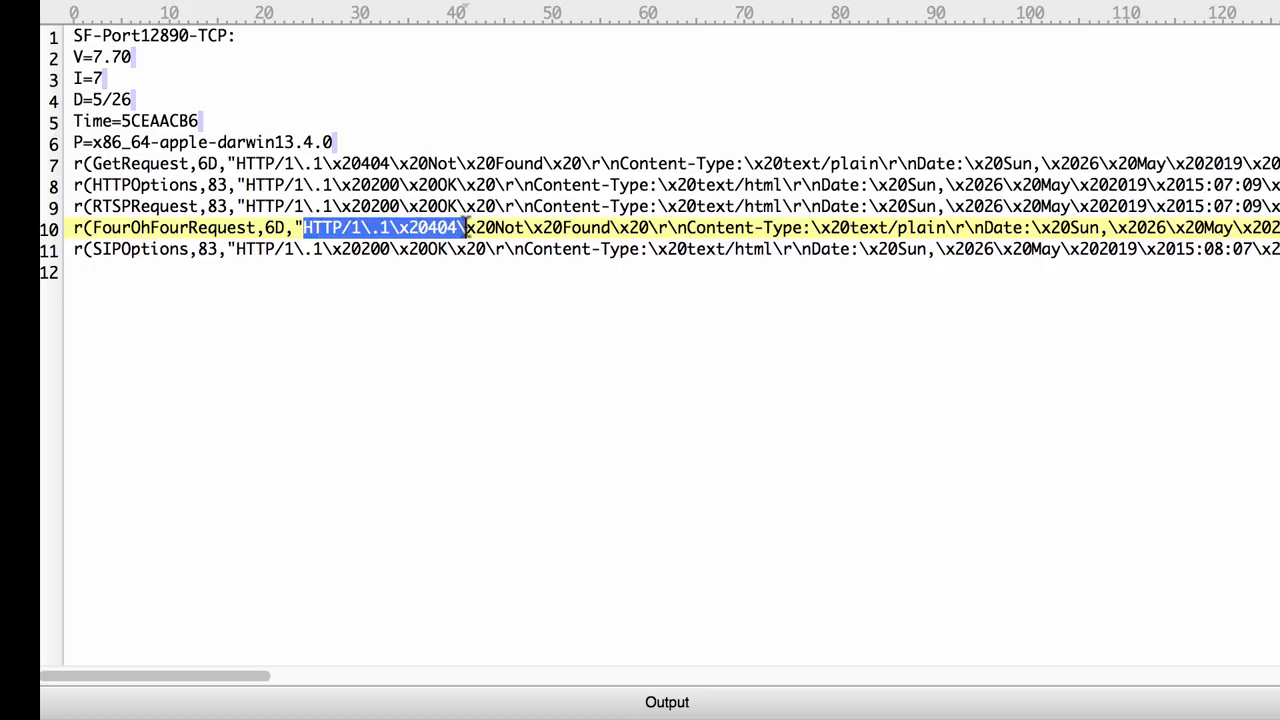
left_click_drag(465, 227, 690, 227)
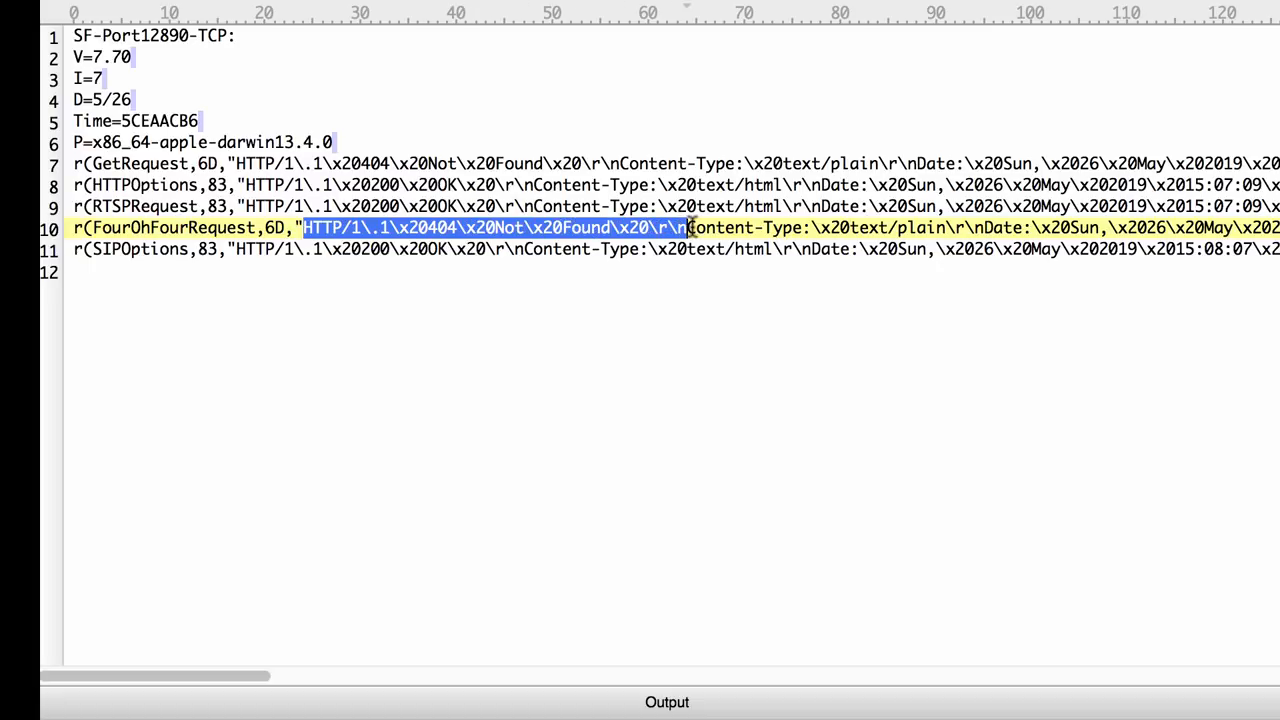
left_click(300, 227)
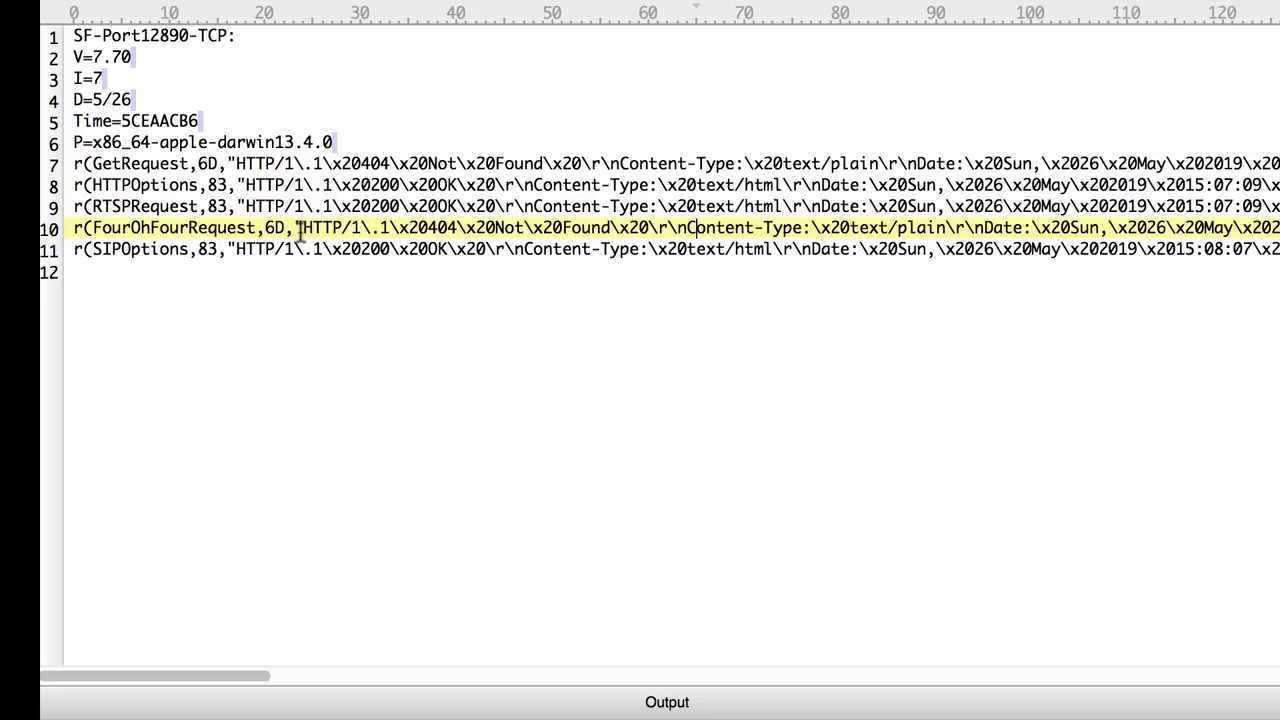
left_click_drag(300, 228, 625, 228)
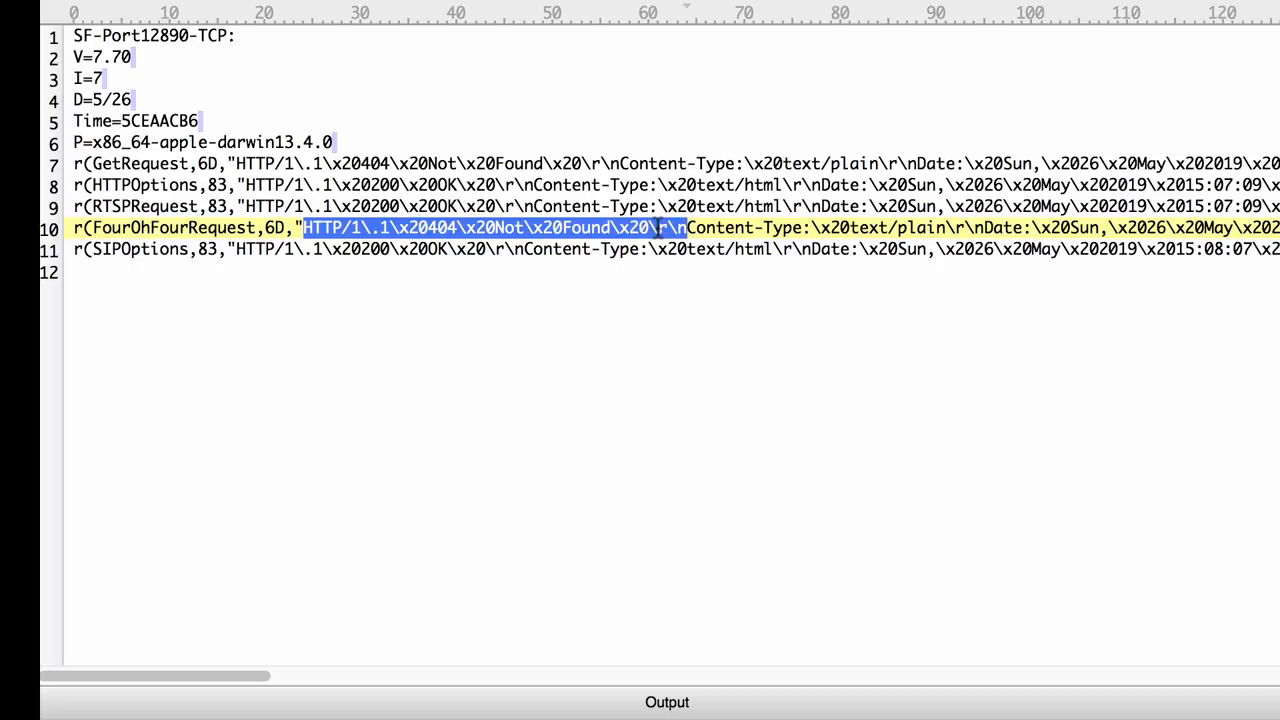
mouse_move(748, 355)
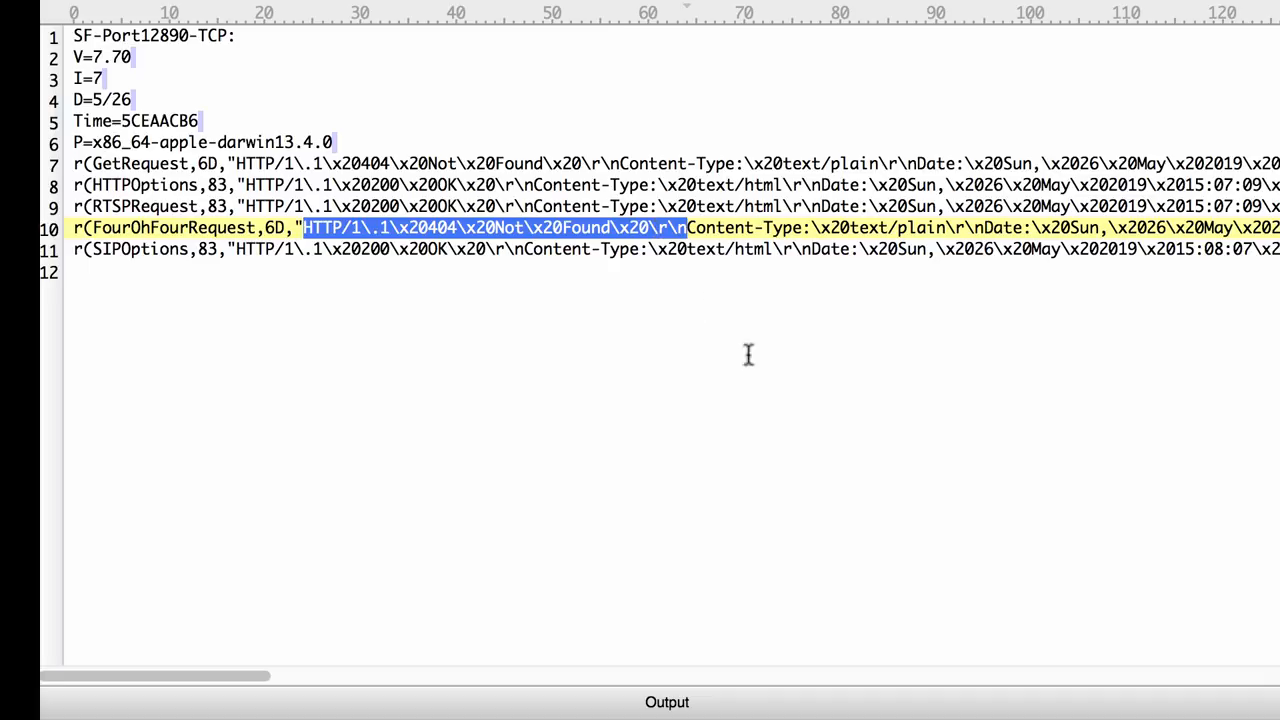
mouse_move(656, 488)
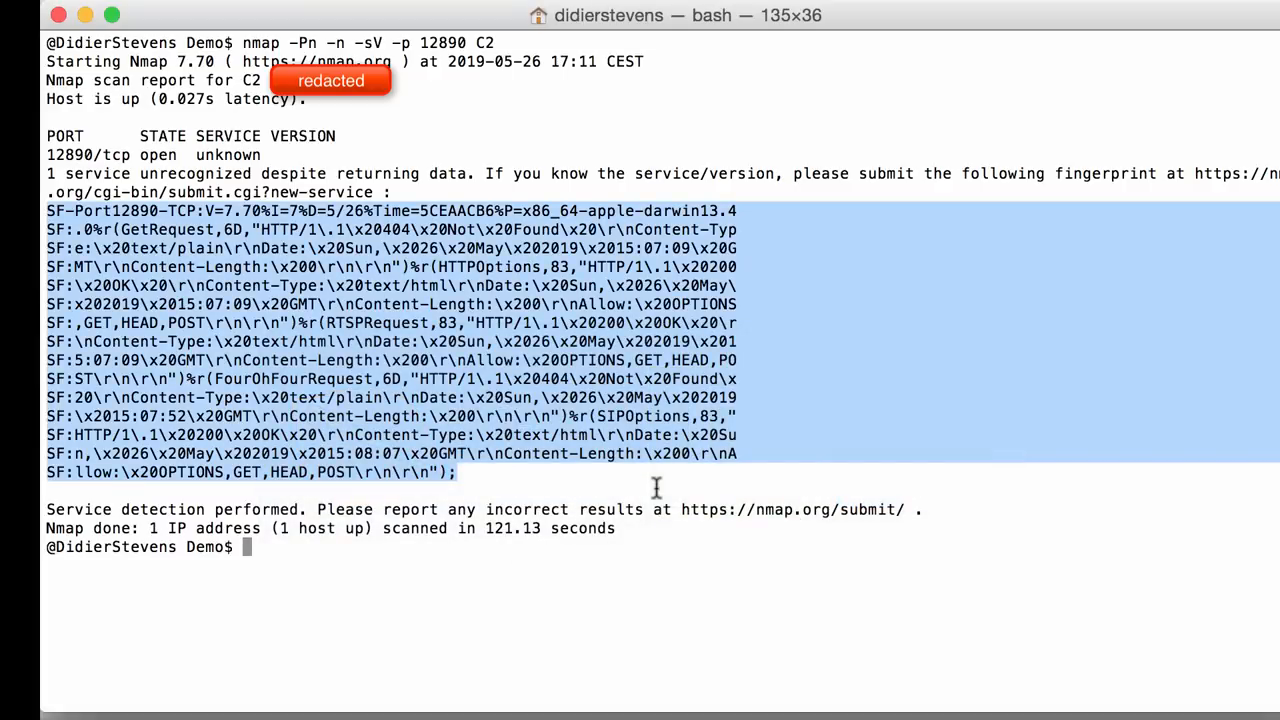
Clear the screen and grep /usr/local/share/nmap/nmap-service-probes for FourOhFour
type("clear")
type("grep")
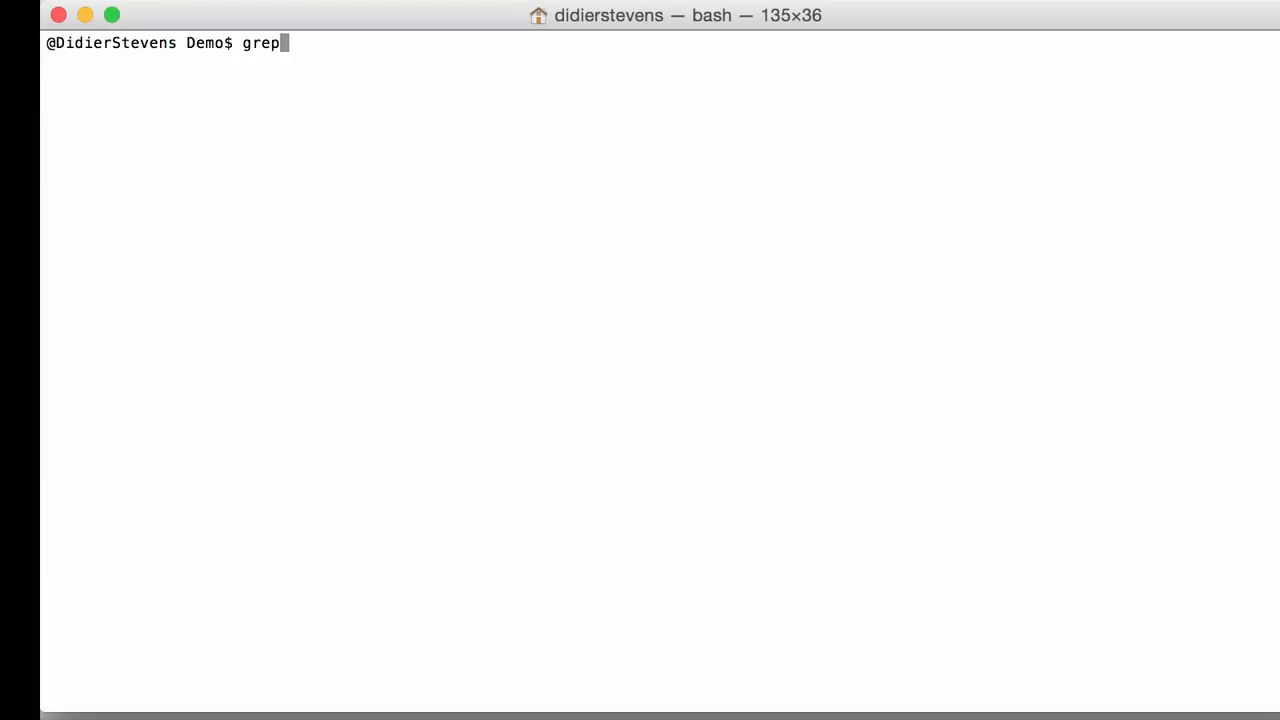
type("Four")
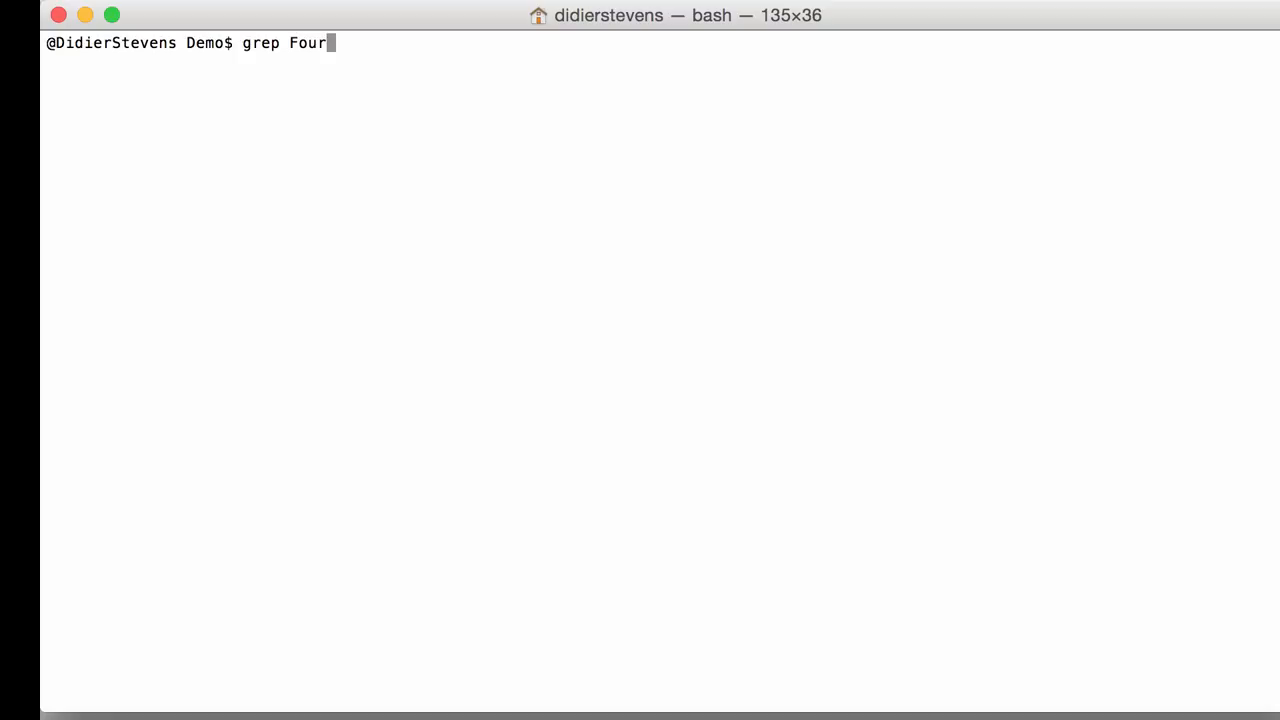
type("OhFour")
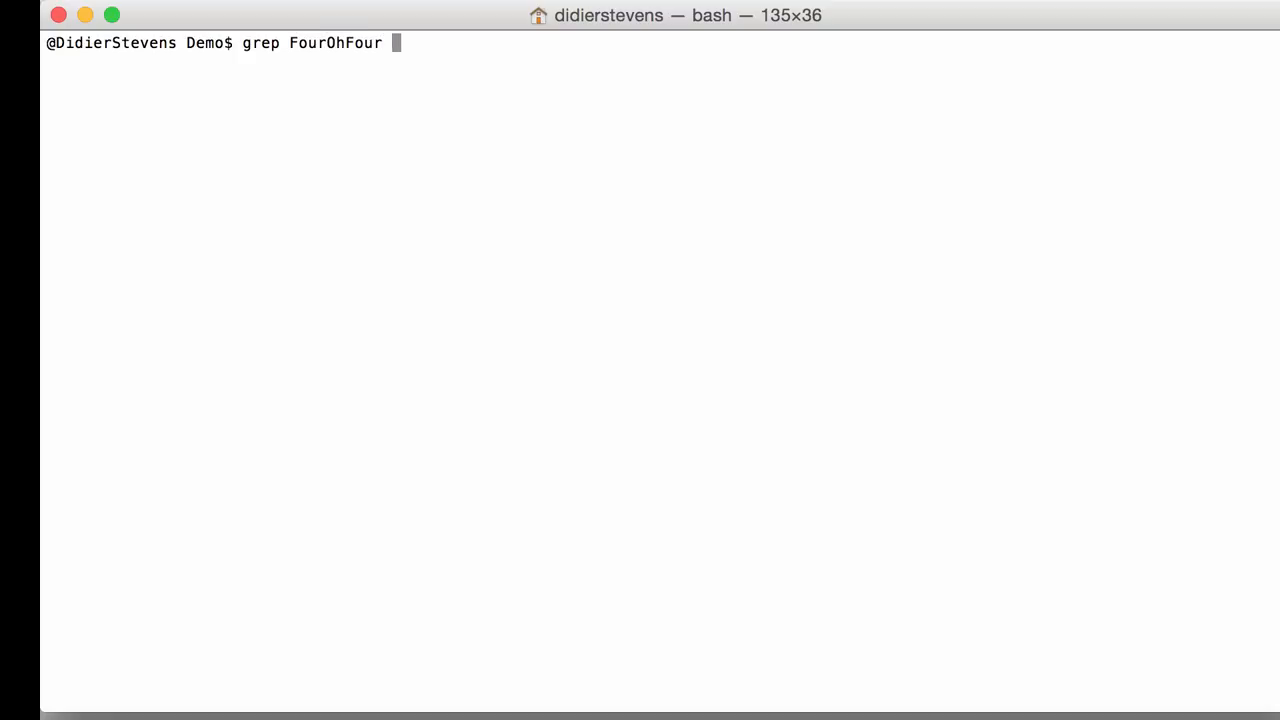
type("/u")
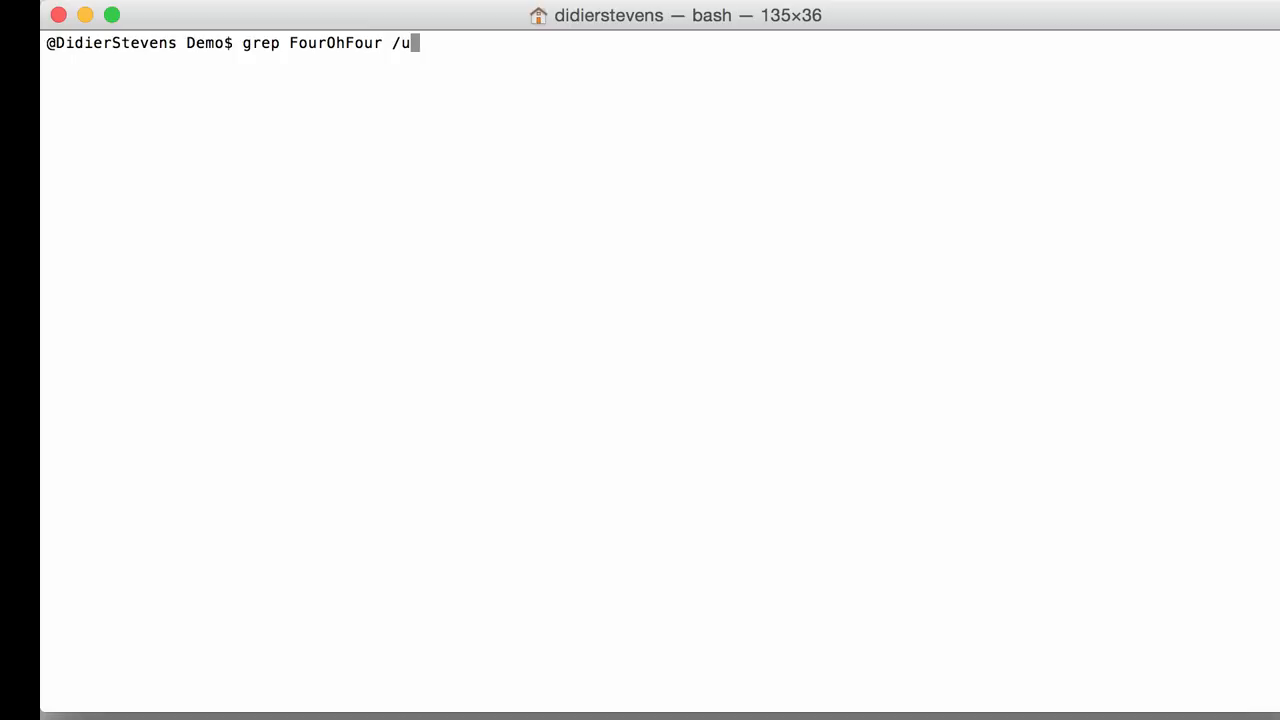
type("sr/local/")
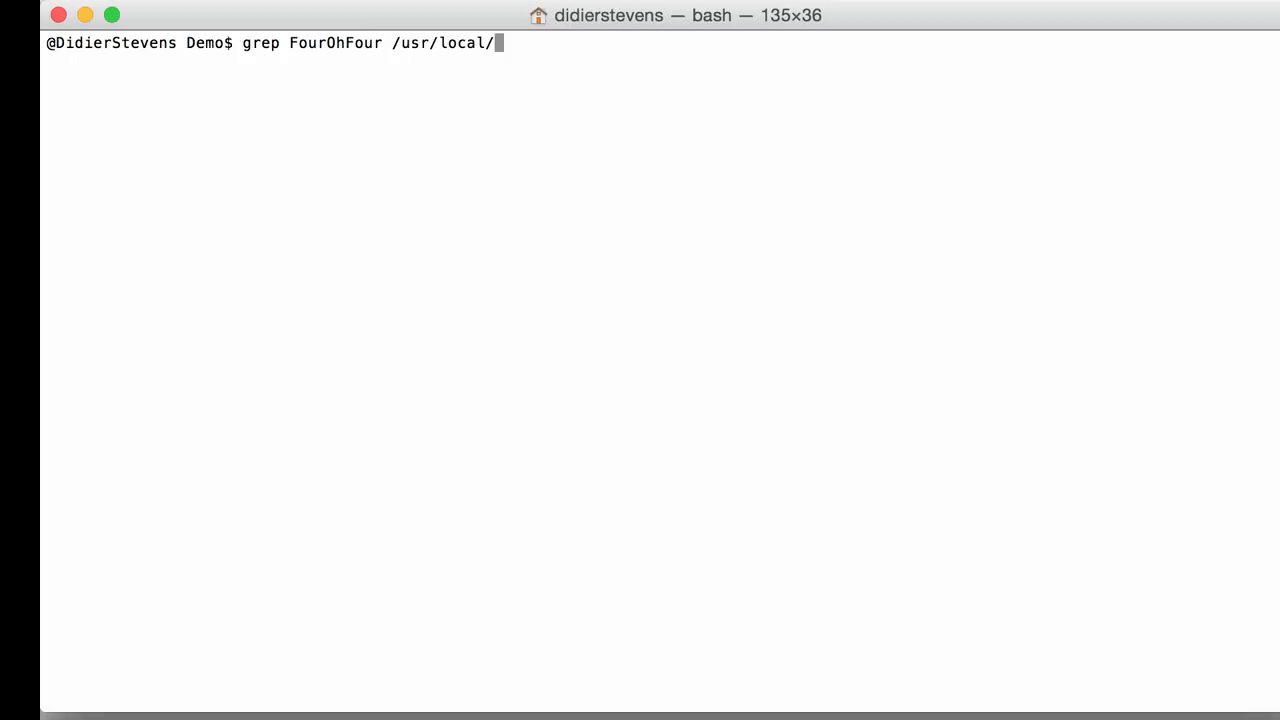
type("share/nmap/")
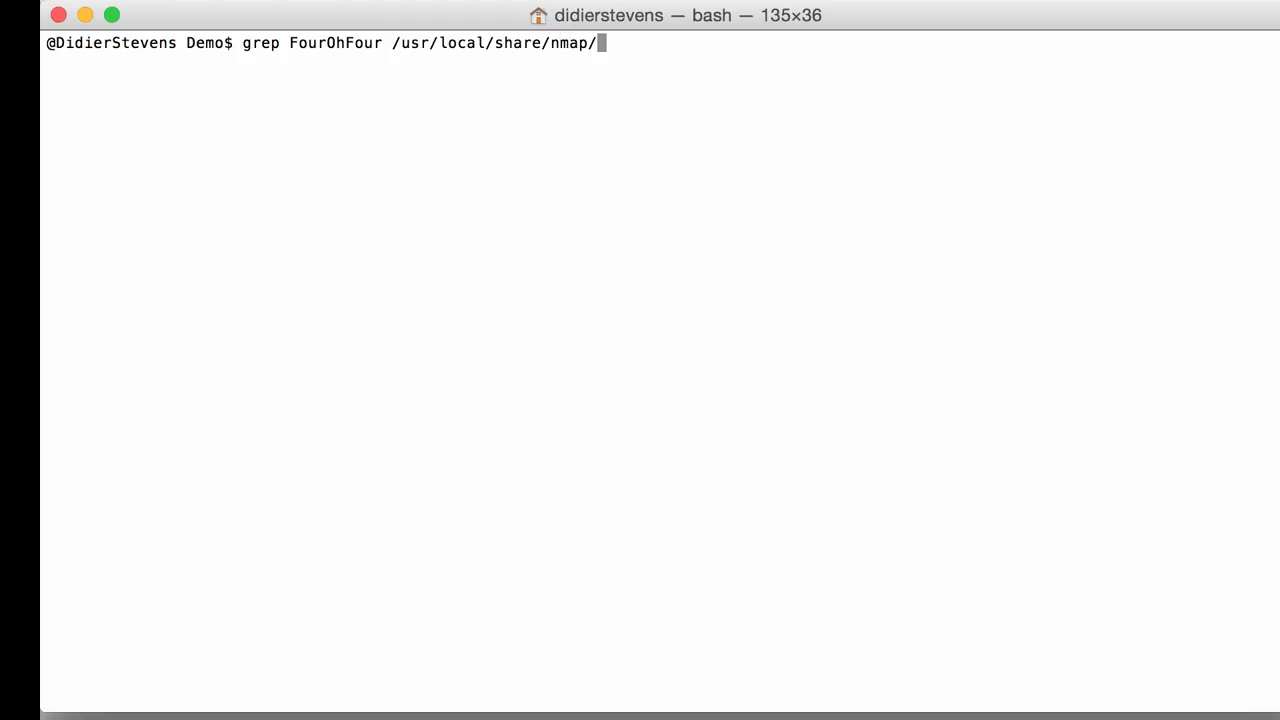
type("nmap-service-probes")
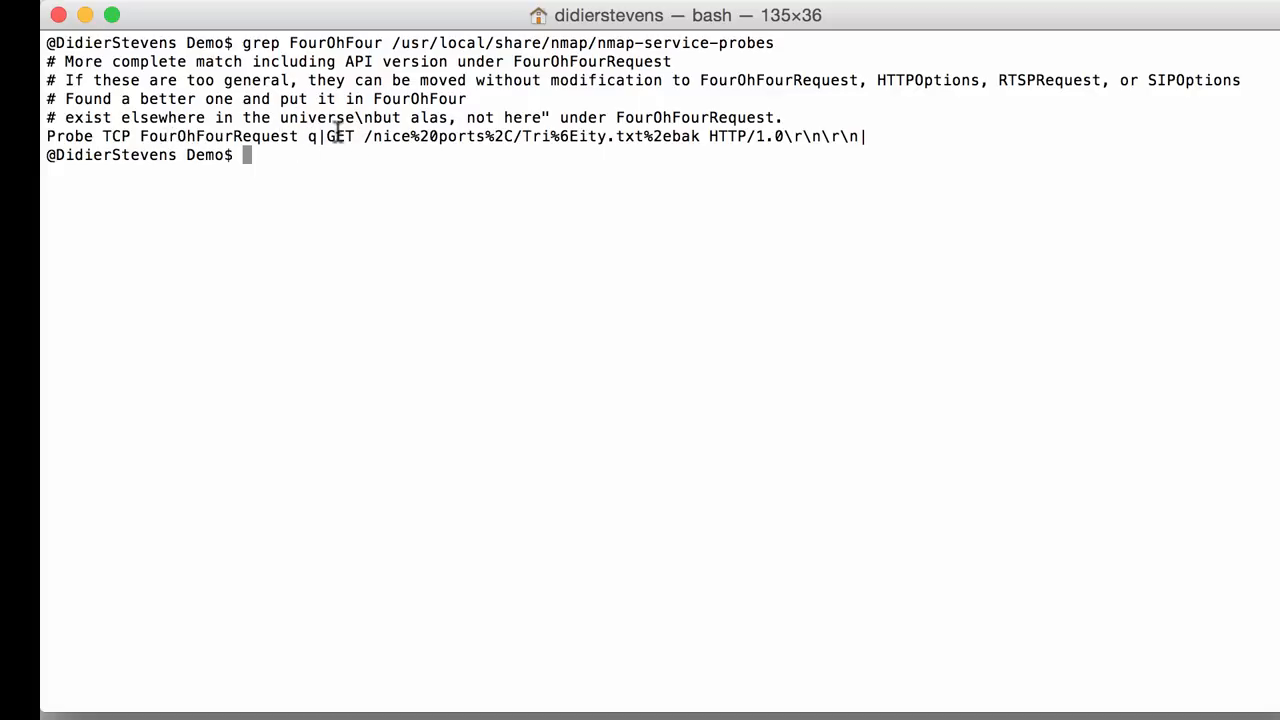
mouse_move(848, 138)
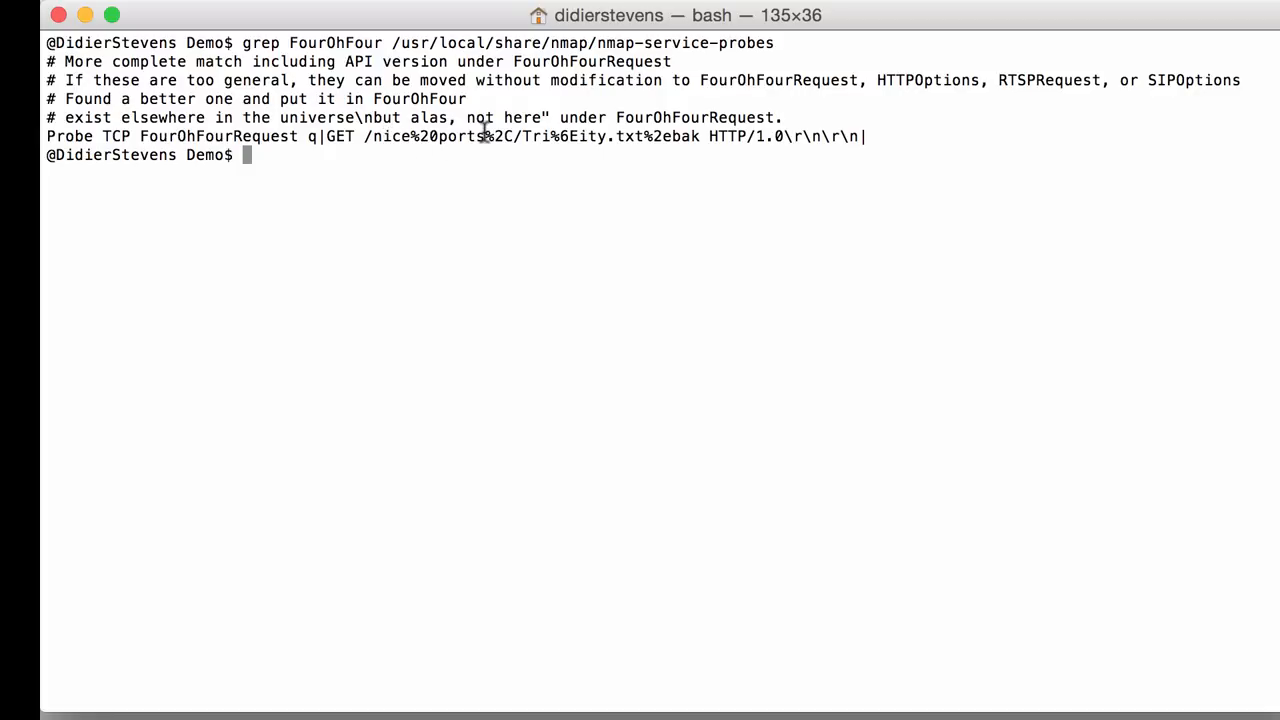
mouse_move(668, 140)
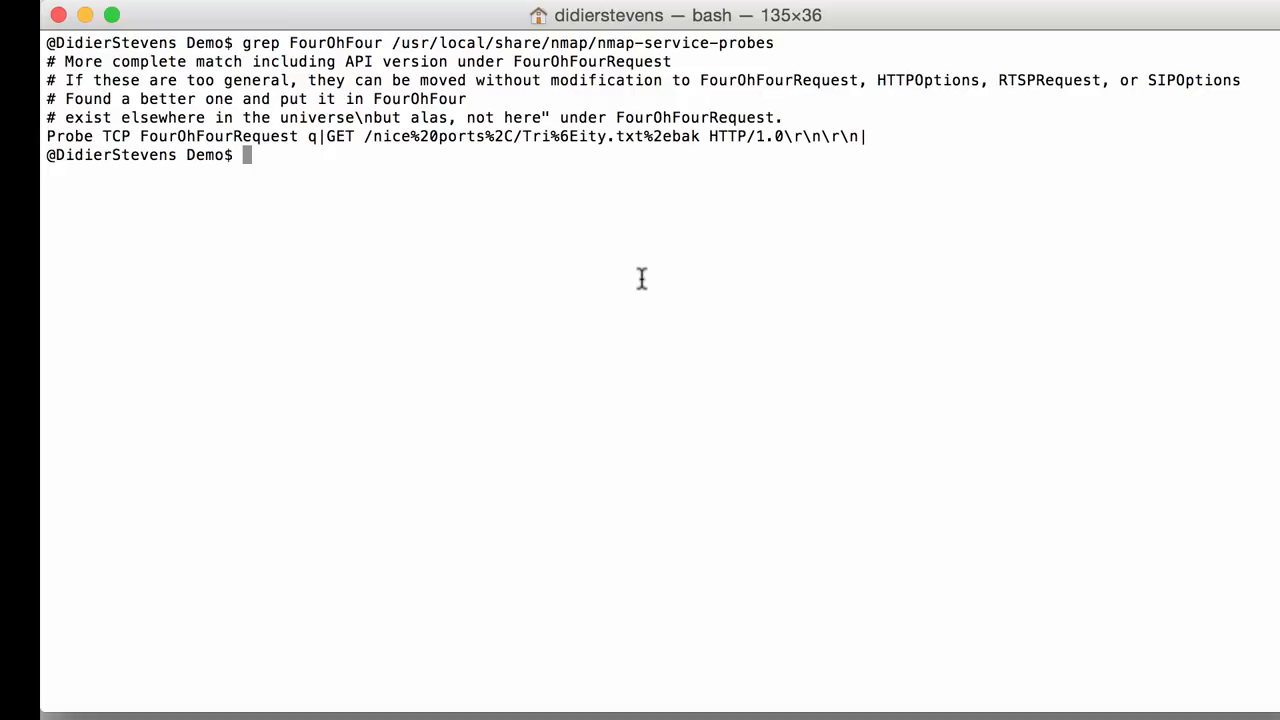
Back up nmap-service-probes as nmap-service-probes.original using sudo cp
type("su")
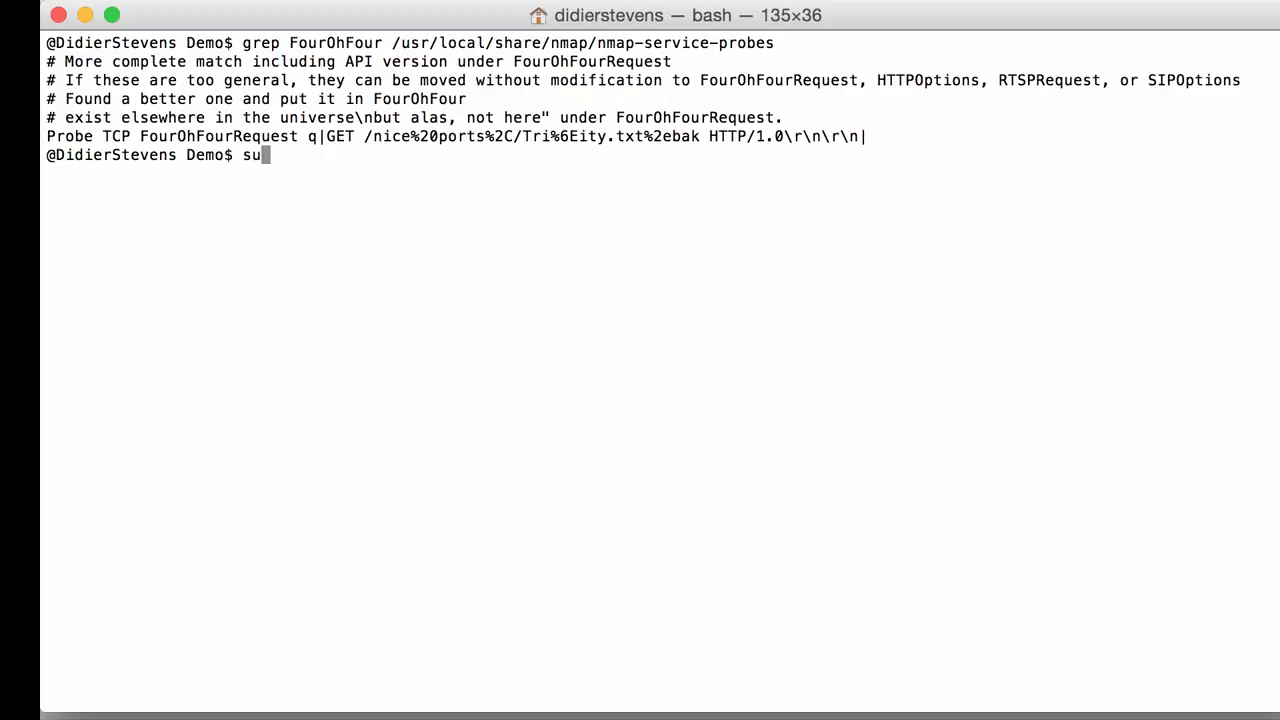
type("do")
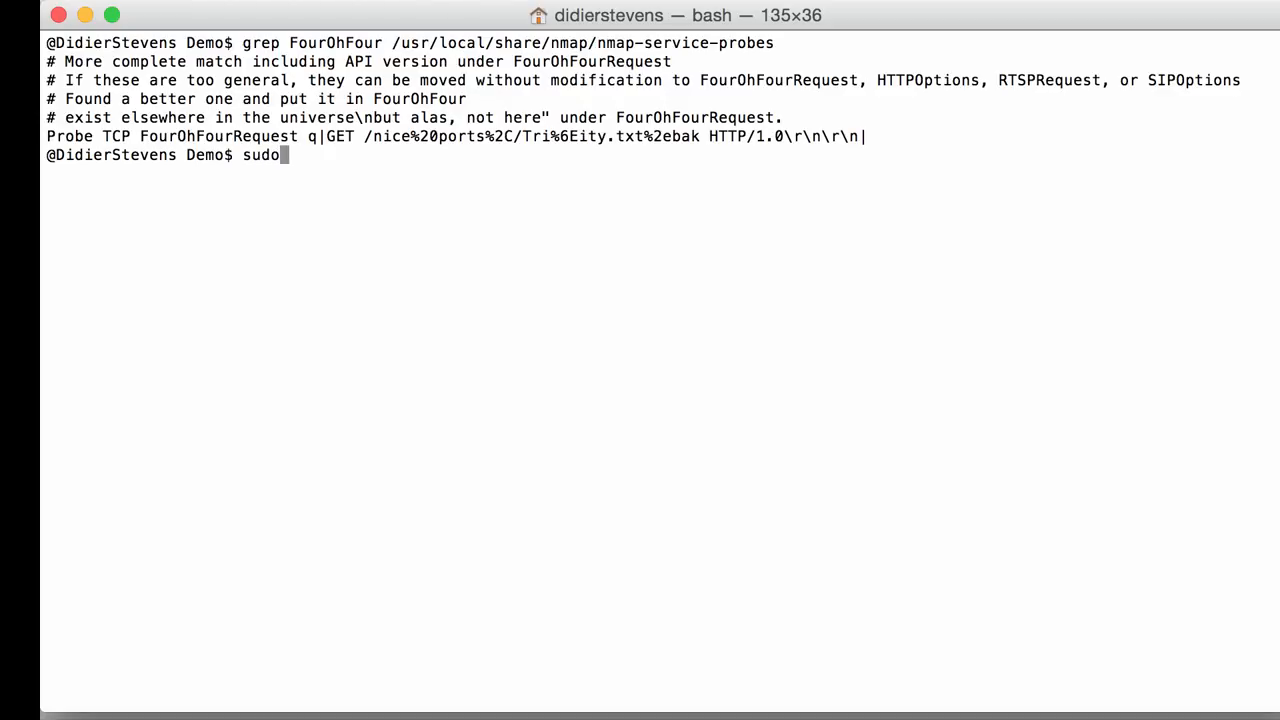
type("cp /")
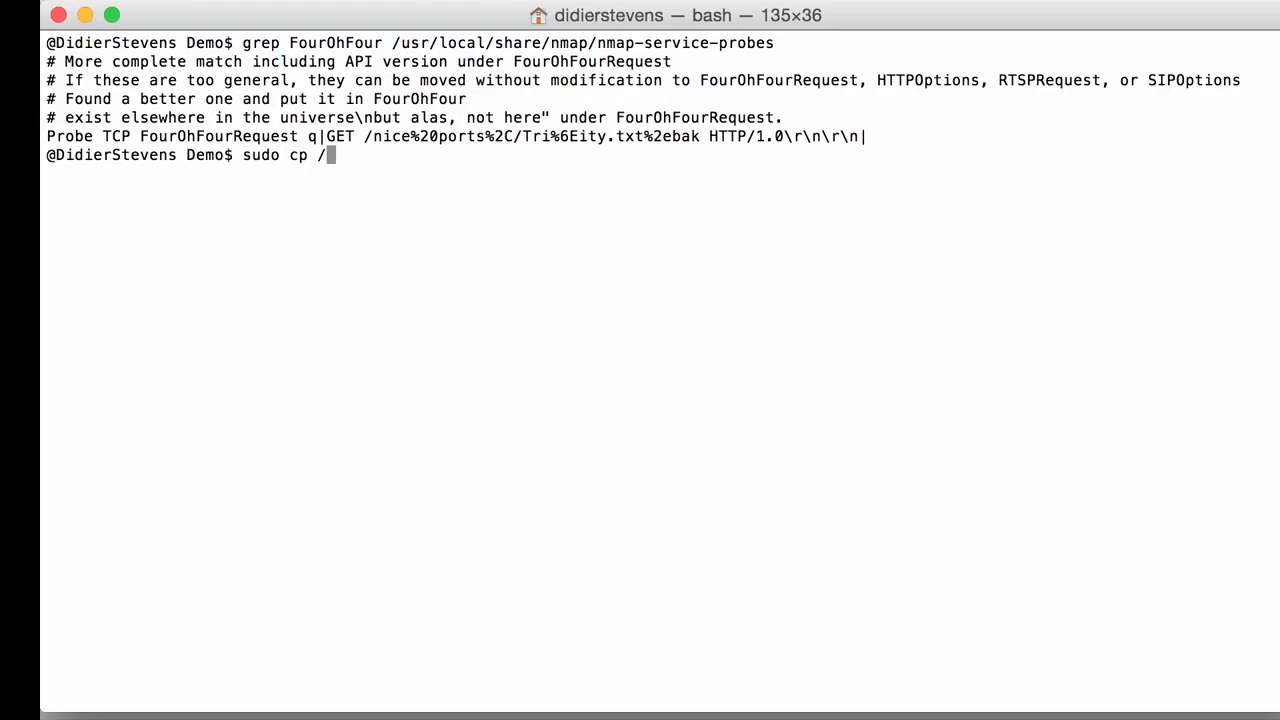
type("usr/")
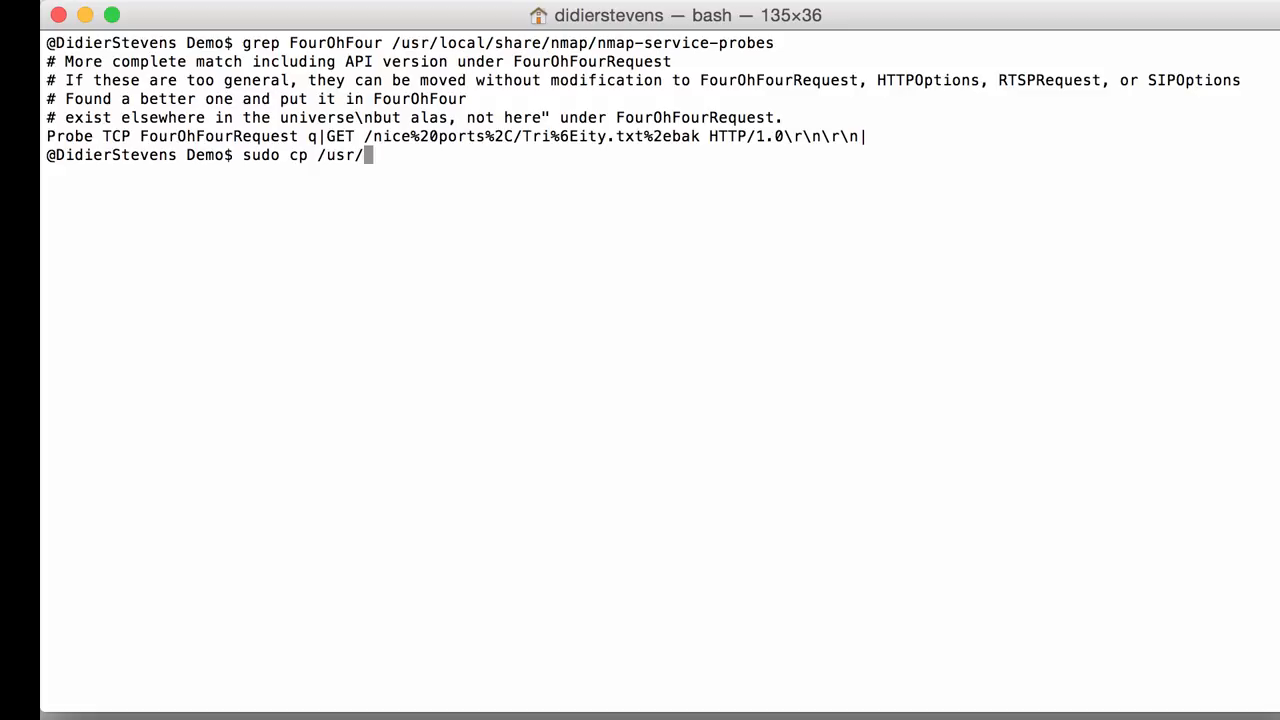
type("local/share/")
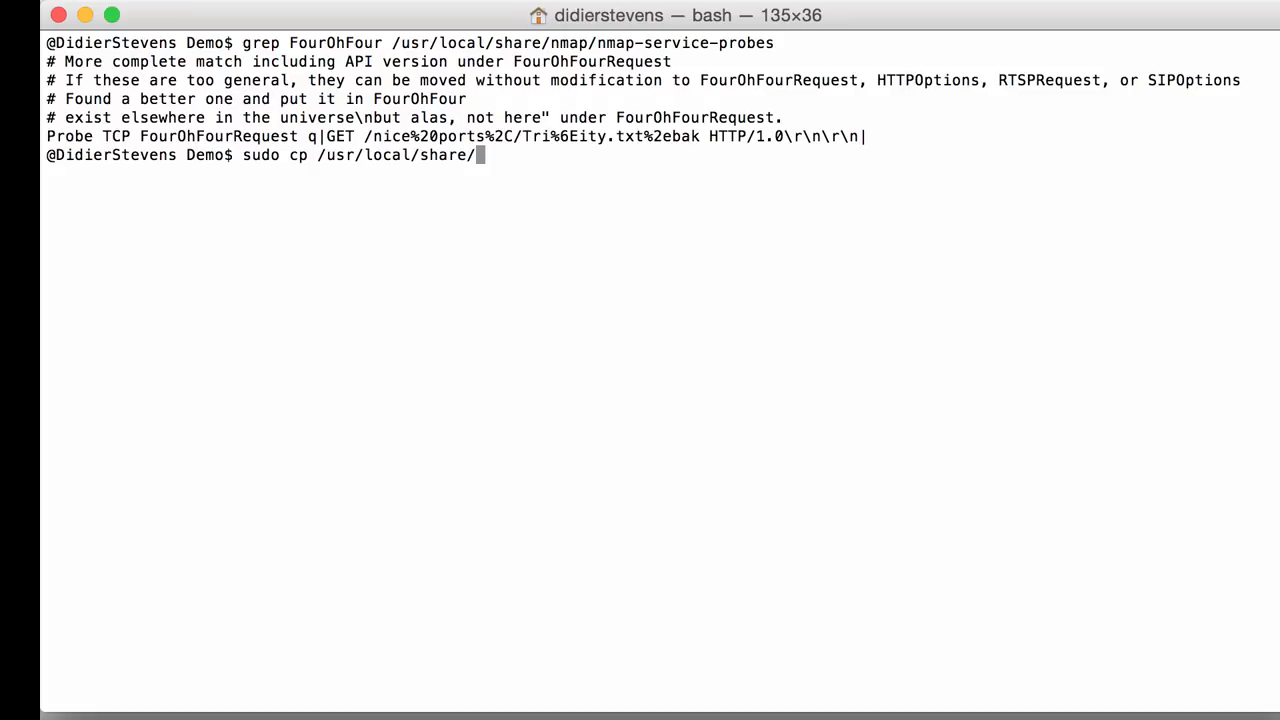
type("nmap/")
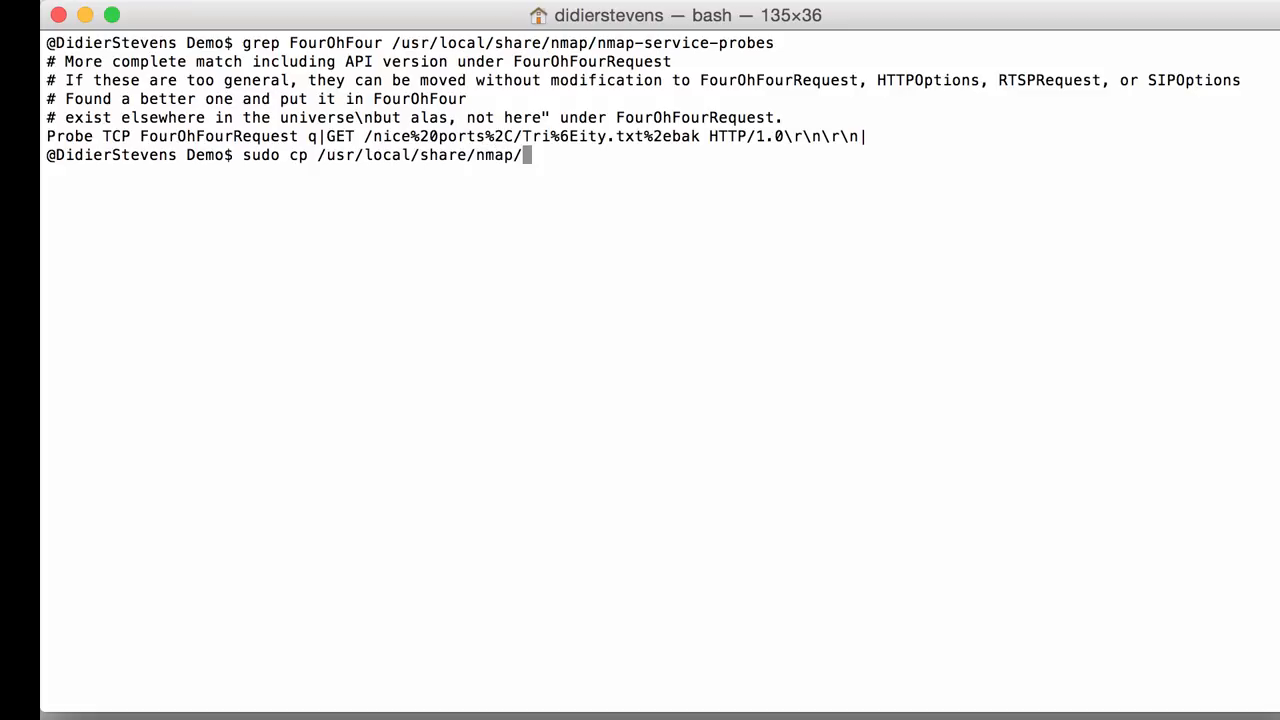
type("nmap")
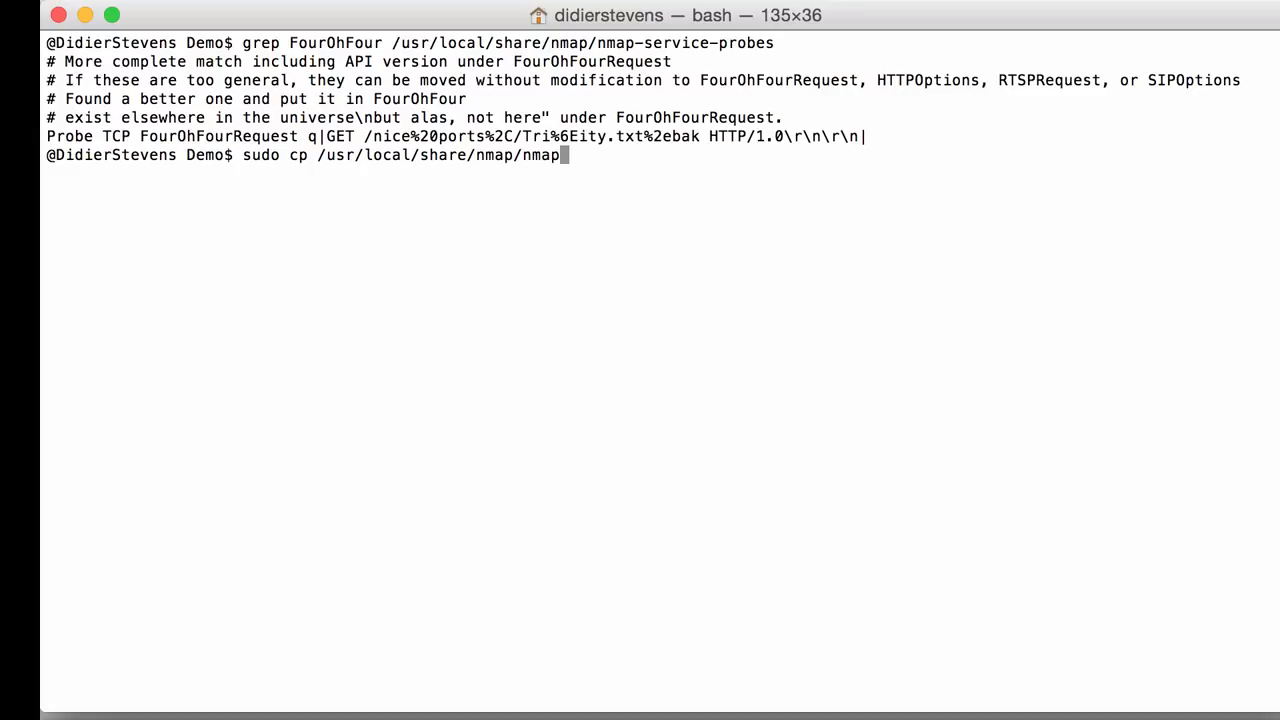
type("-service-probes")
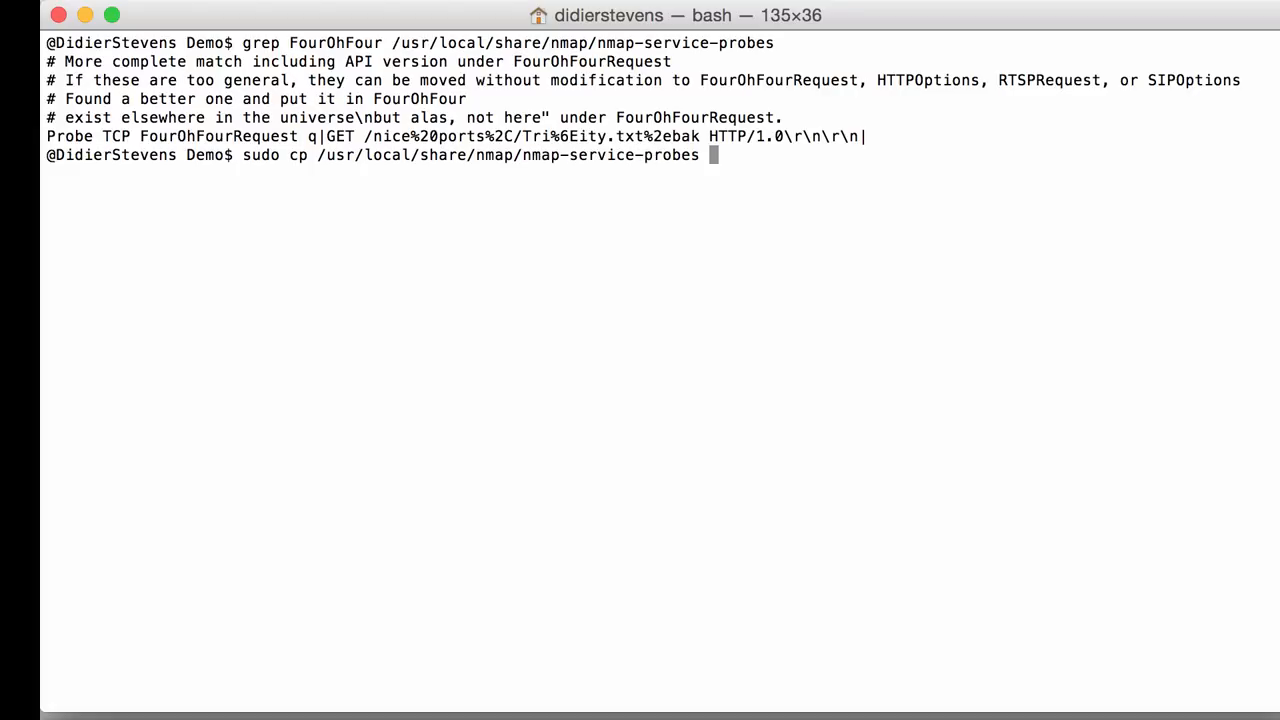
type("/usr/")
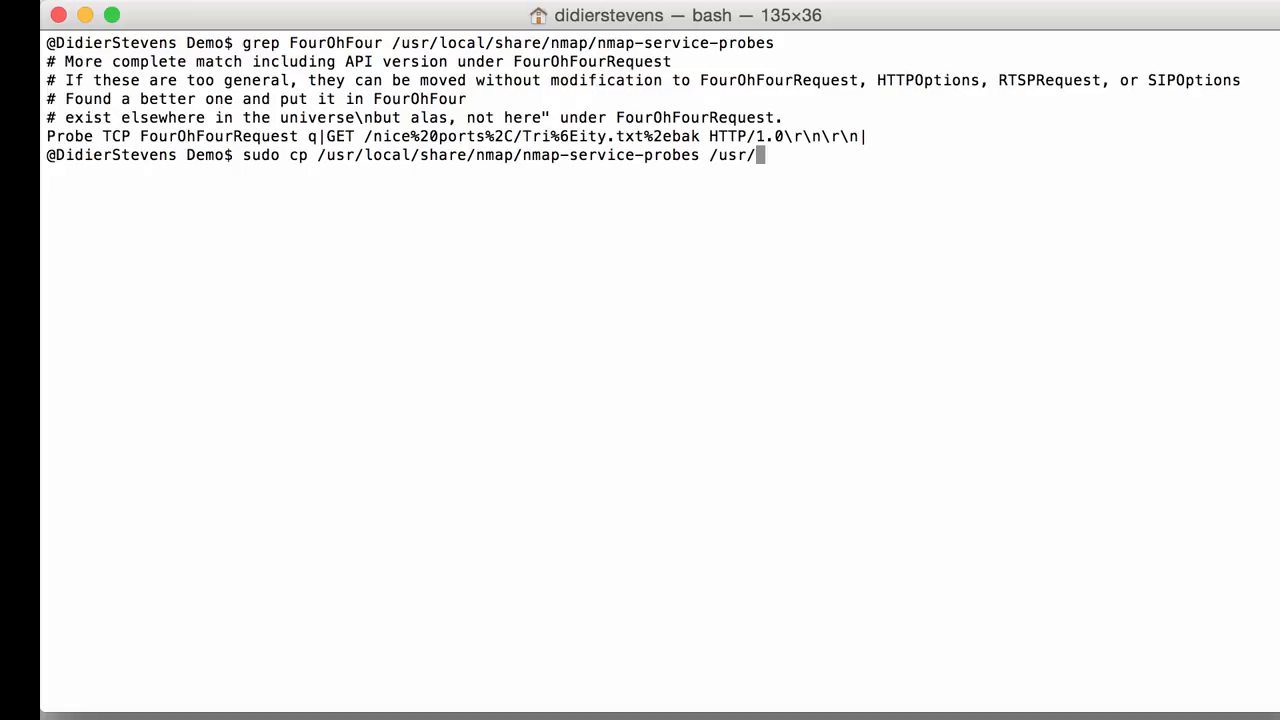
type("local/share/nmap/nmap")
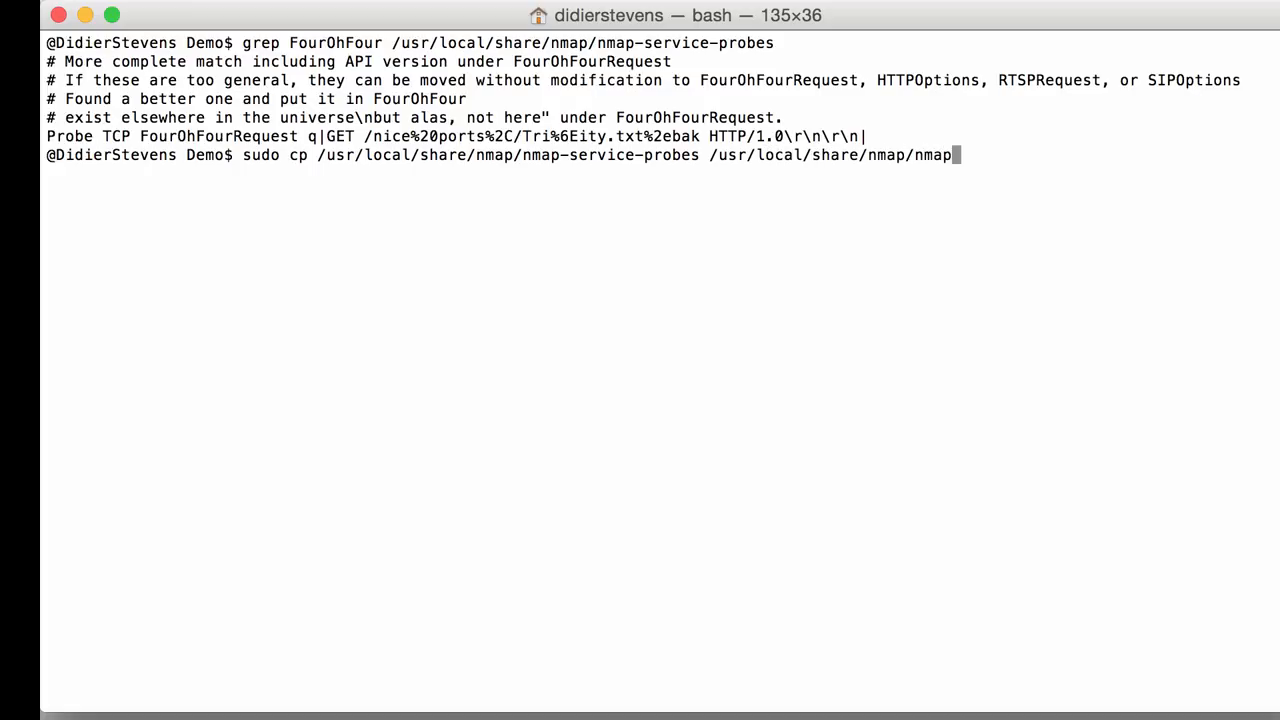
type("-service-probes")
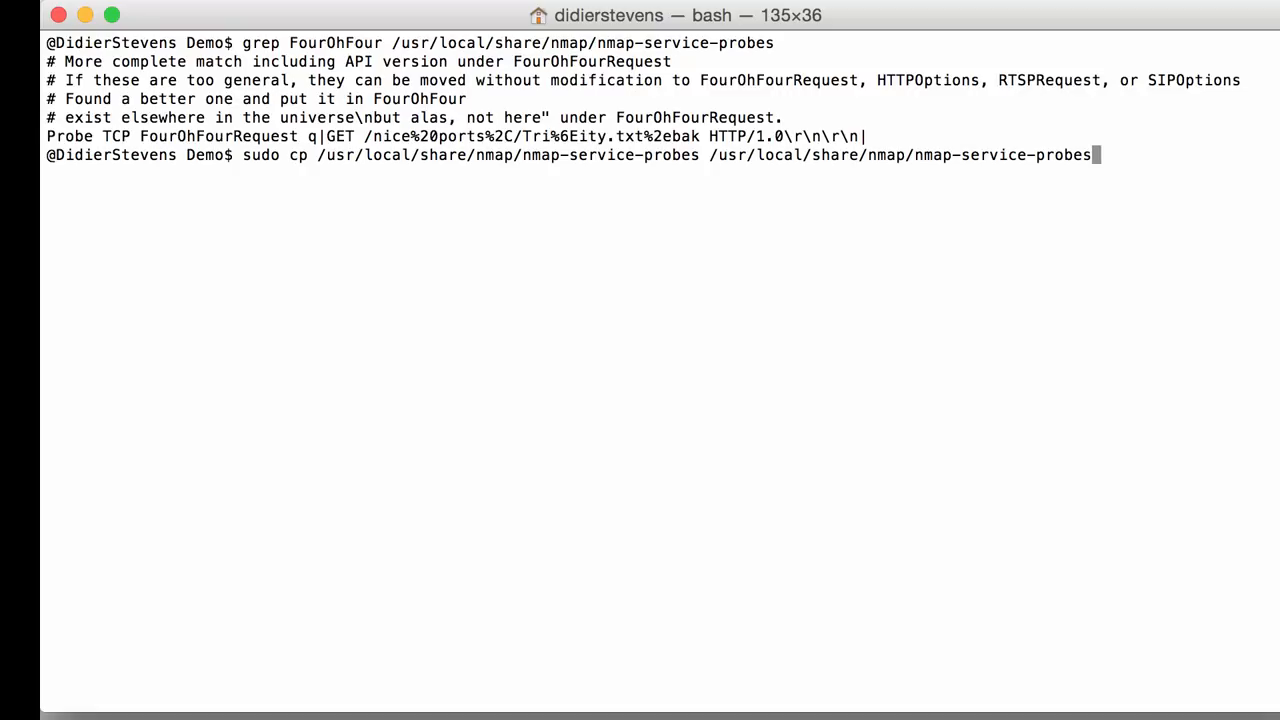
type(".original")
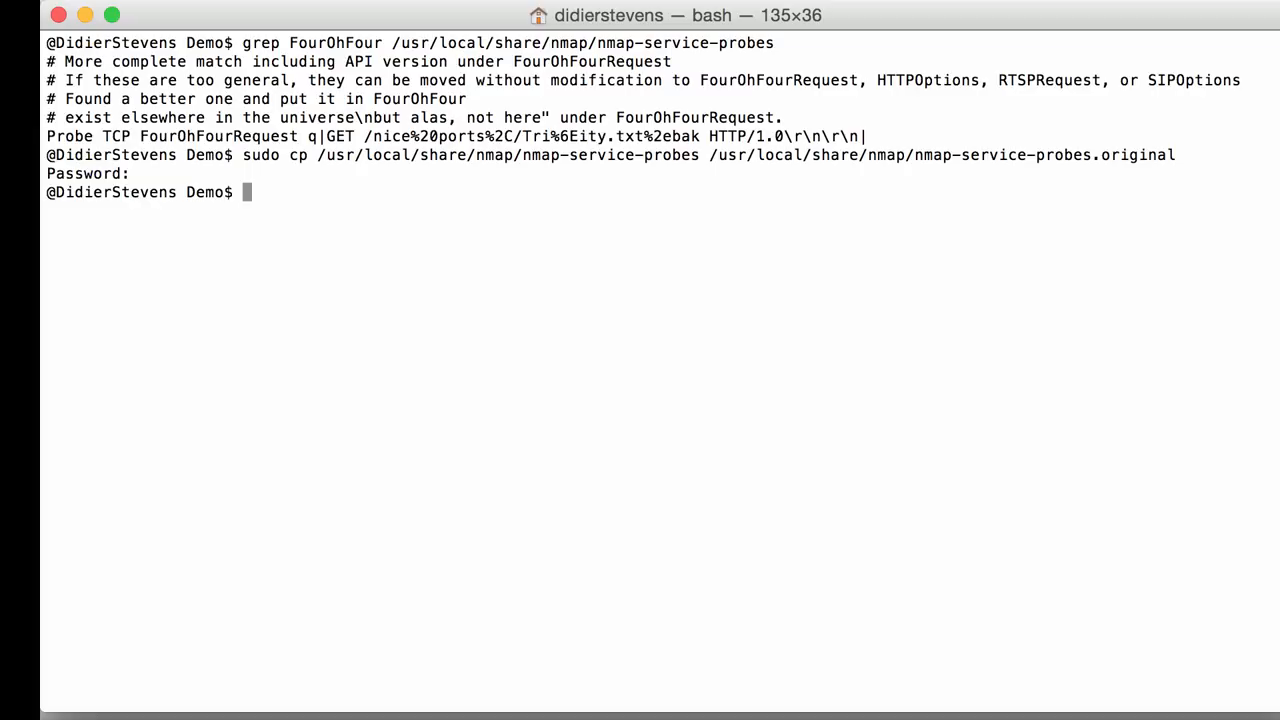
type("sudi")
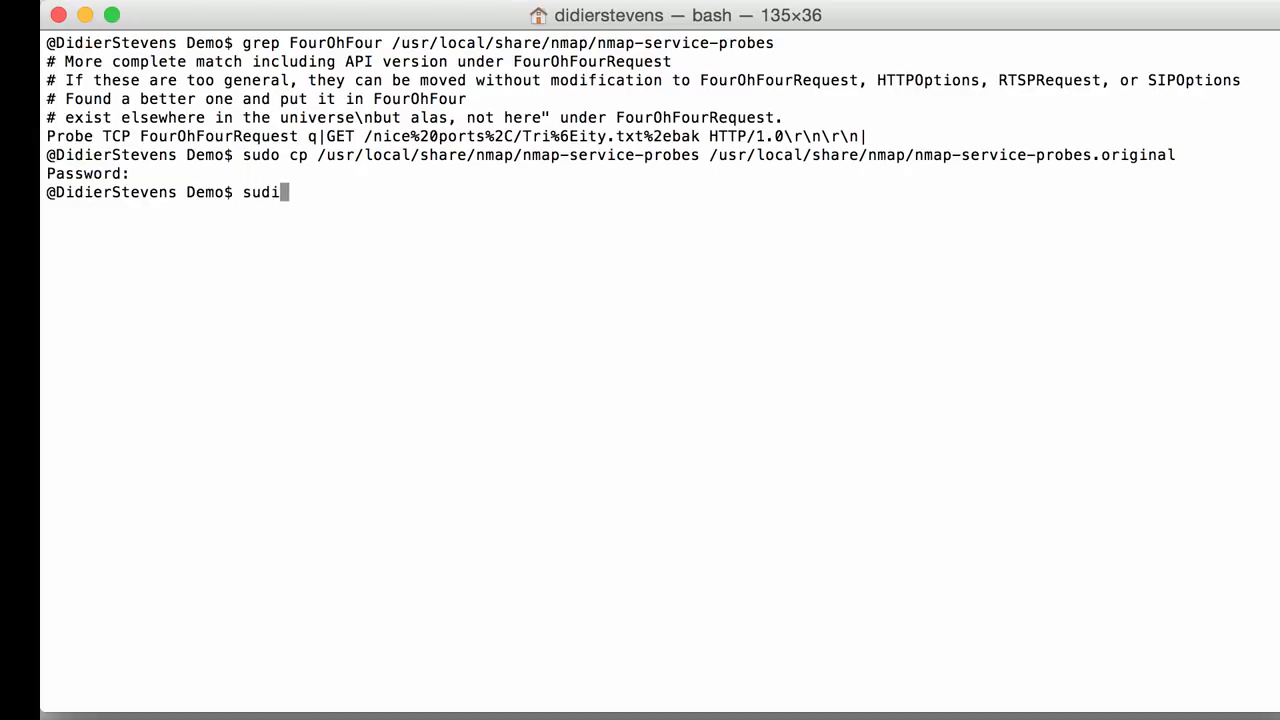
Open nmap-service-probes in vim with sudo and jump to the FourOhFourRequest probe
type("vi")
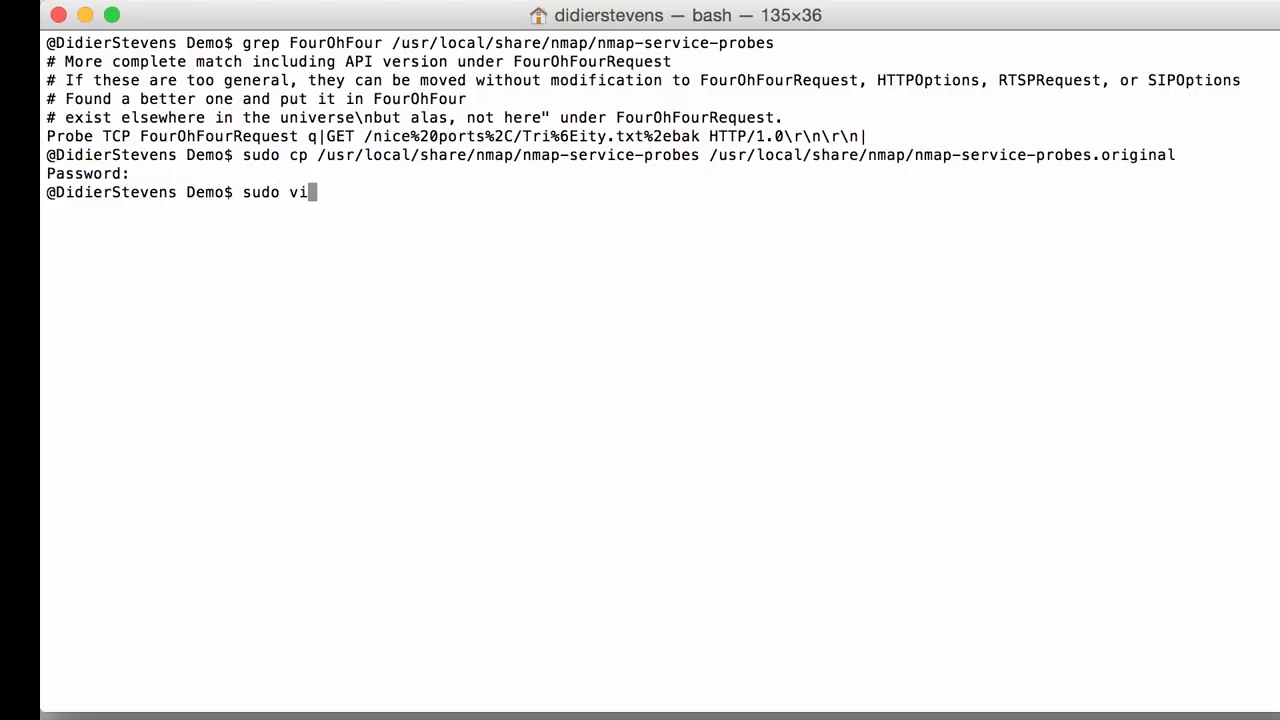
type("/usr/lo")
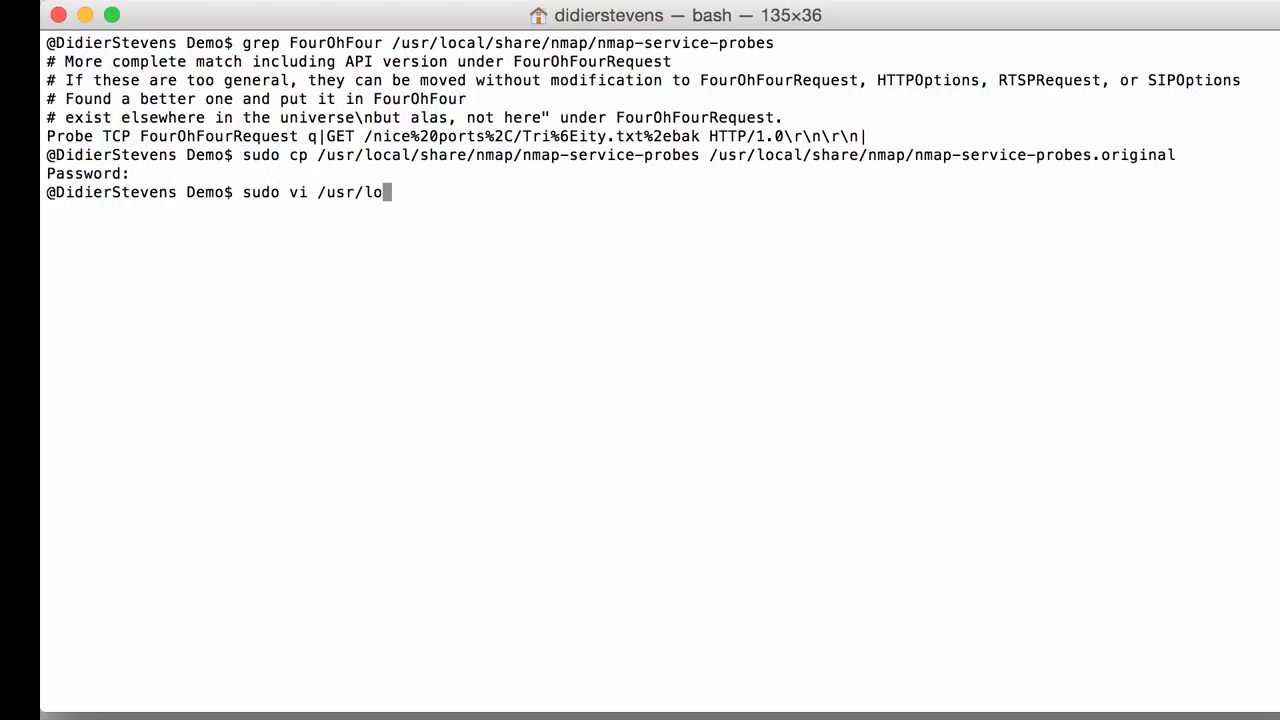
type("cal/share/nmap/")
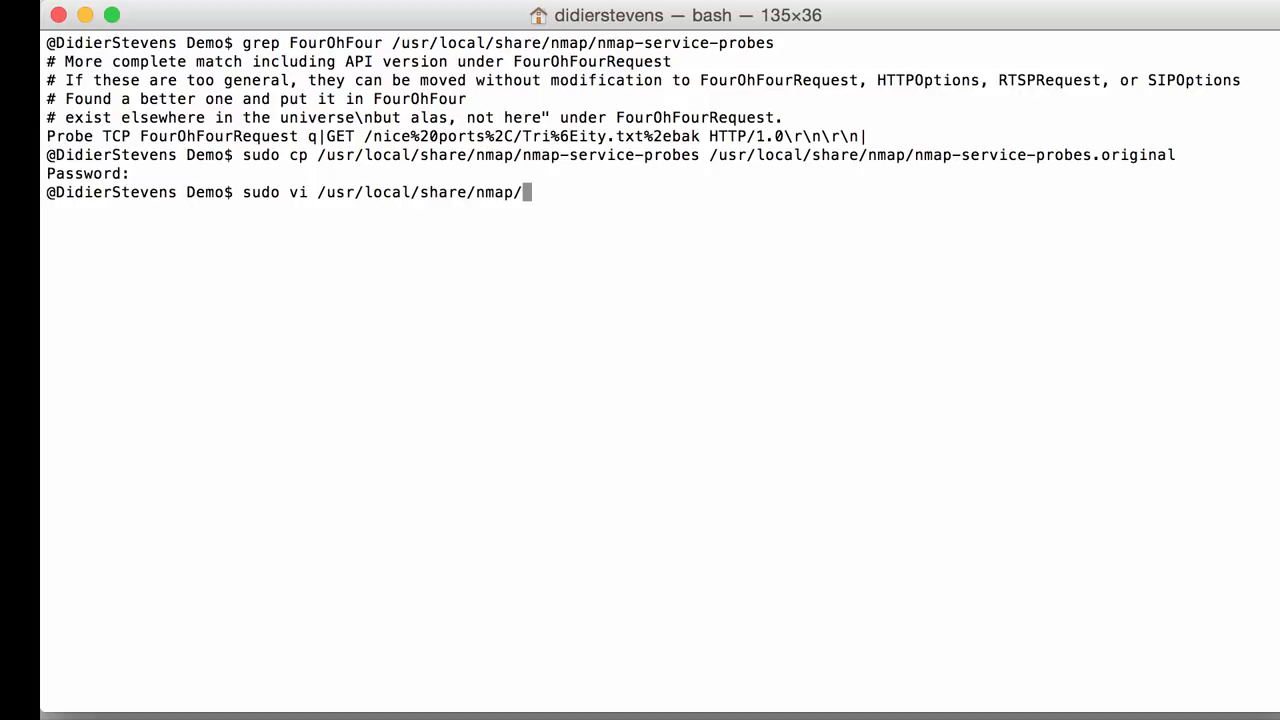
type("nmap-service")
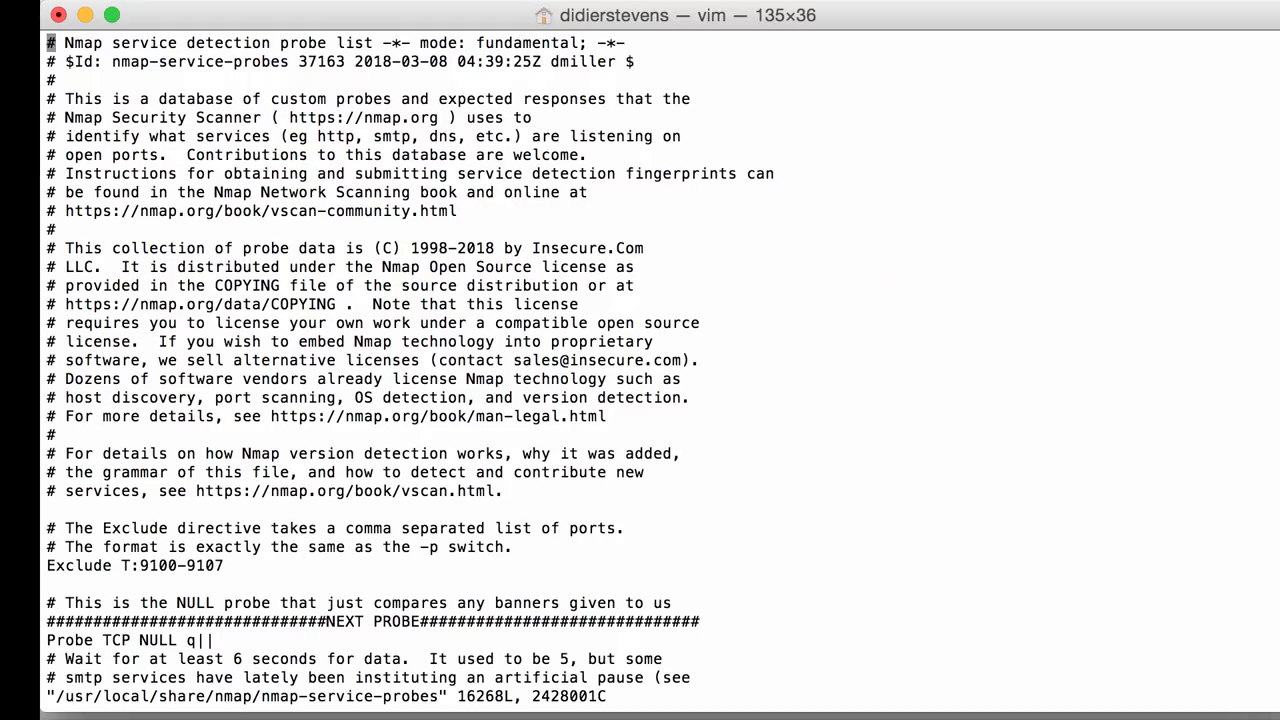
type("/Pro")
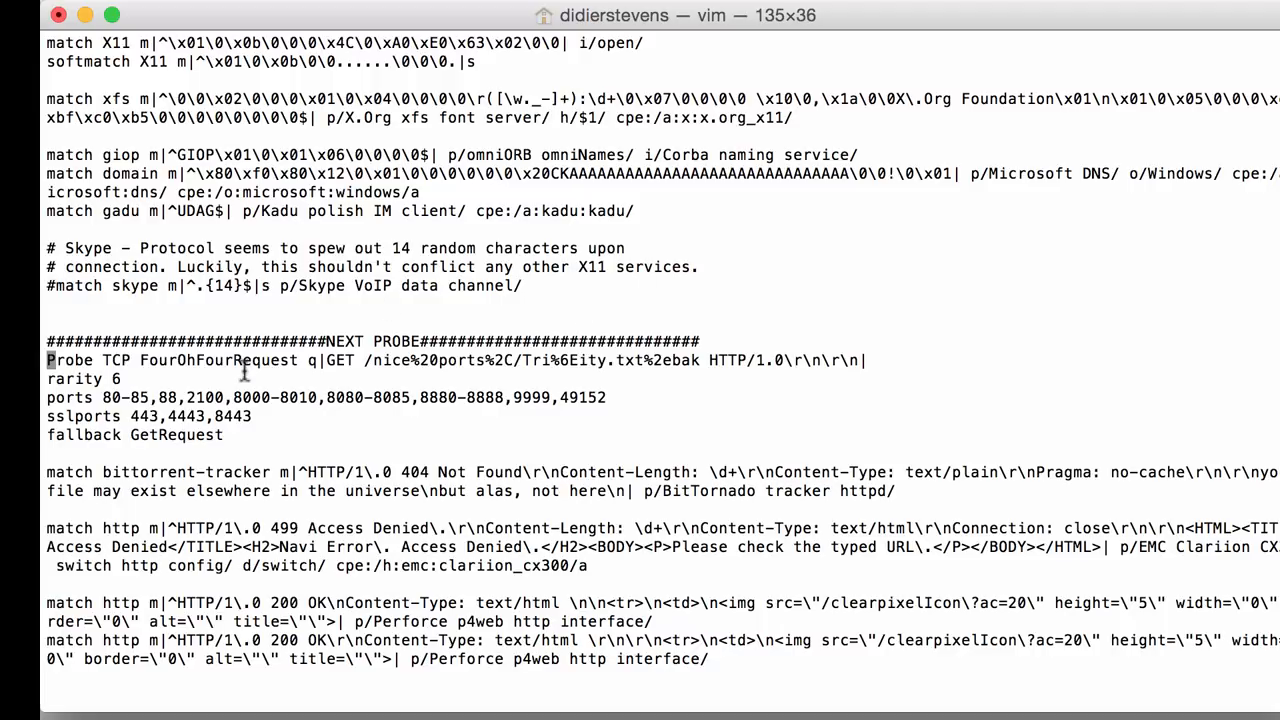
mouse_move(335, 368)
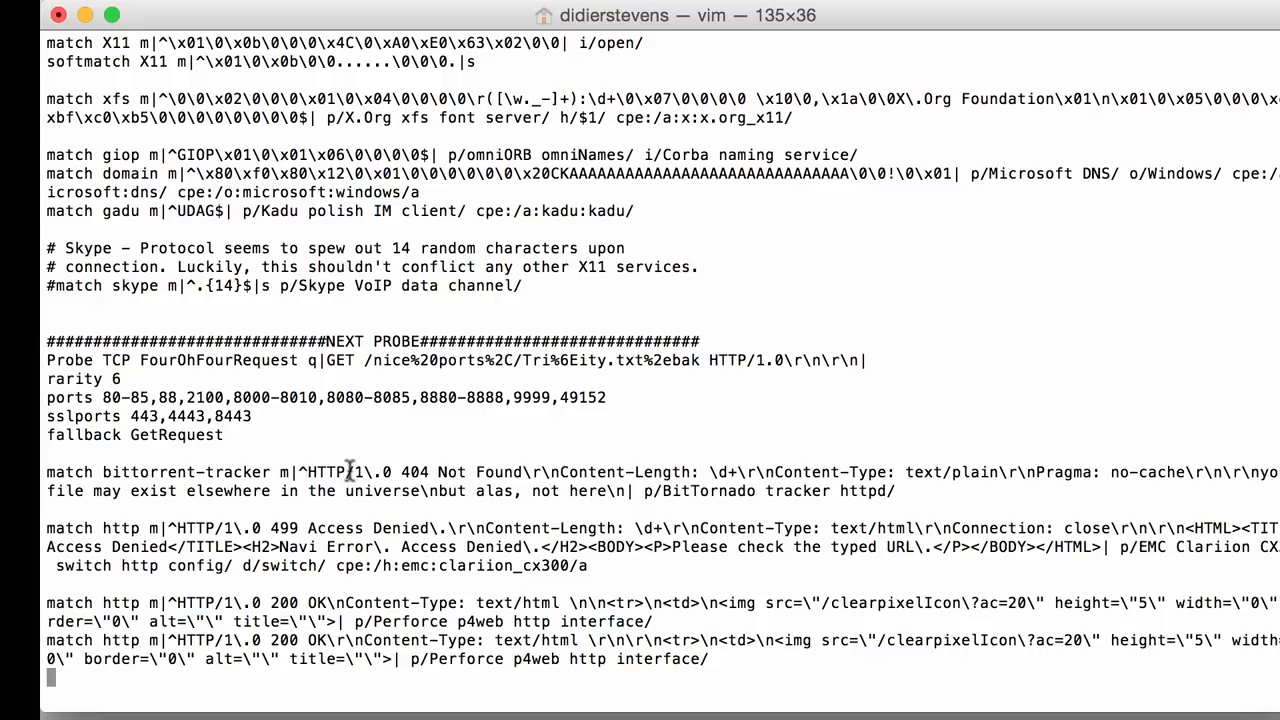
mouse_move(241, 477)
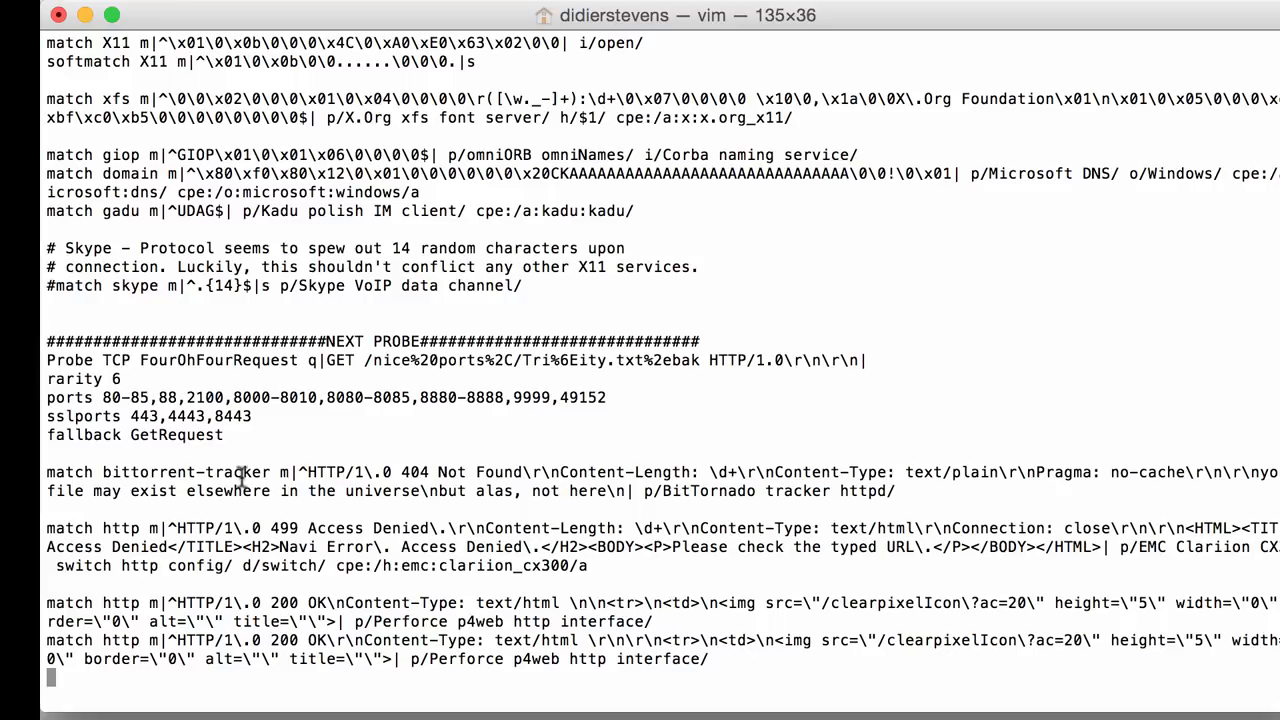
Find the next 'Probe TC' section and begin a 'match' line above LPDString
type("/P")
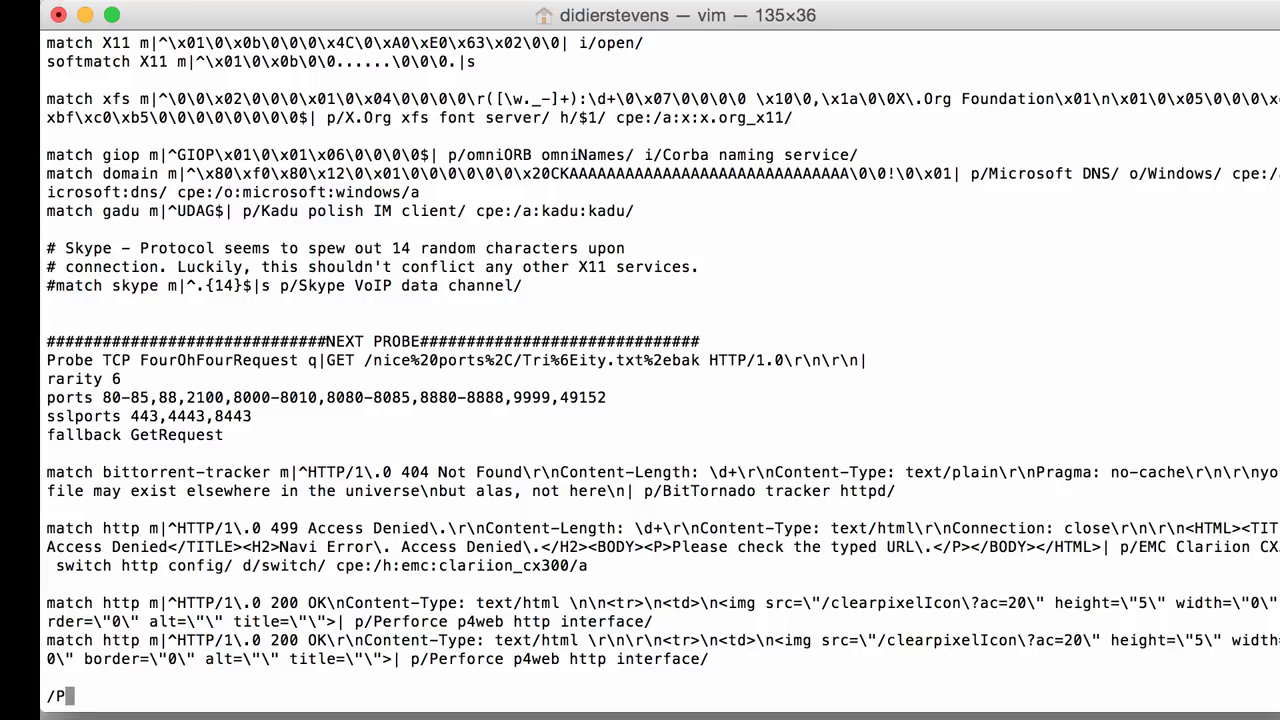
type("robe")
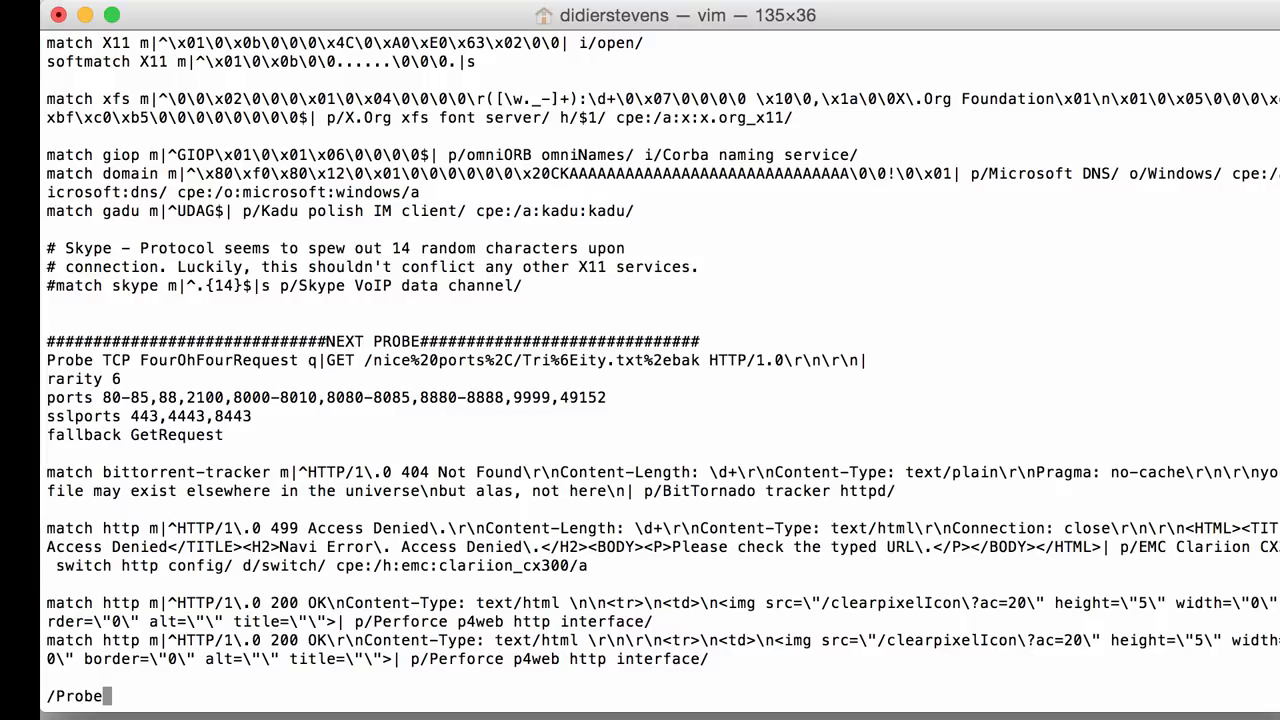
type("TC")
type("match")
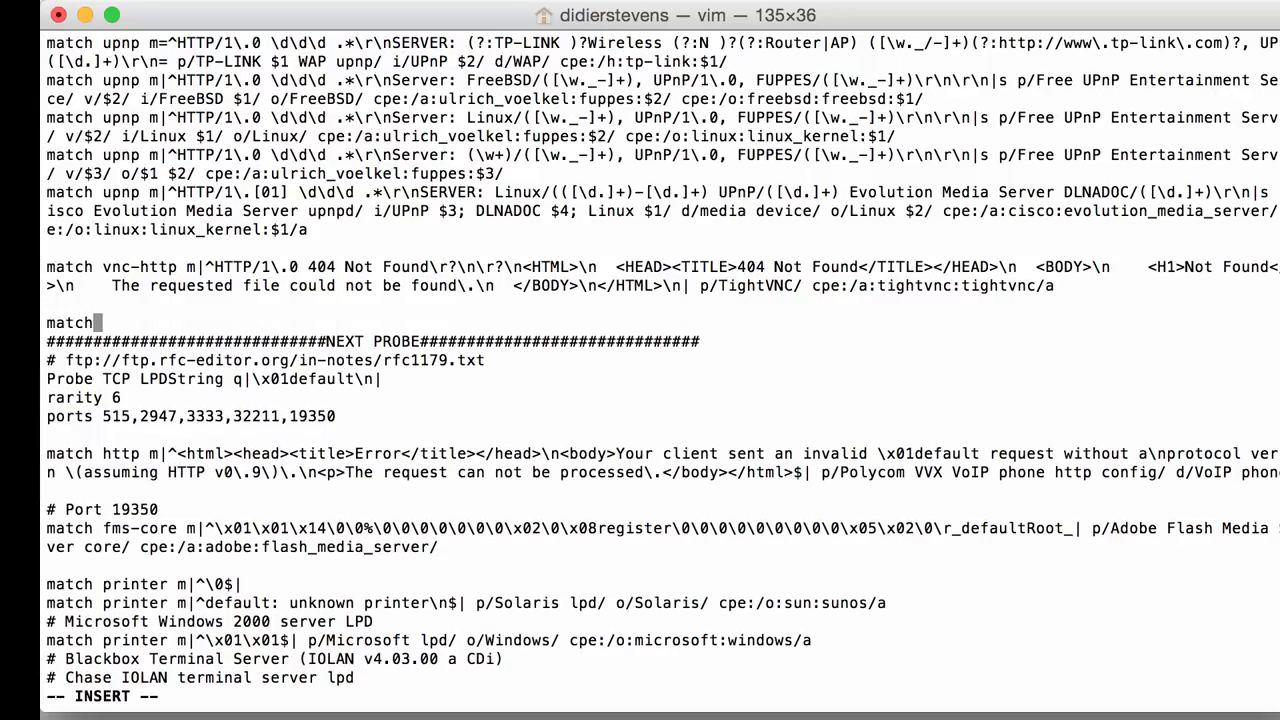
Type the nanohttpd match for HTTP/1.1 404 Not Found with product p/NanoHttpd/
type("nano")
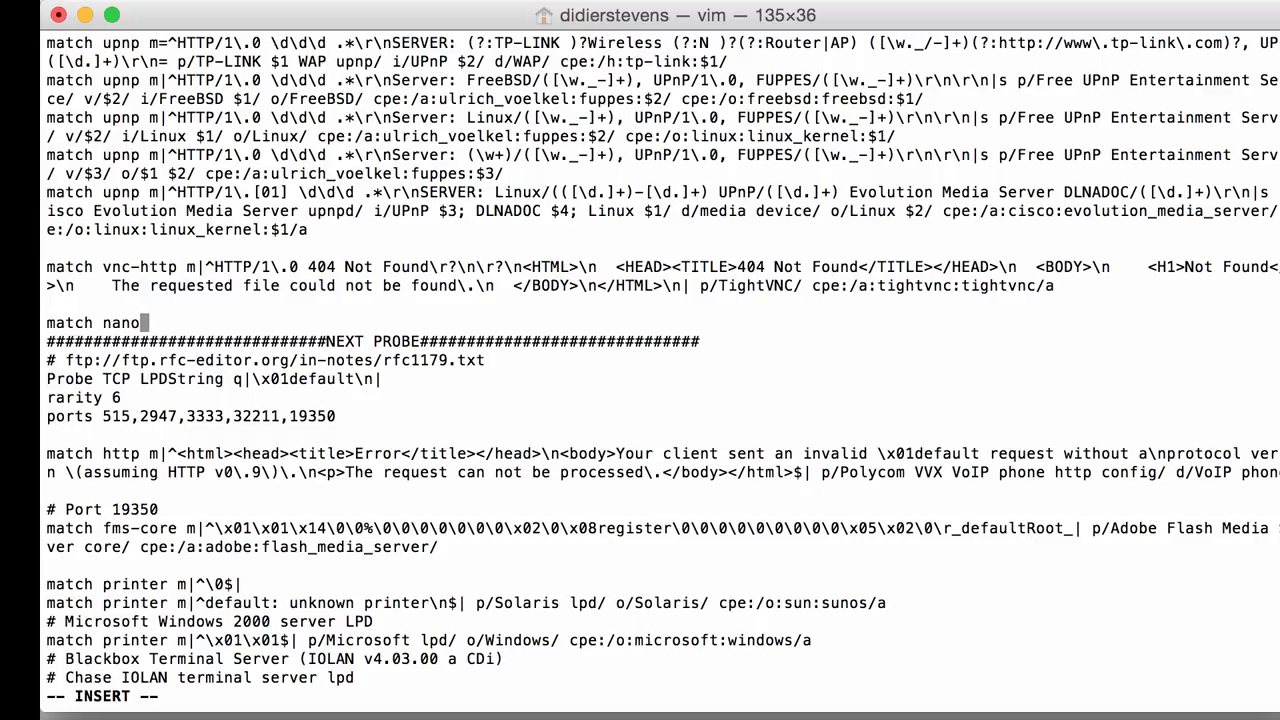
type("httpd")
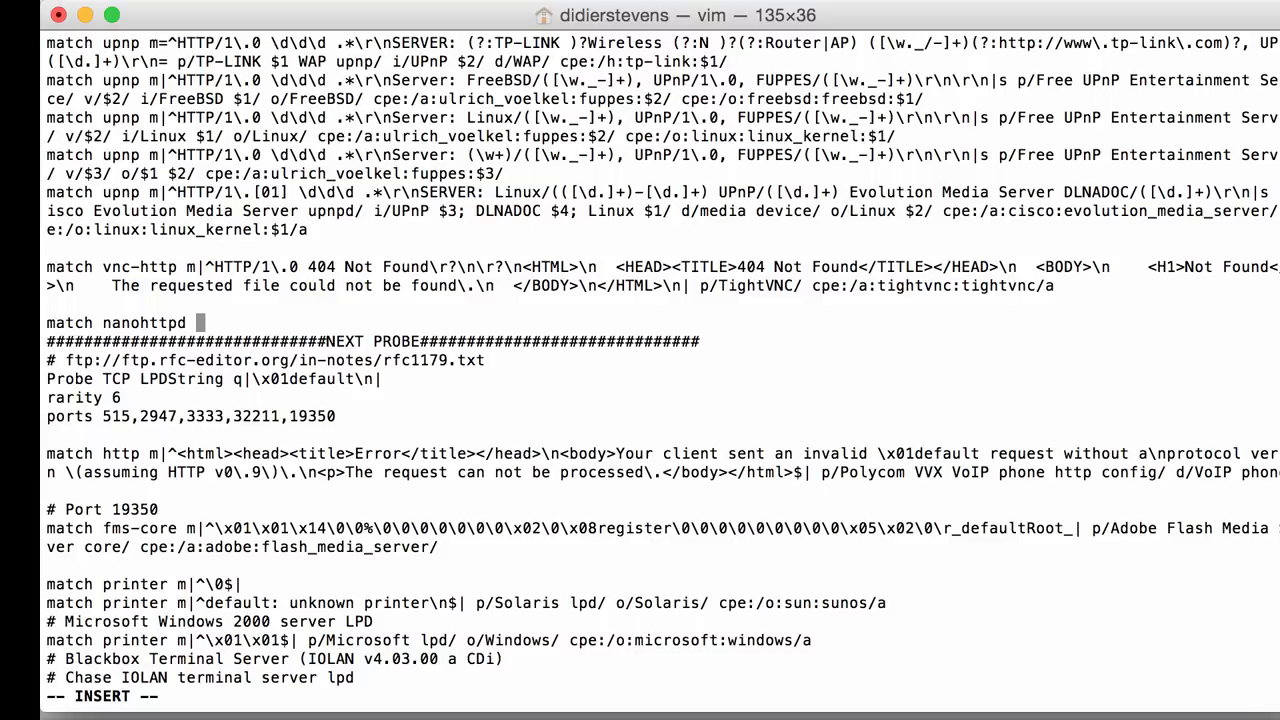
type("m|")
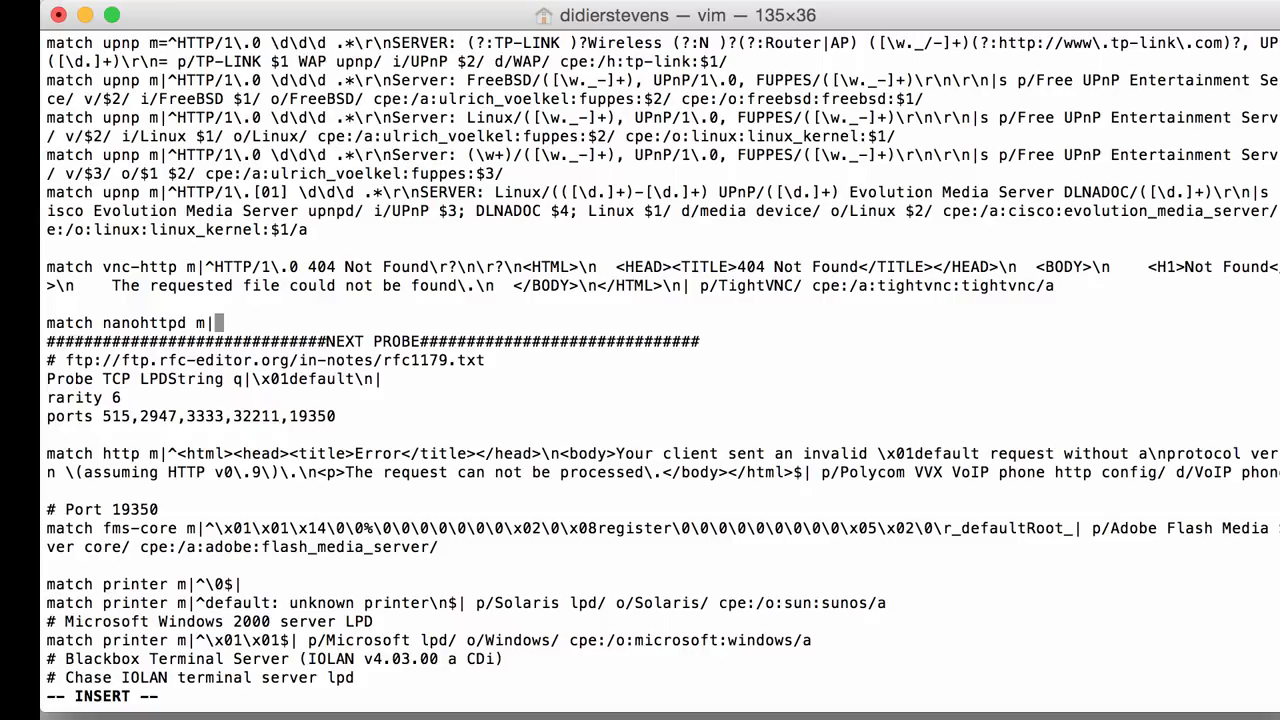
type("^")
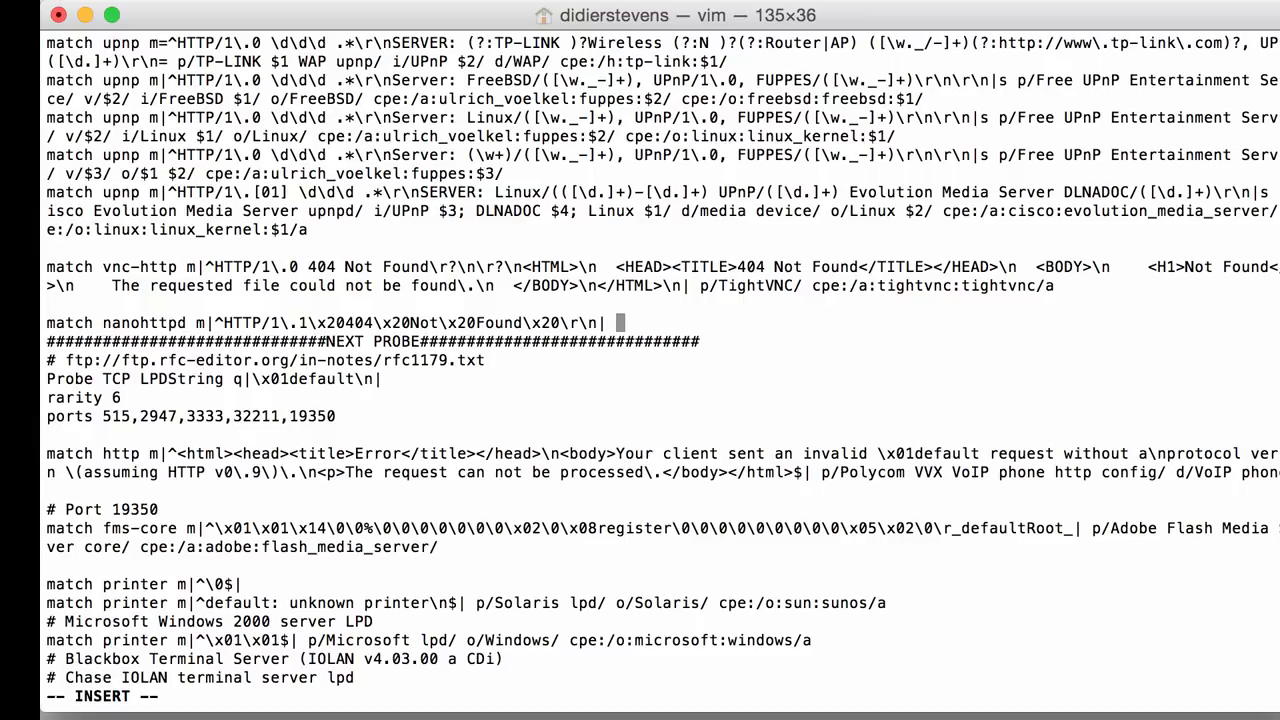
type("p/")
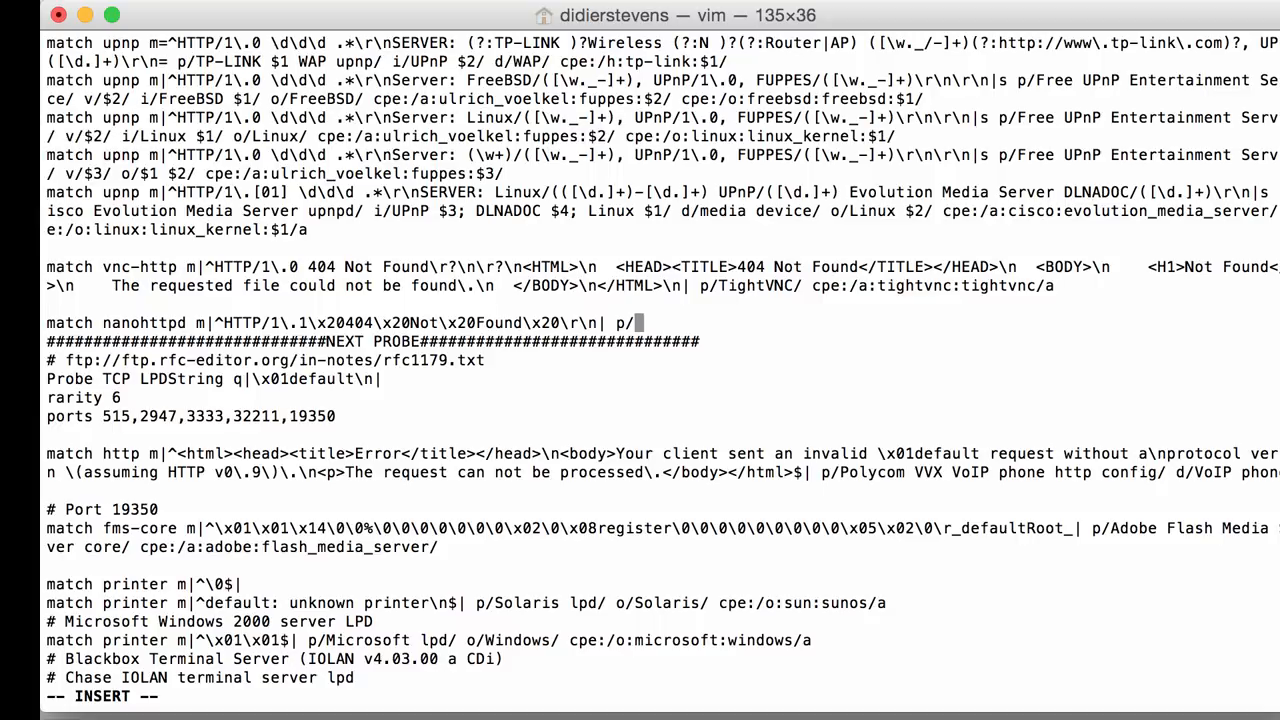
type("NanoHt")
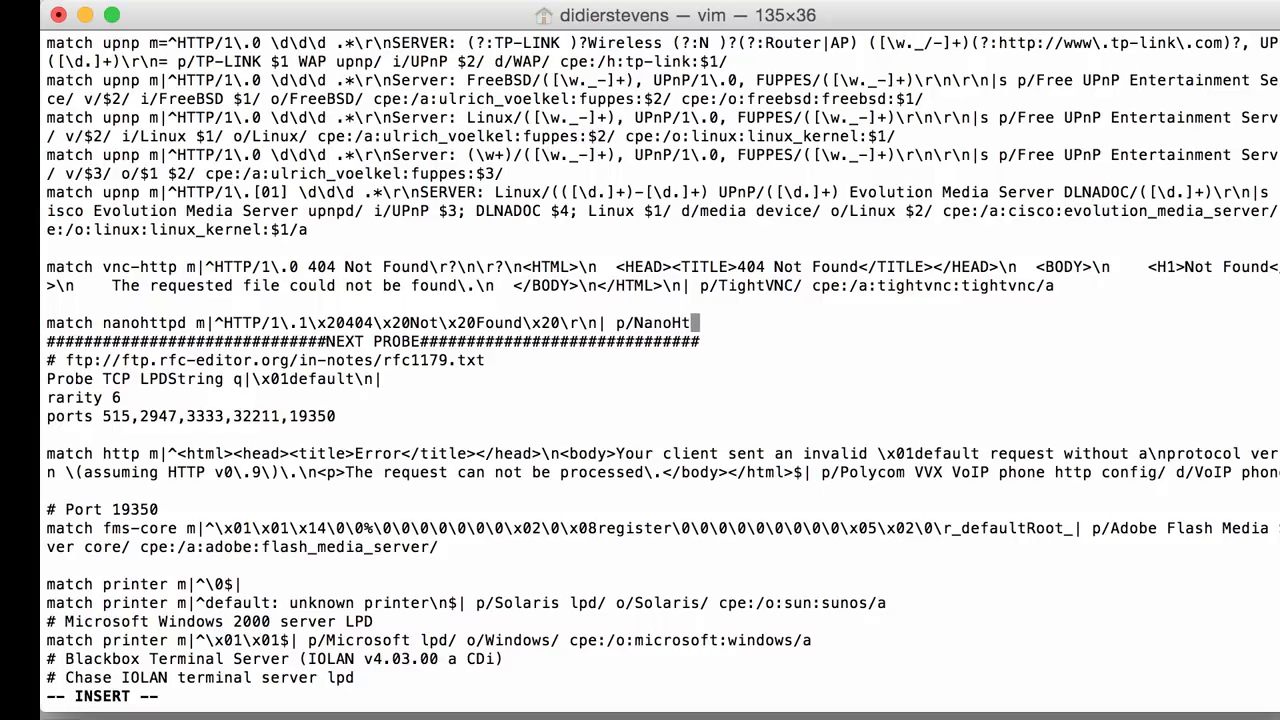
type("tpd/")
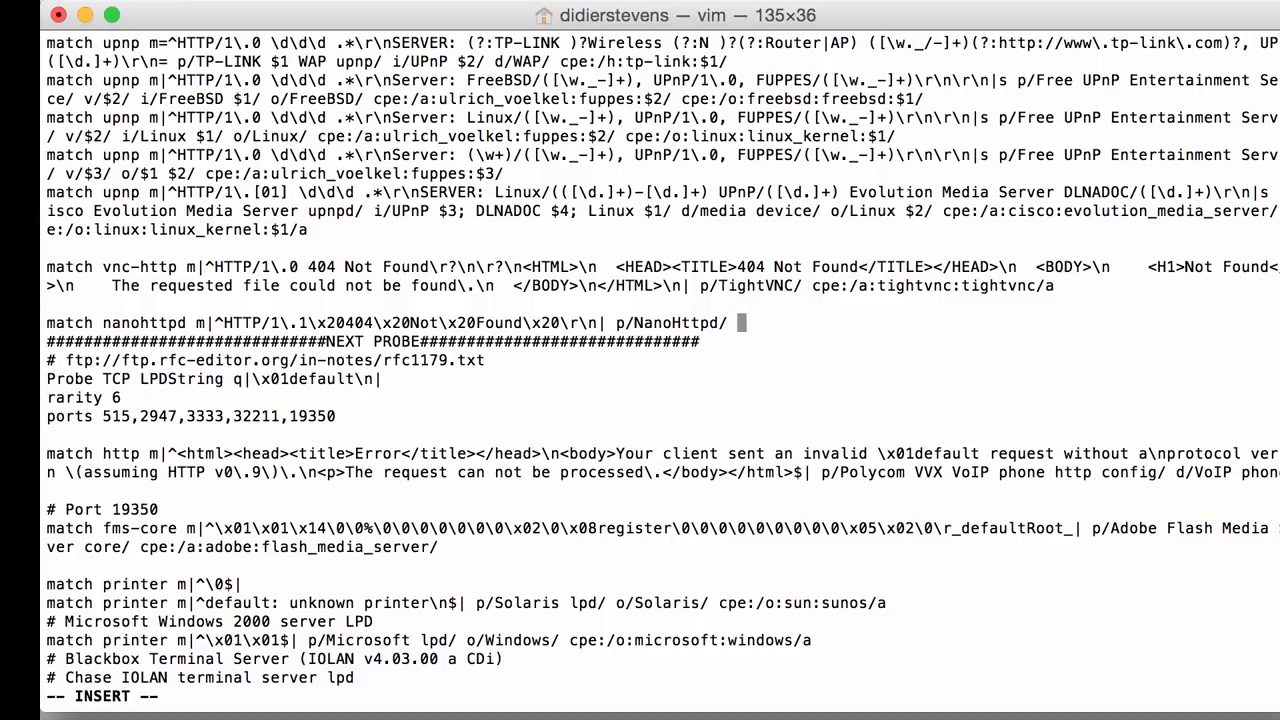
Add the info field i/potential Cobalt Strike server < 3.13/ to the rule
type("i")
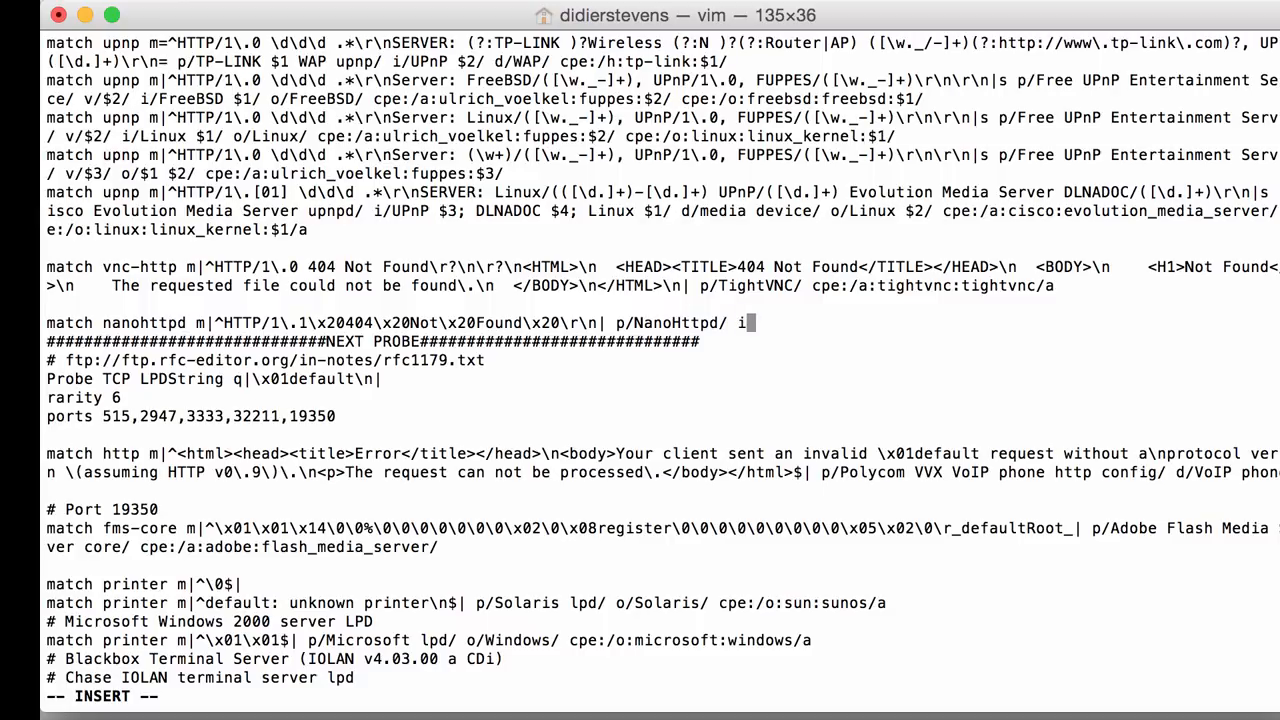
type("/")
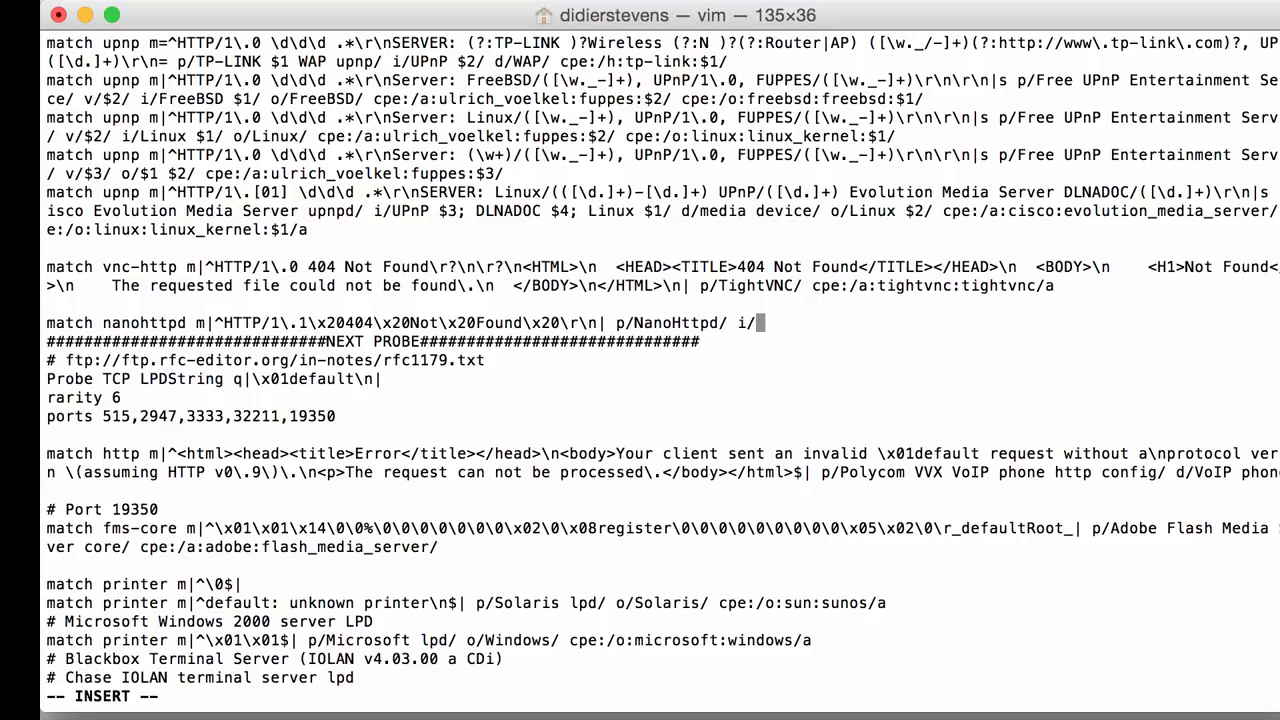
type("pote")
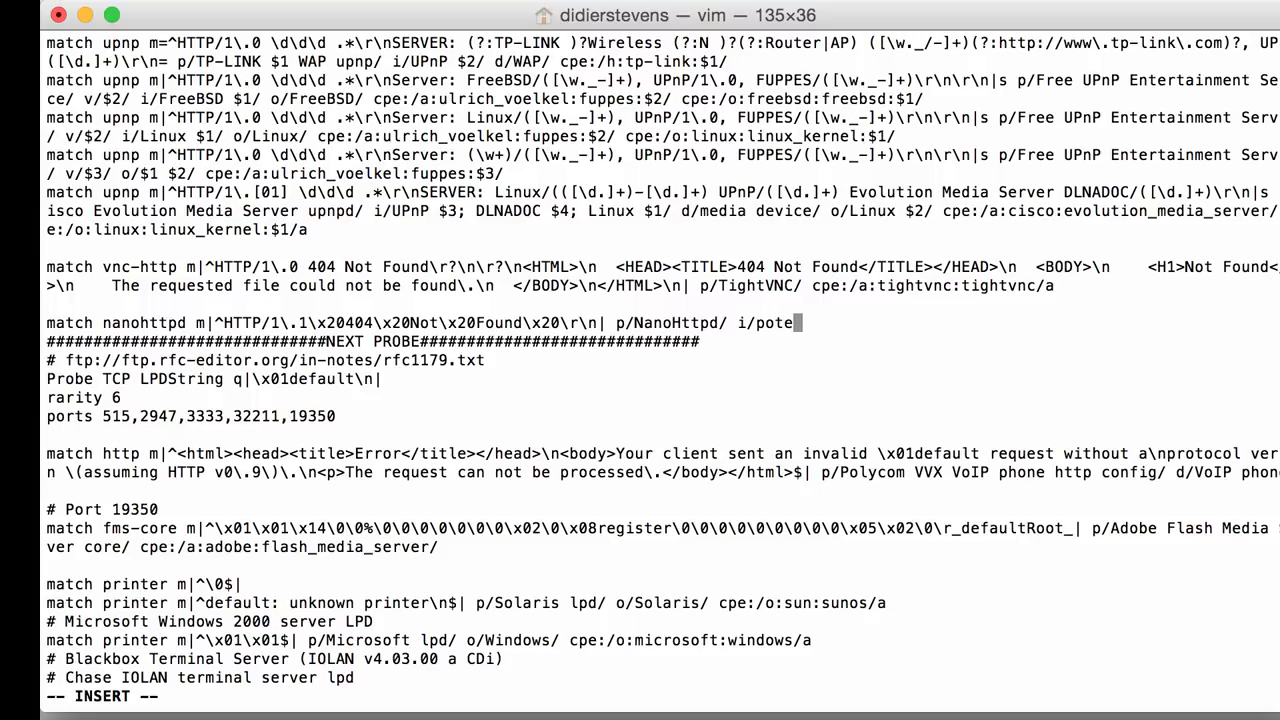
type("ntial")
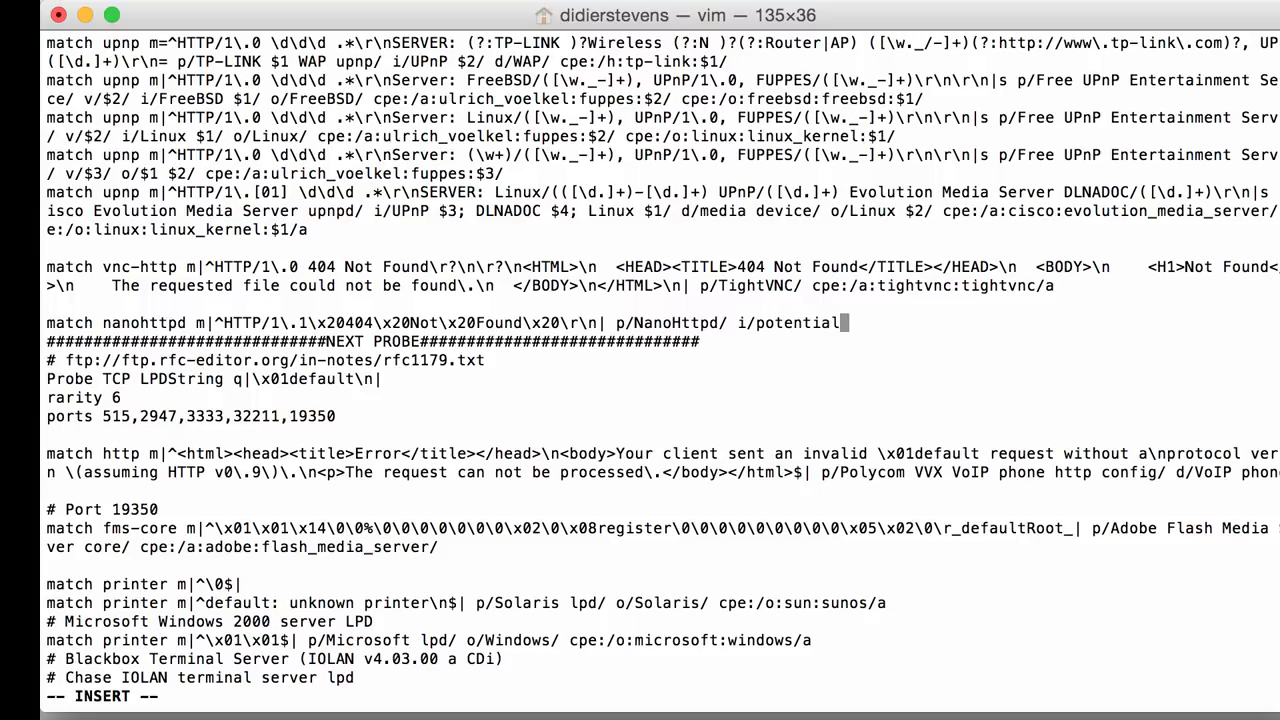
type("Cobalt")
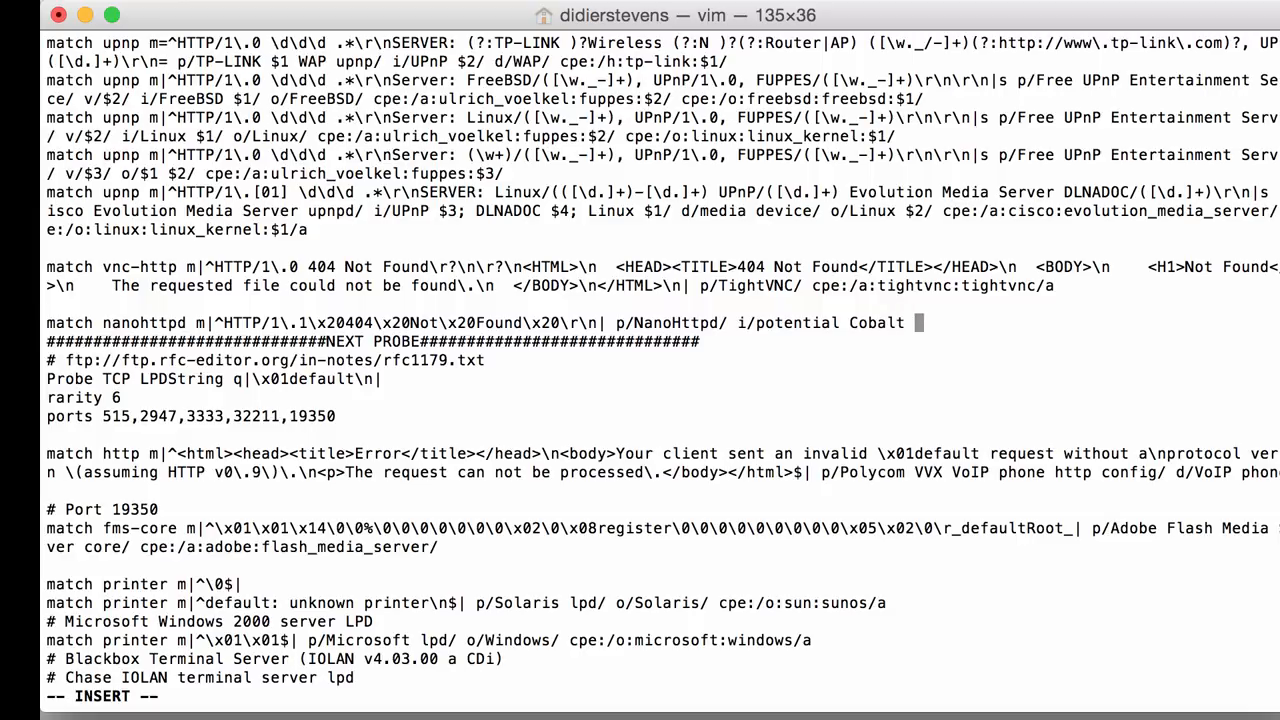
type("Strike server")
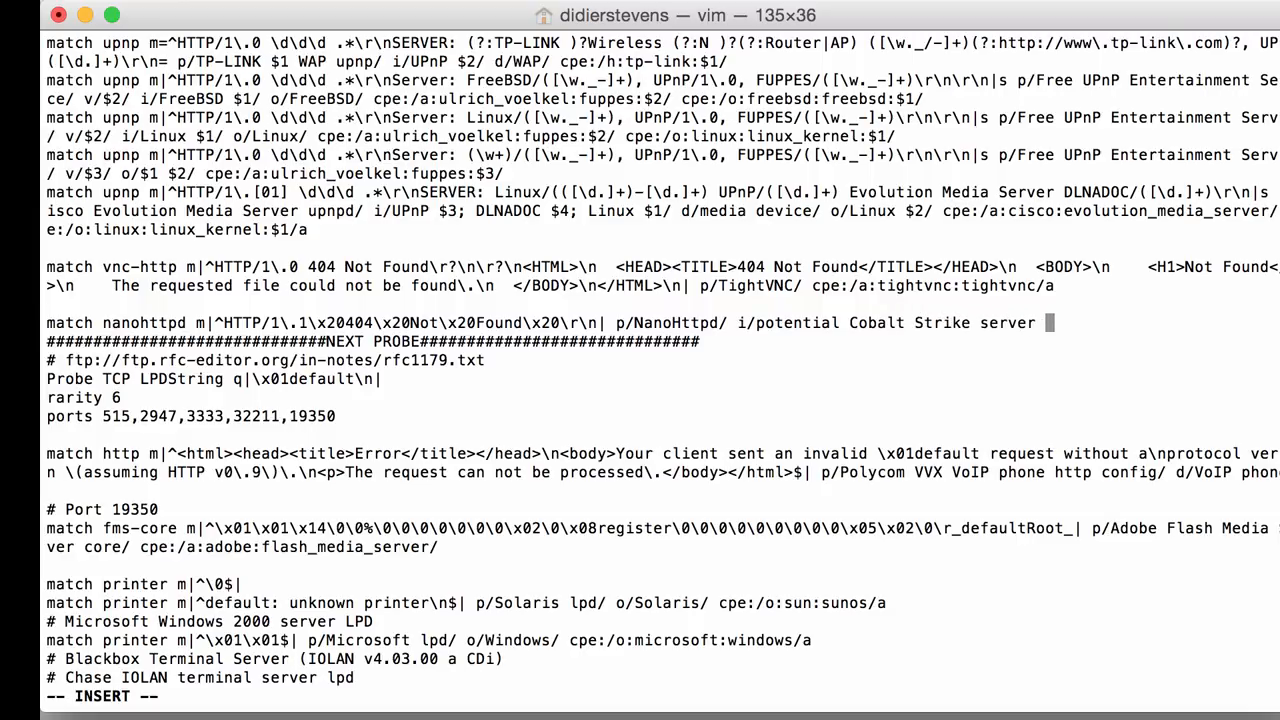
type("< 3")
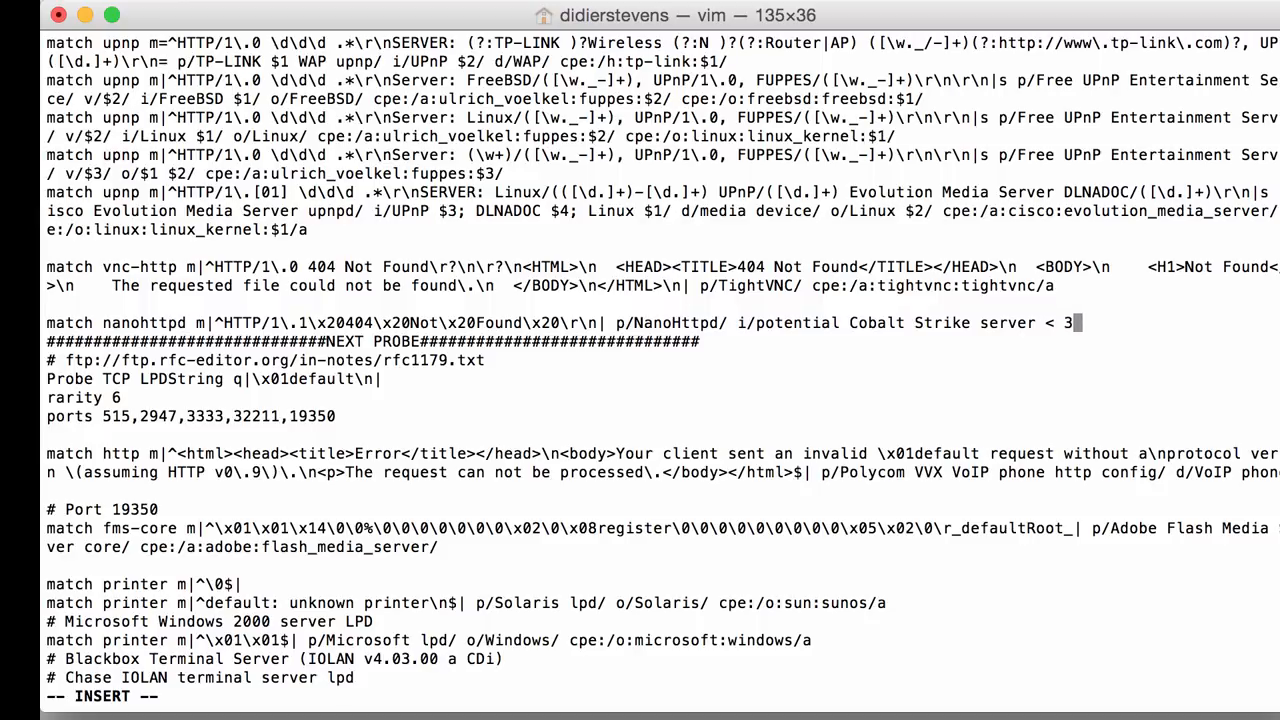
type(".13")
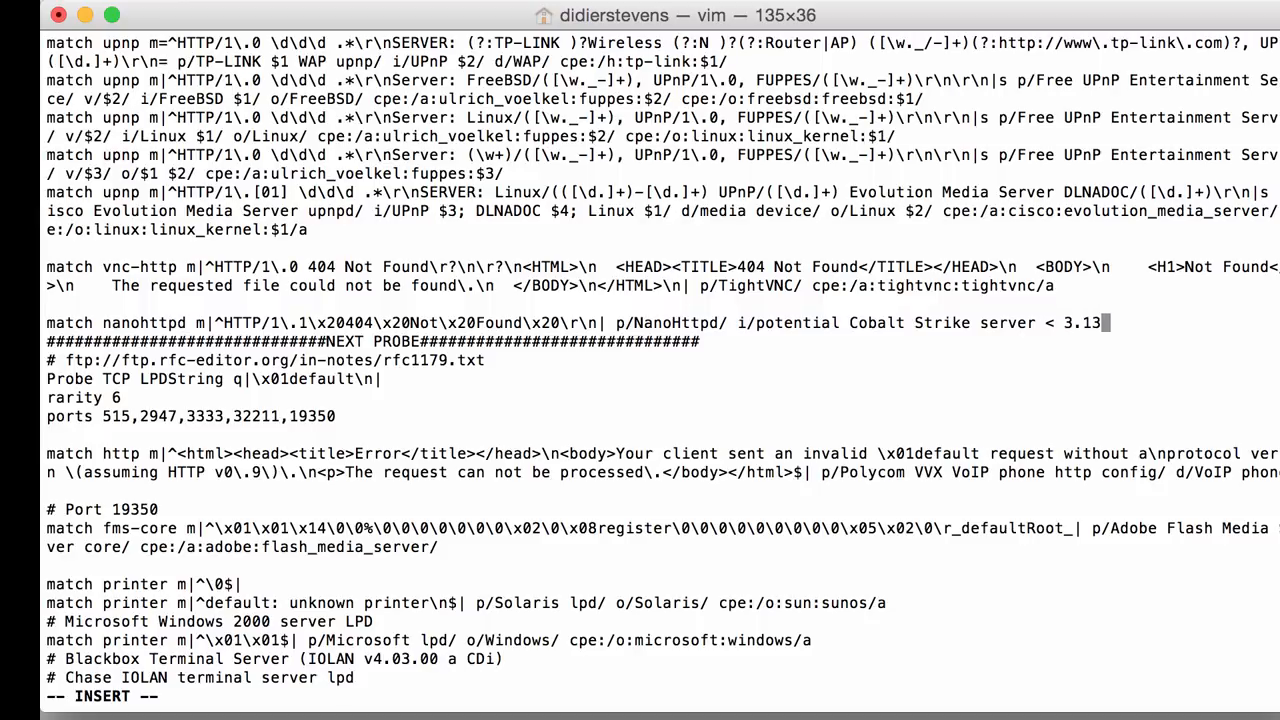
type("/")
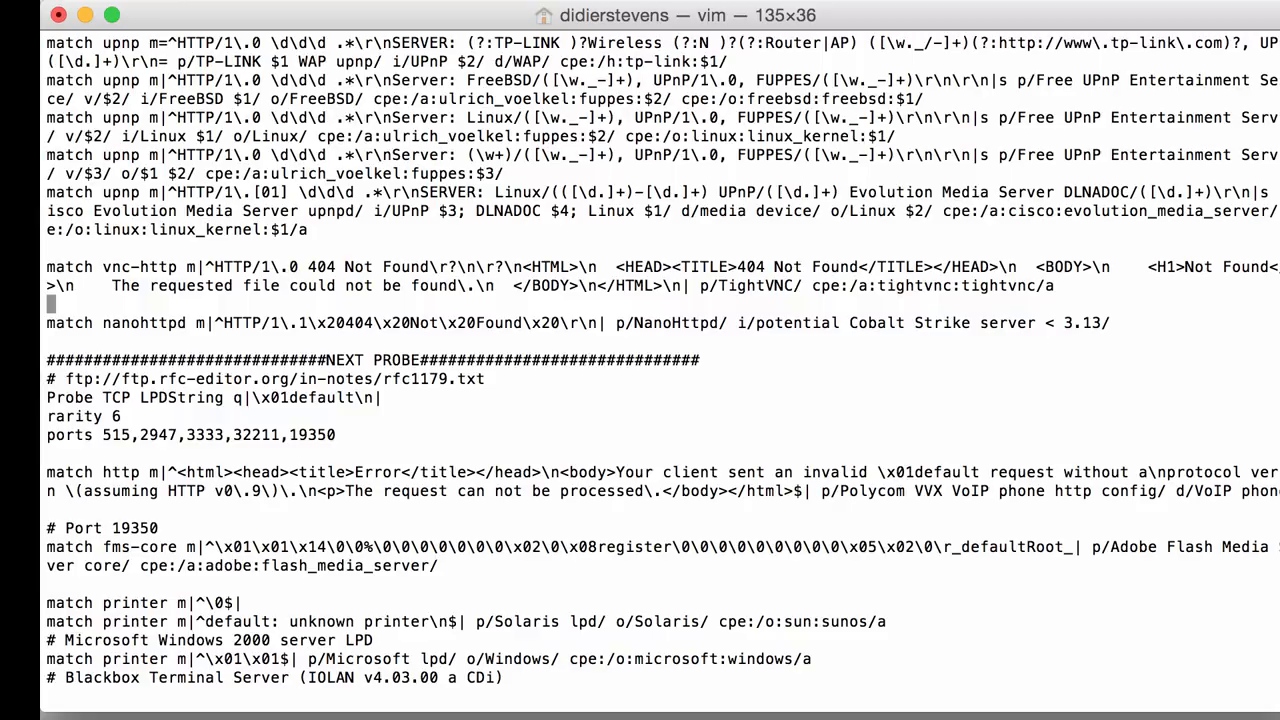
mouse_move(280, 322)
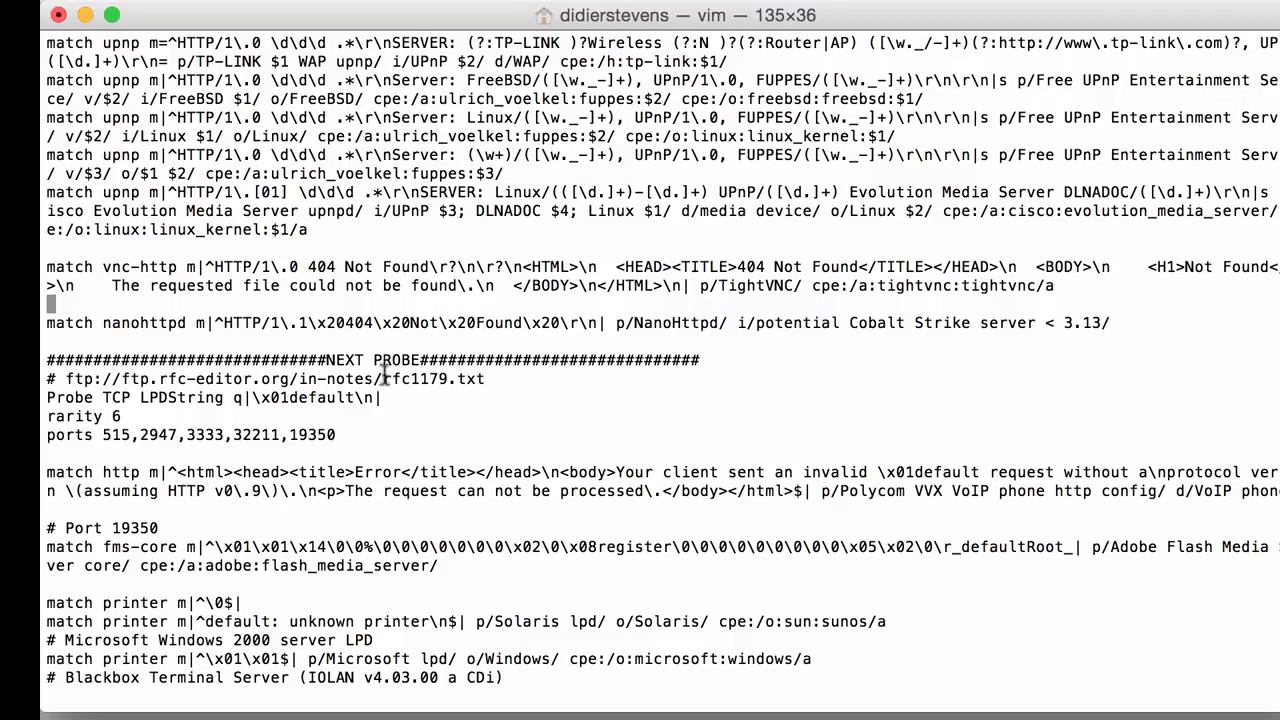
mouse_move(335, 335)
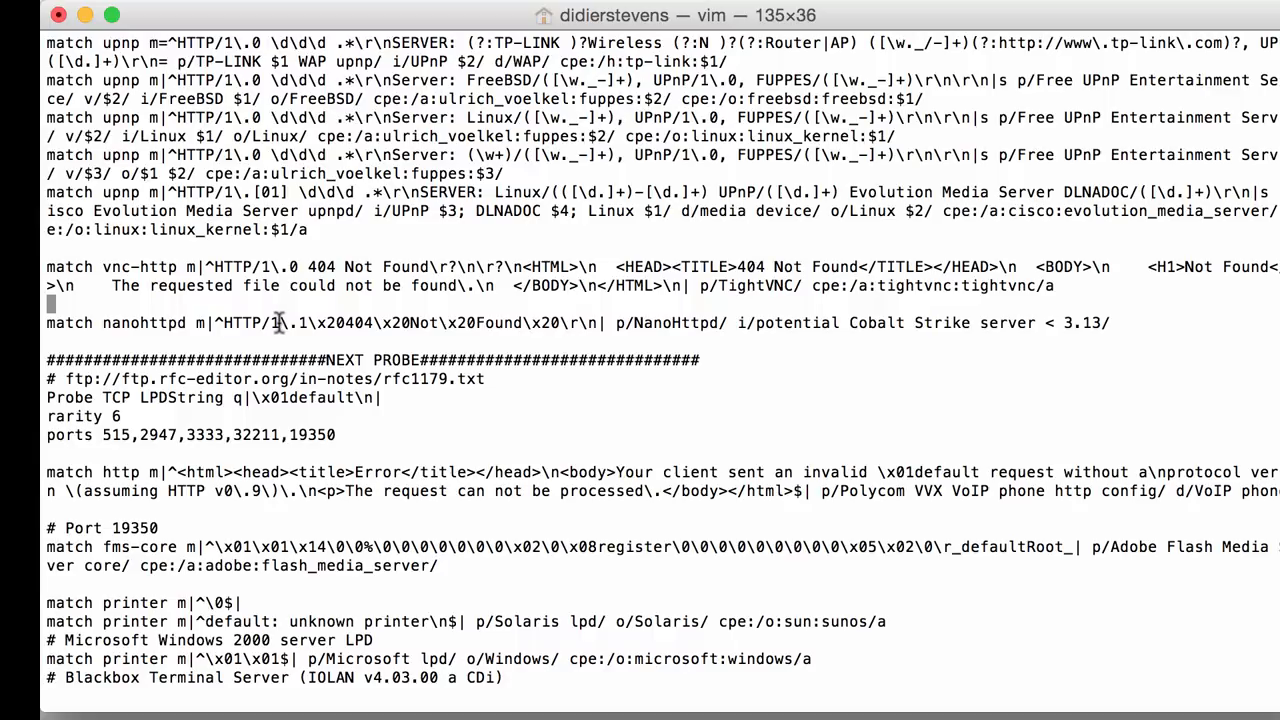
mouse_move(365, 333)
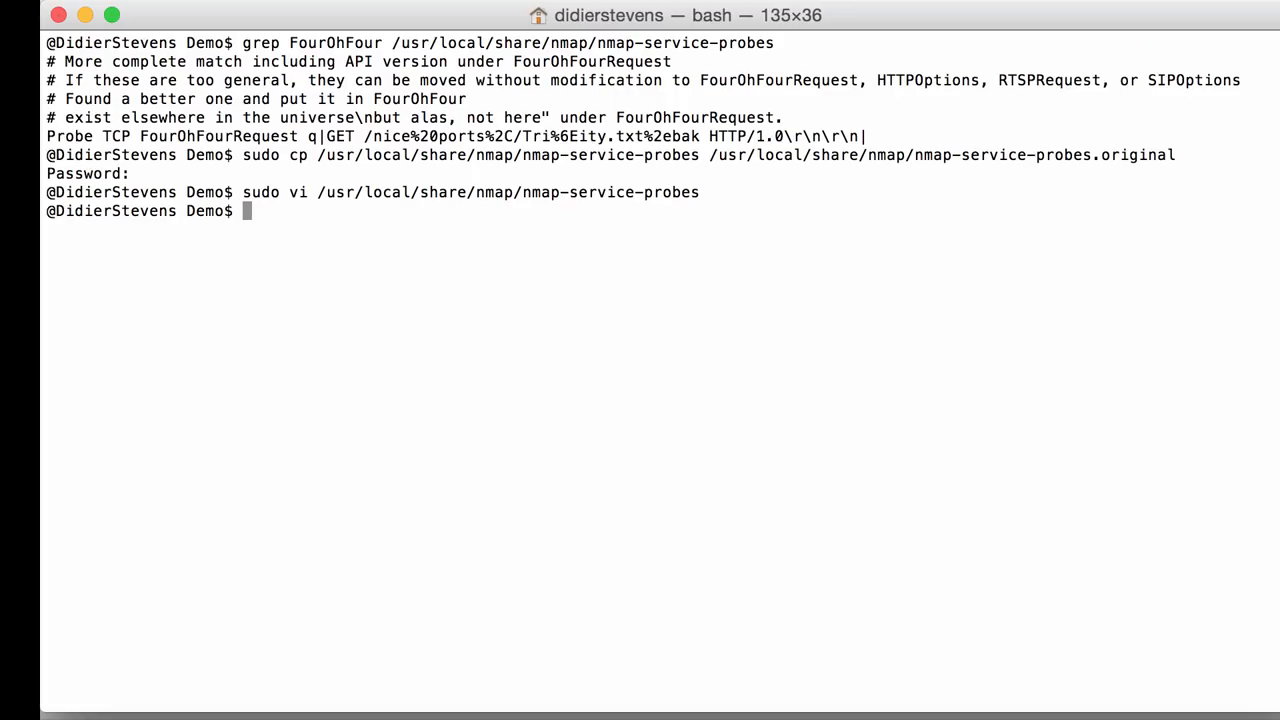
Clear the screen and run nmap -Pn -n -sV -p 12890 C2
type("c")
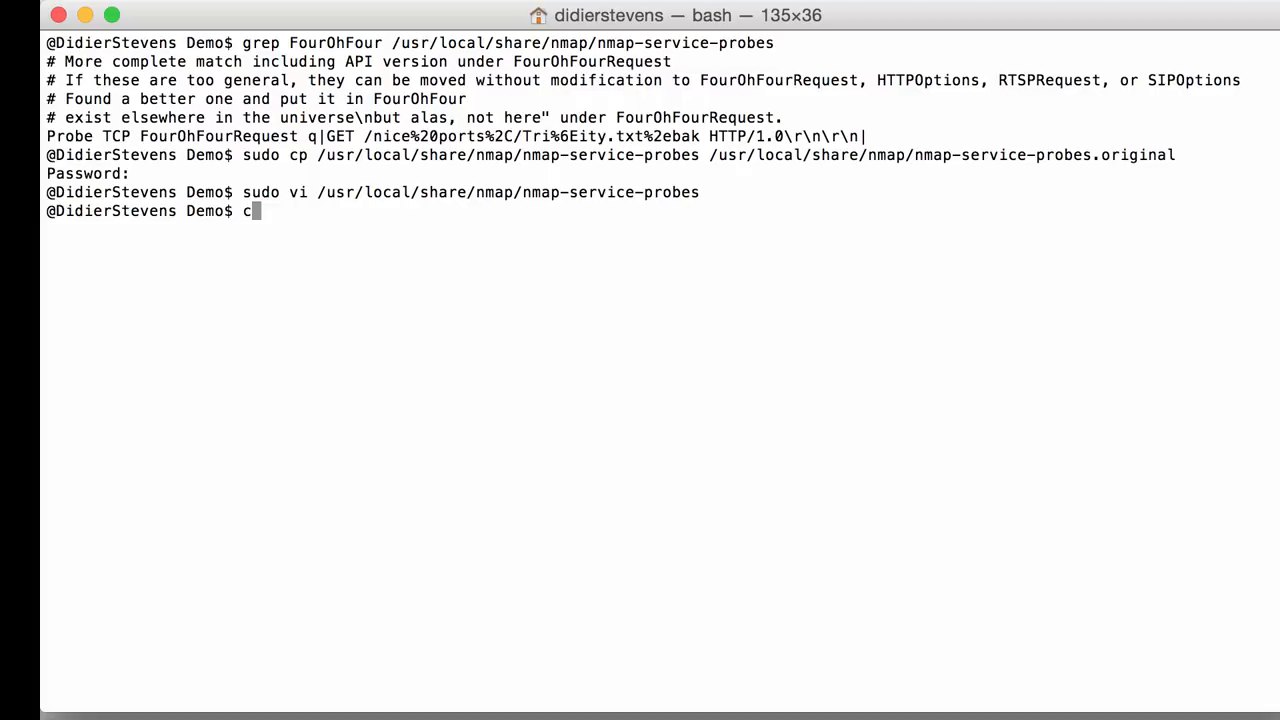
type("lear")
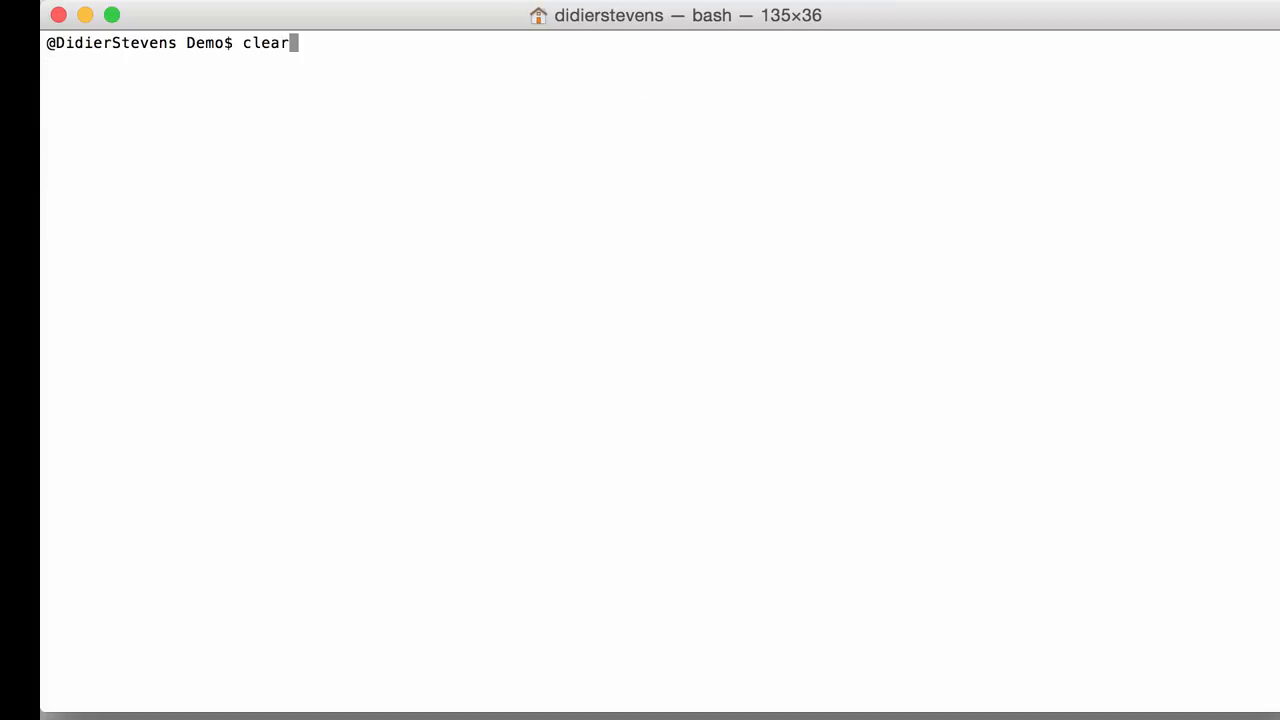
type("nmap -Pn -n -sV -p 12890 C2")
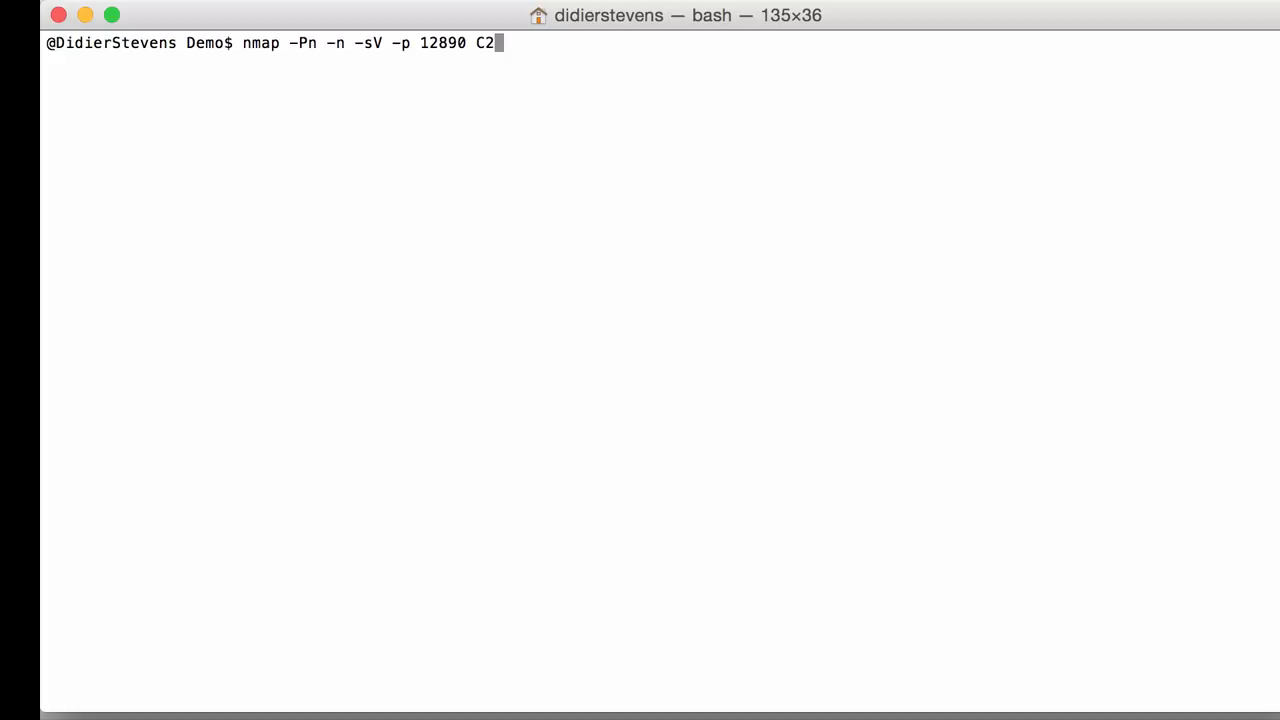
key("Return")
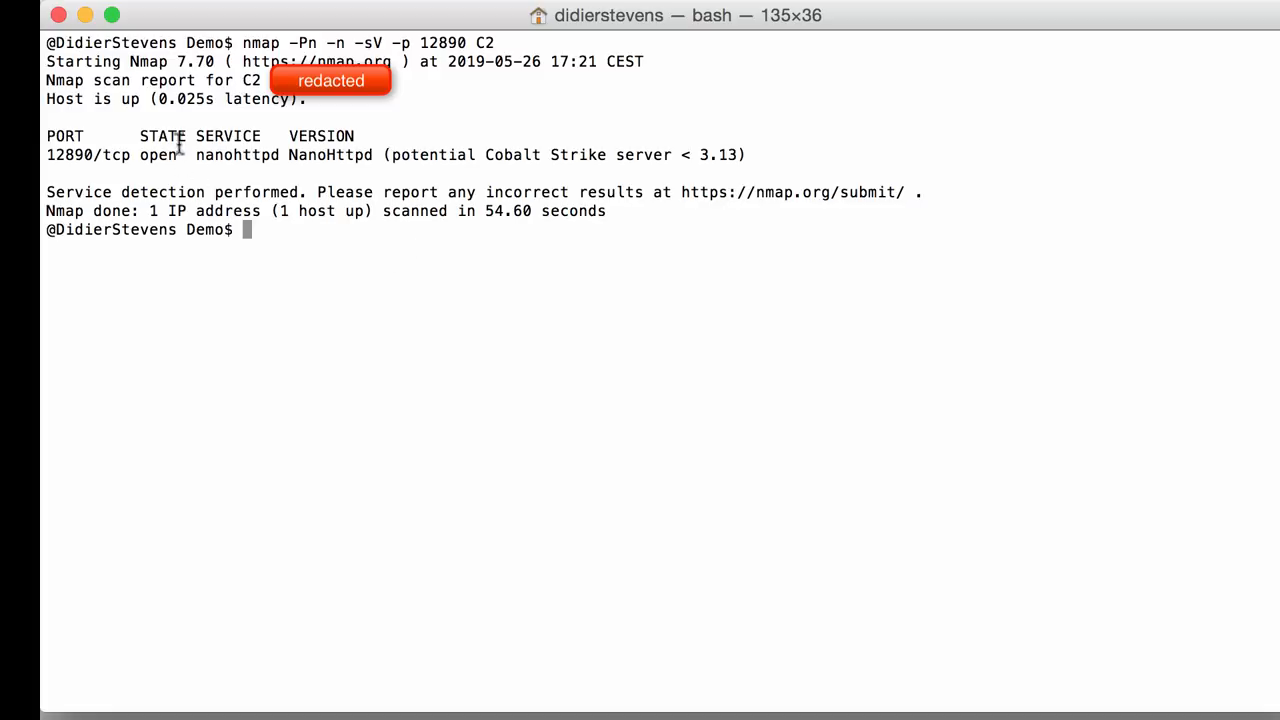
mouse_move(218, 165)
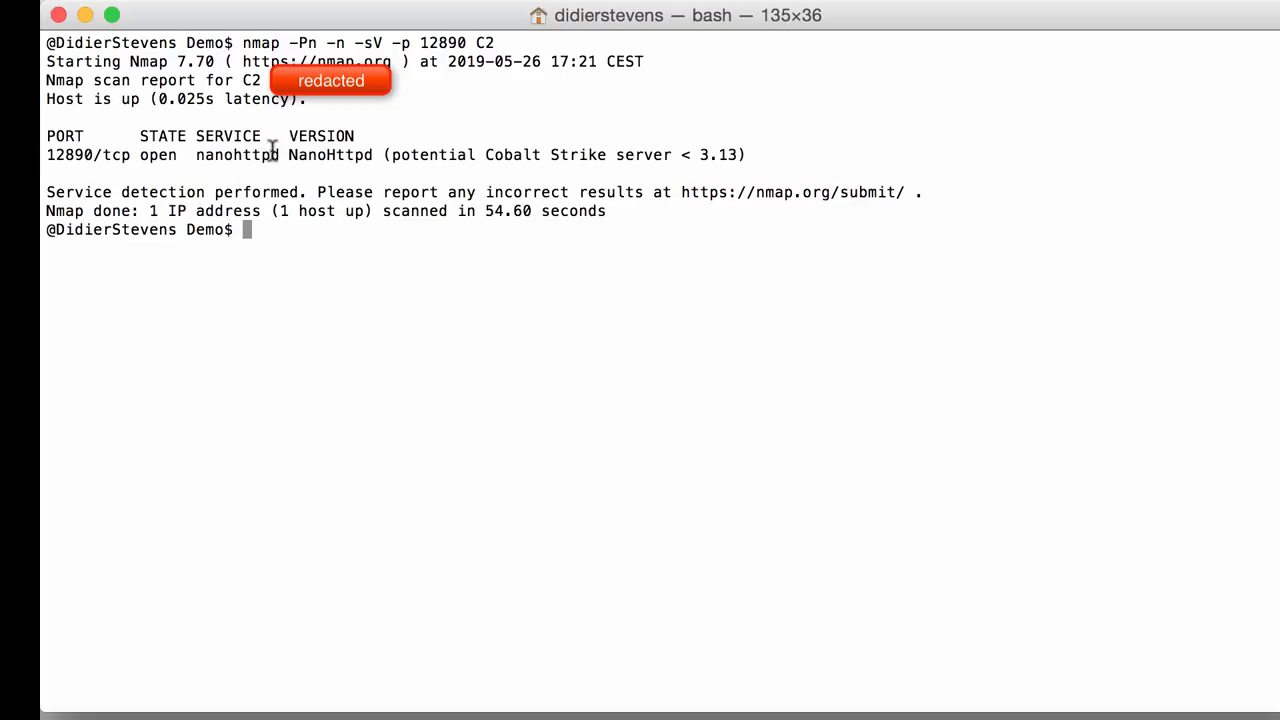
mouse_move(235, 154)
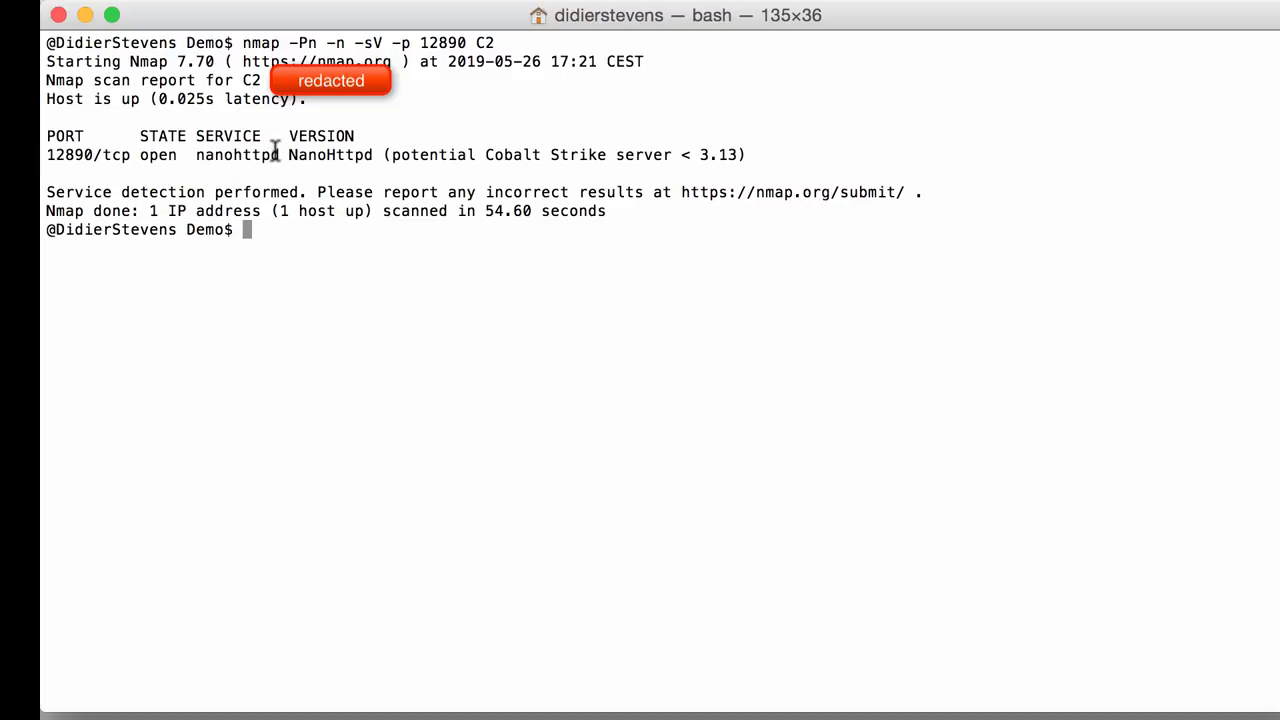
mouse_move(365, 154)
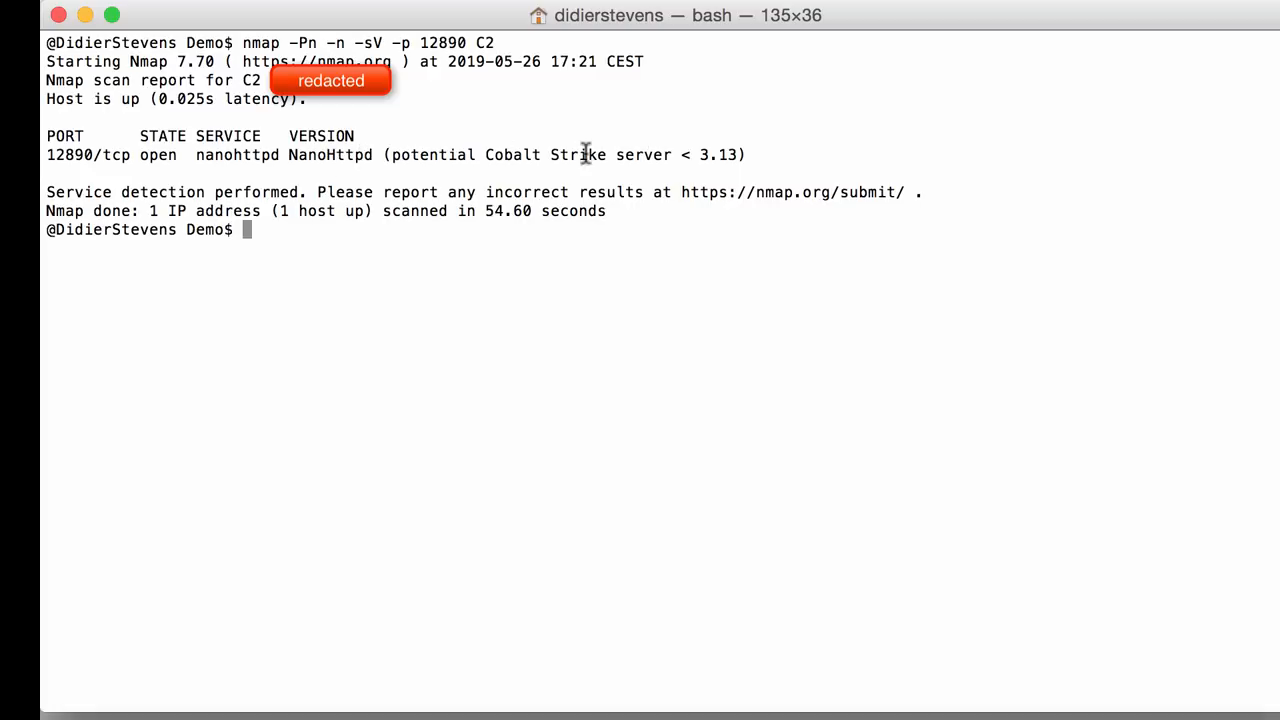
mouse_move(628, 157)
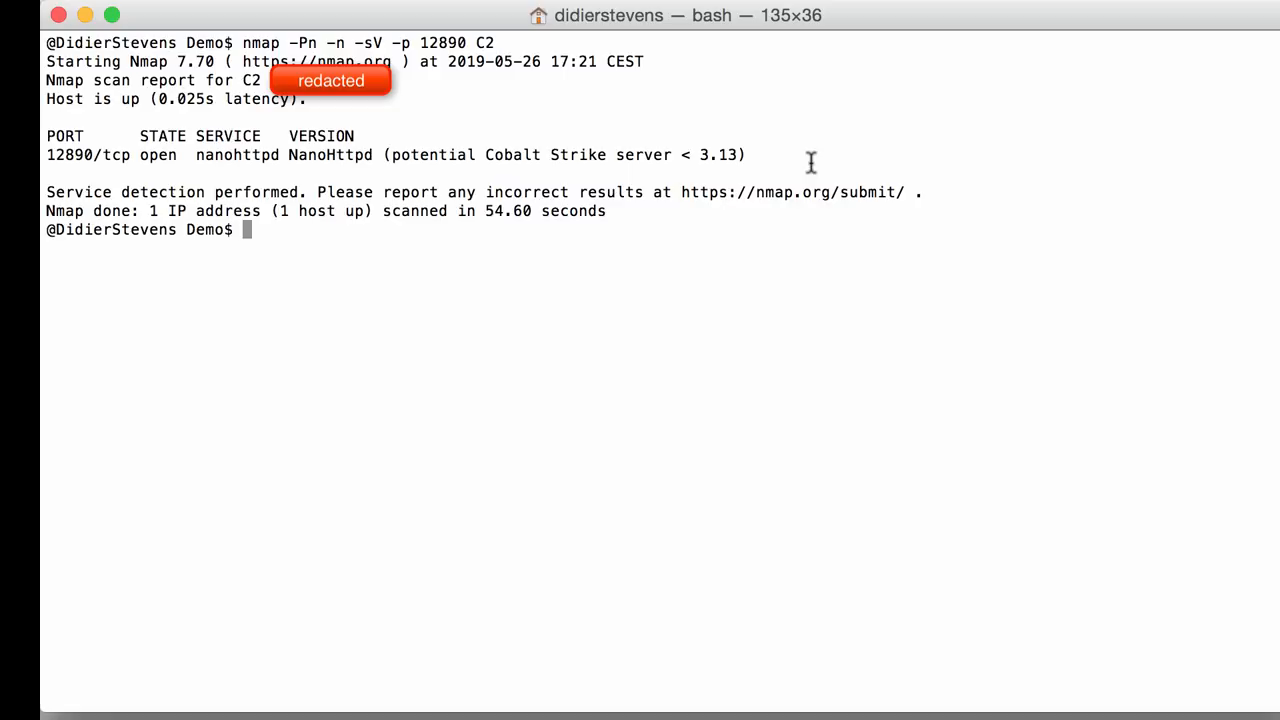
Clear the NanoHttpd port 12890 scan output from the terminal
type("cle")
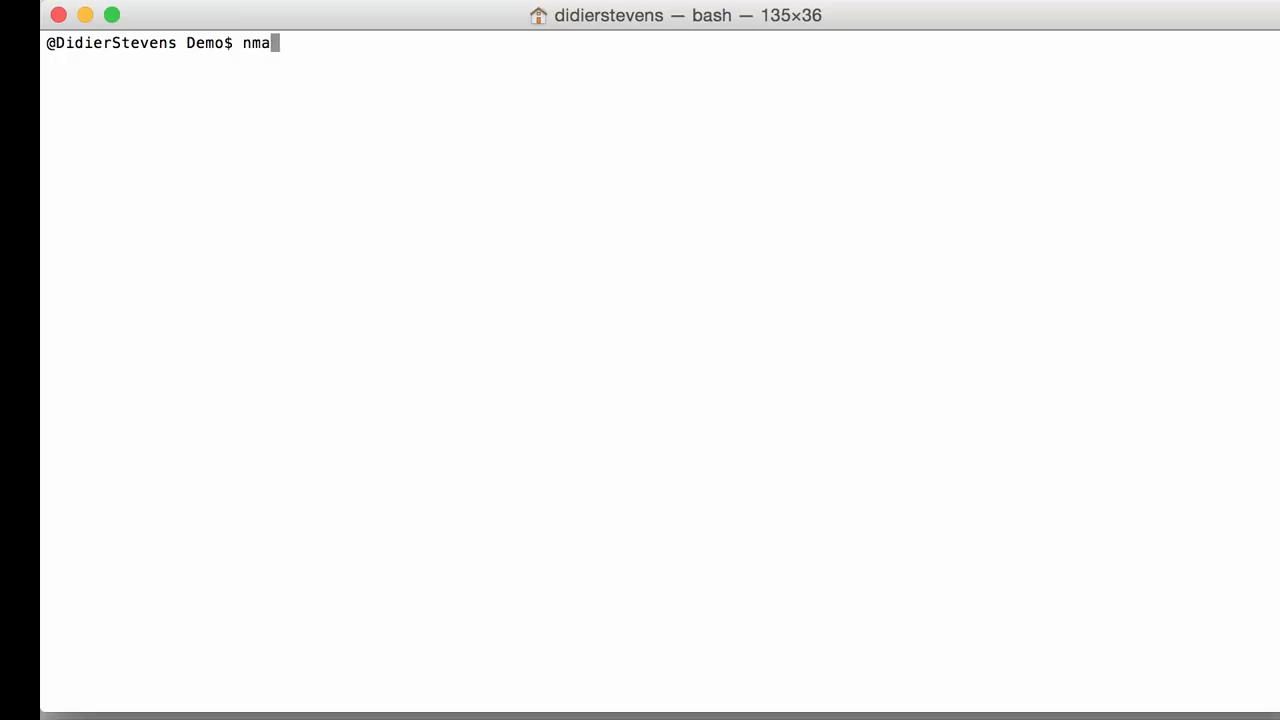
Scan port 50050 on host C2 with nmap -Pn -n
type("p")
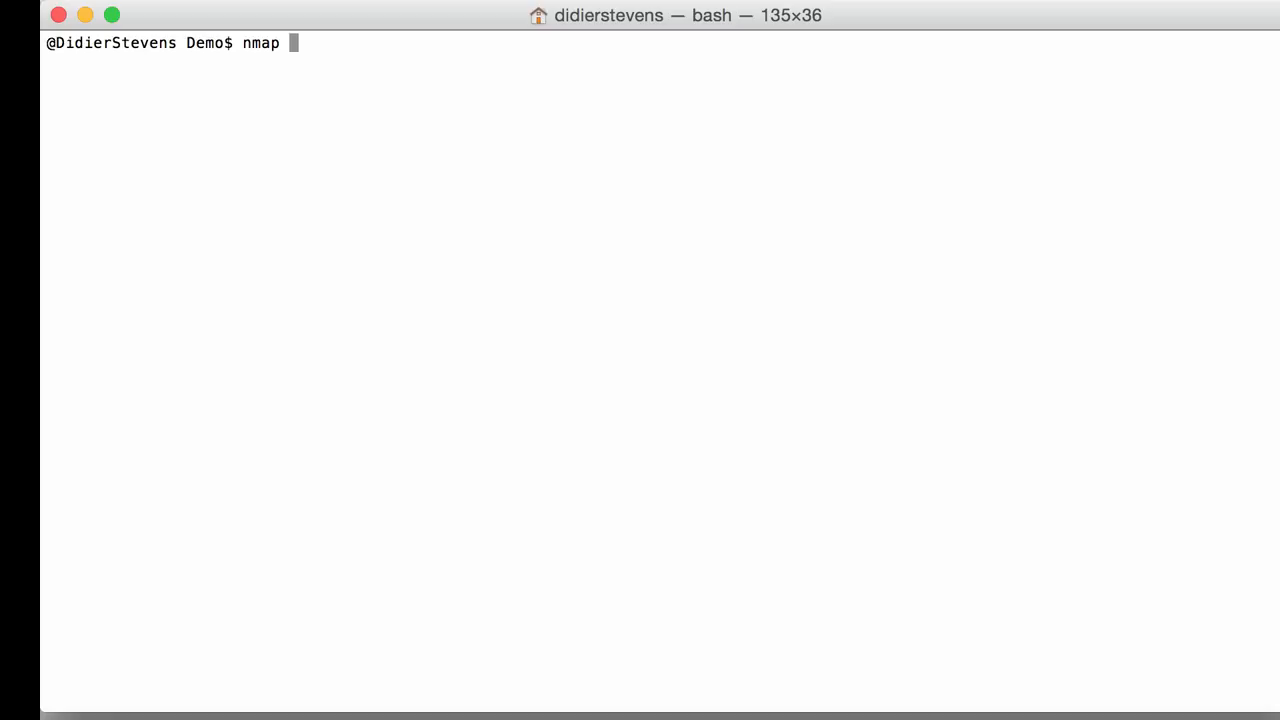
type("-")
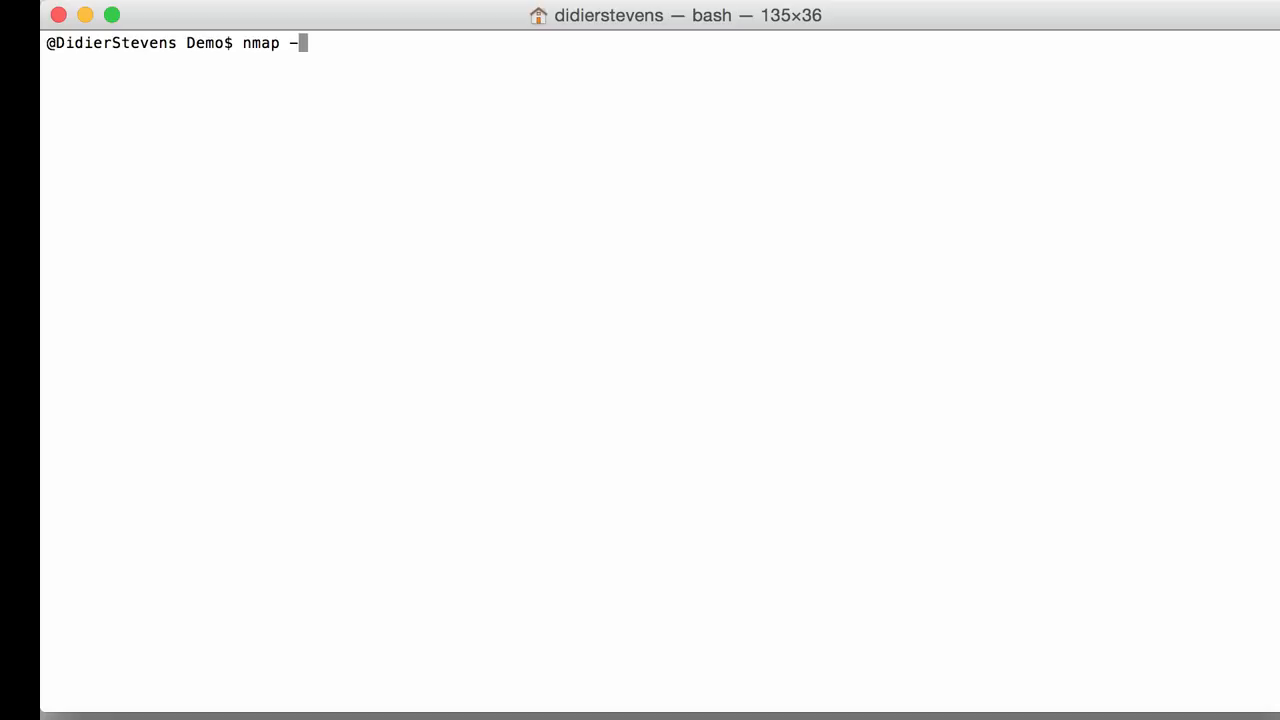
type("Pn -n")
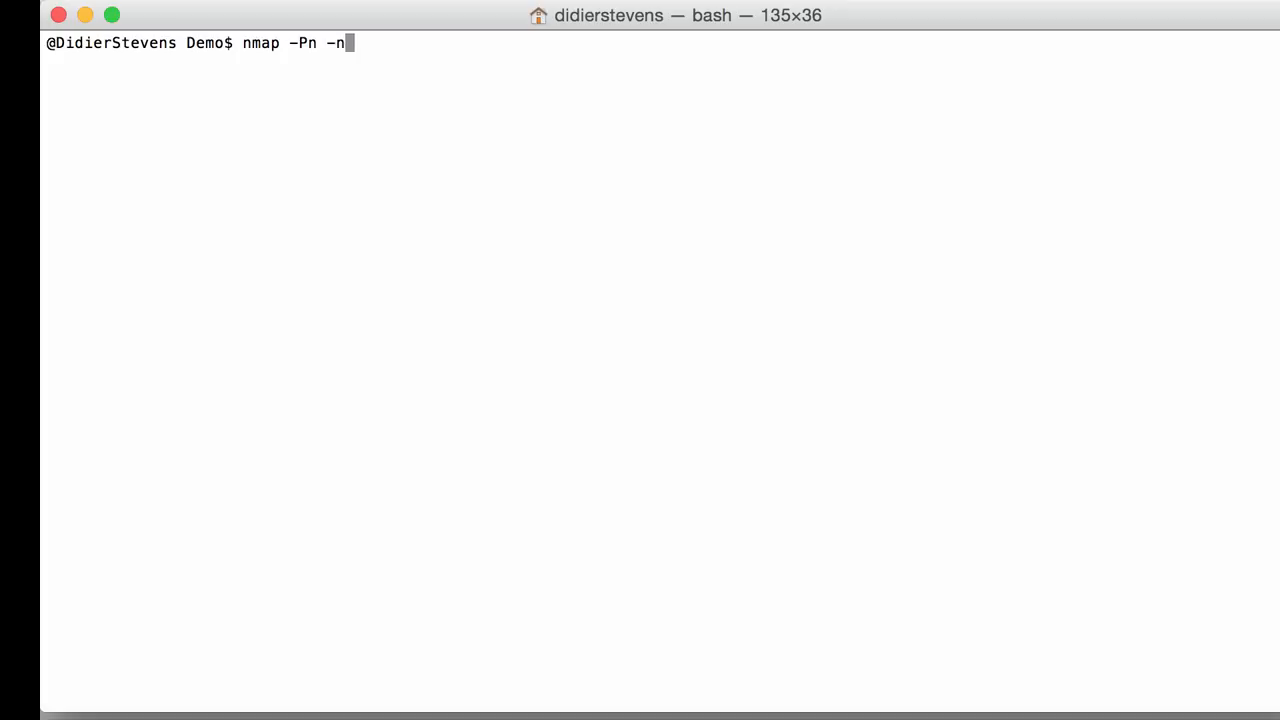
type("-p 5")
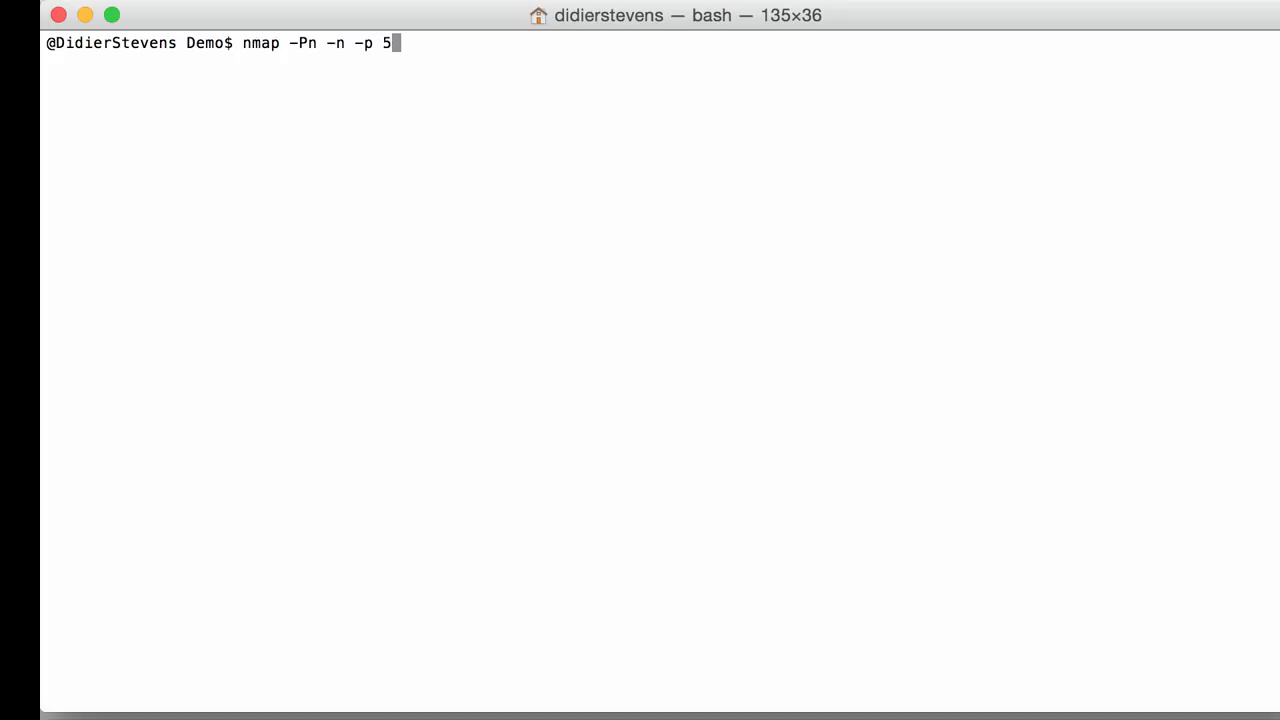
type("0050 C2")
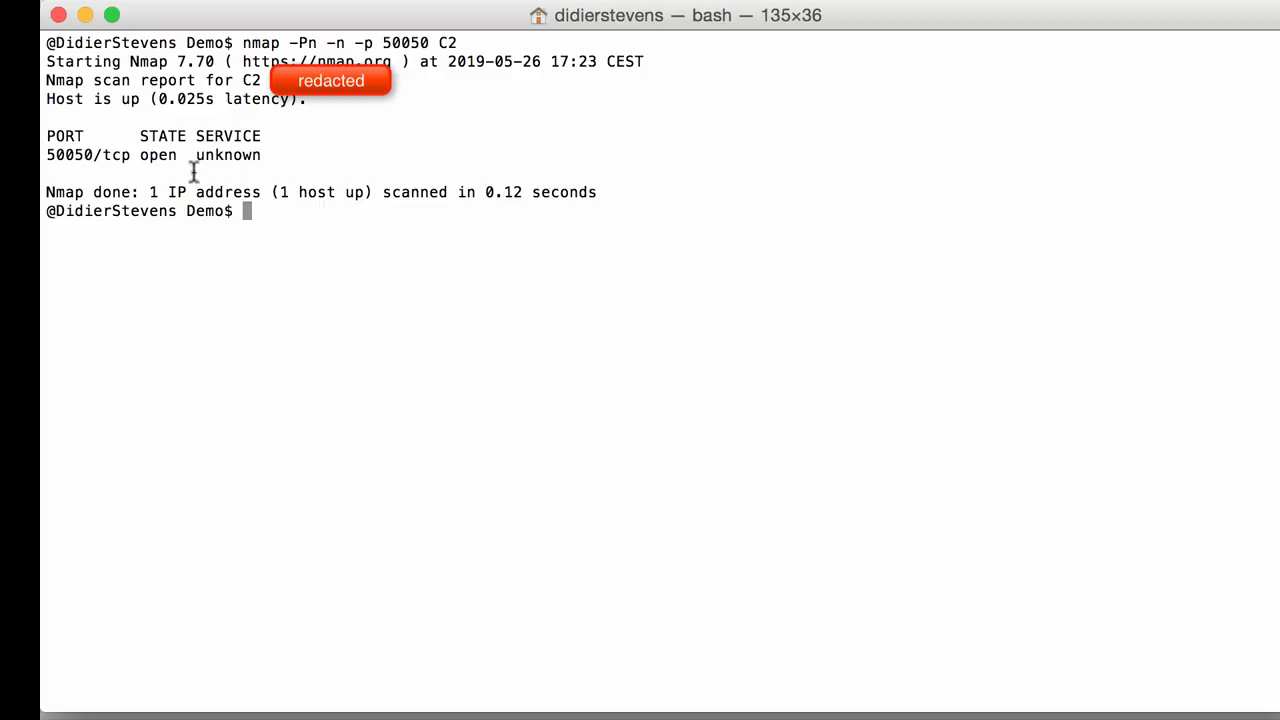
mouse_move(76, 122)
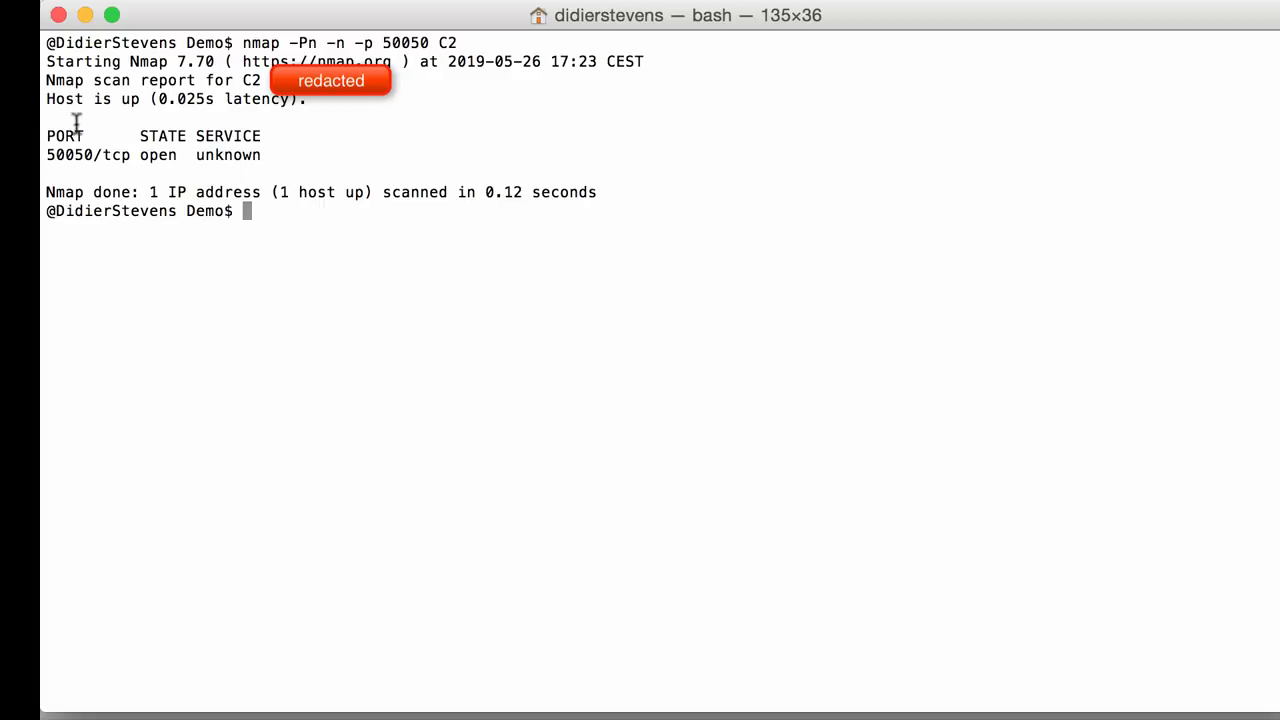
mouse_move(358, 143)
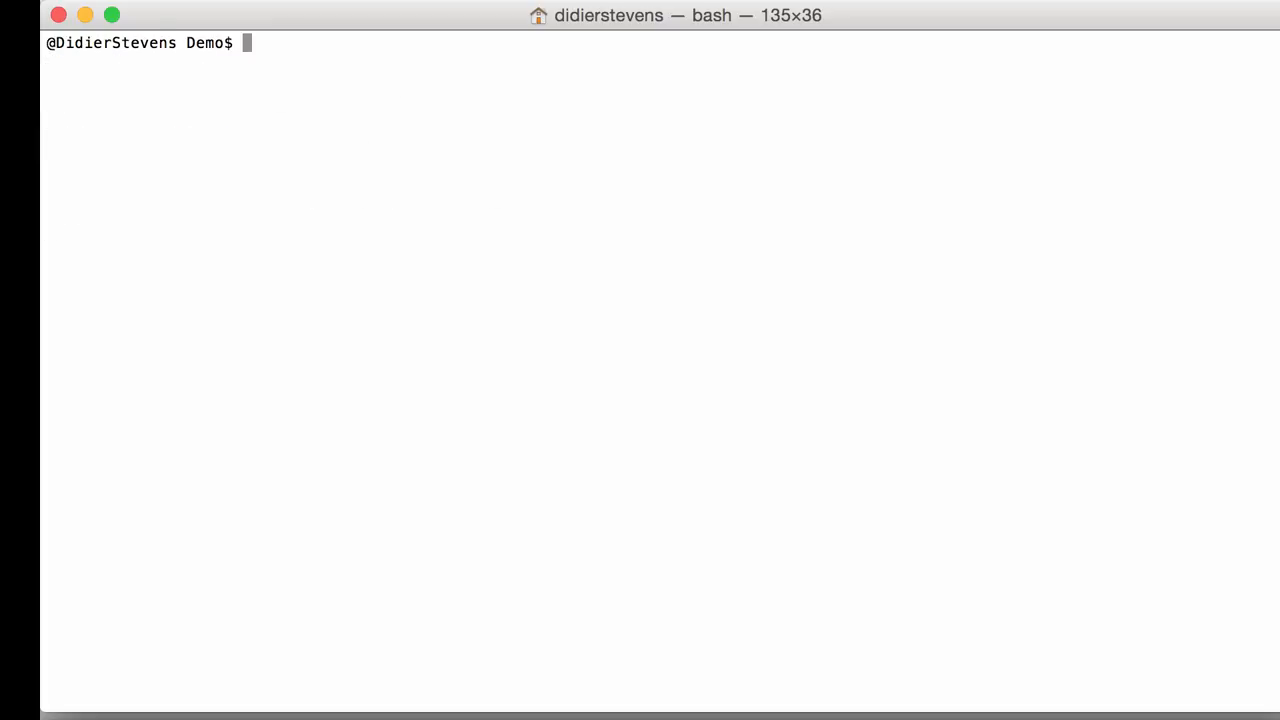
Rerun the port 50050 scan with the ssl-cert script, then clear the output
type("nmap -Pn -n -p 50050 C2")
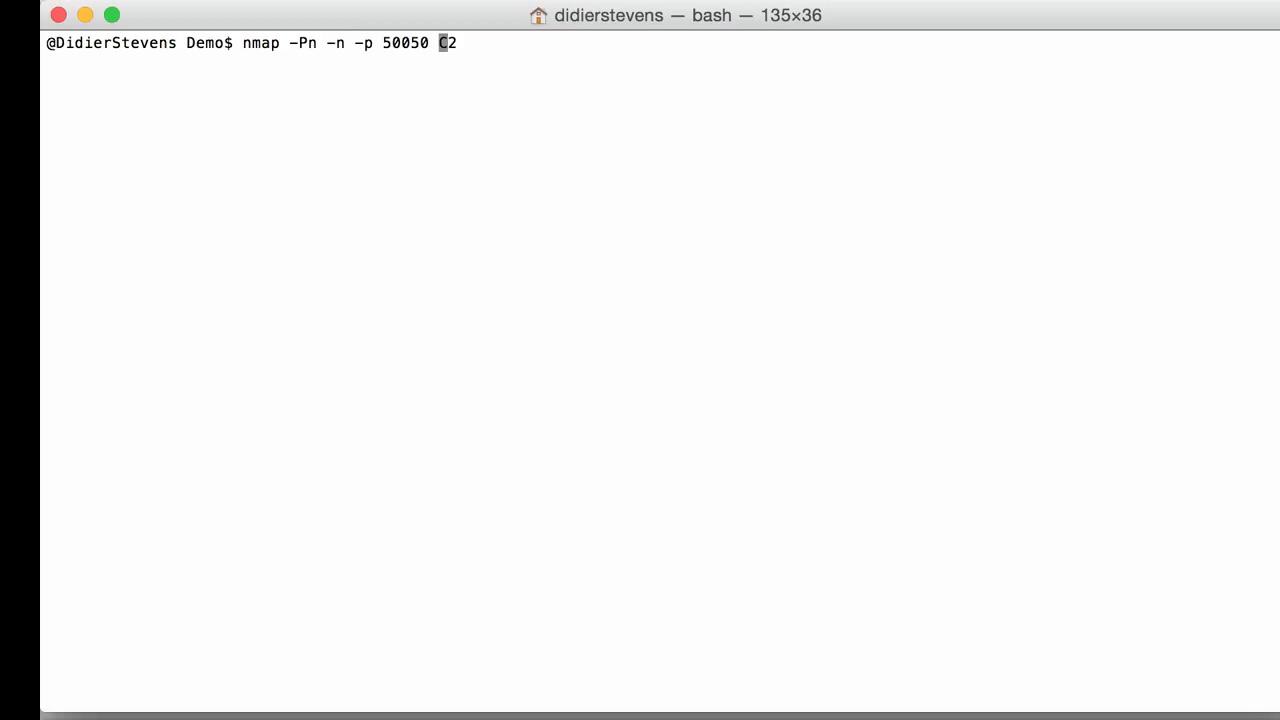
type("--script ssl-cert")
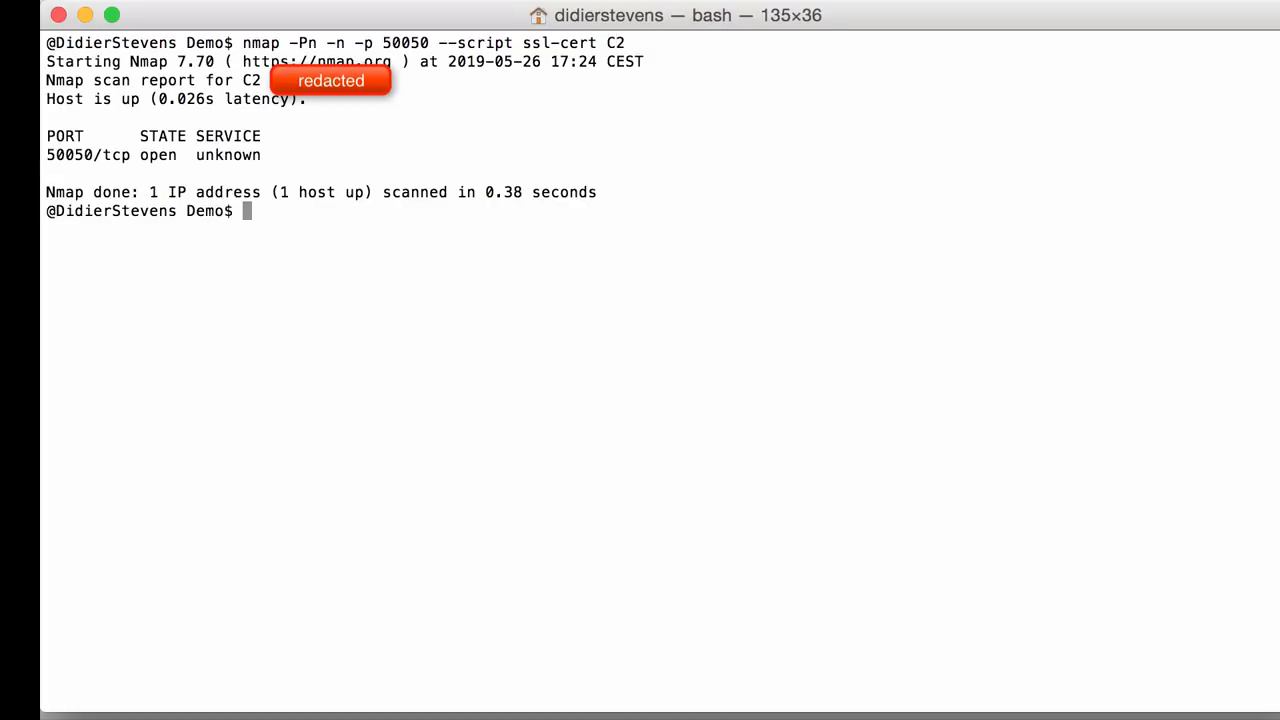
mouse_move(392, 169)
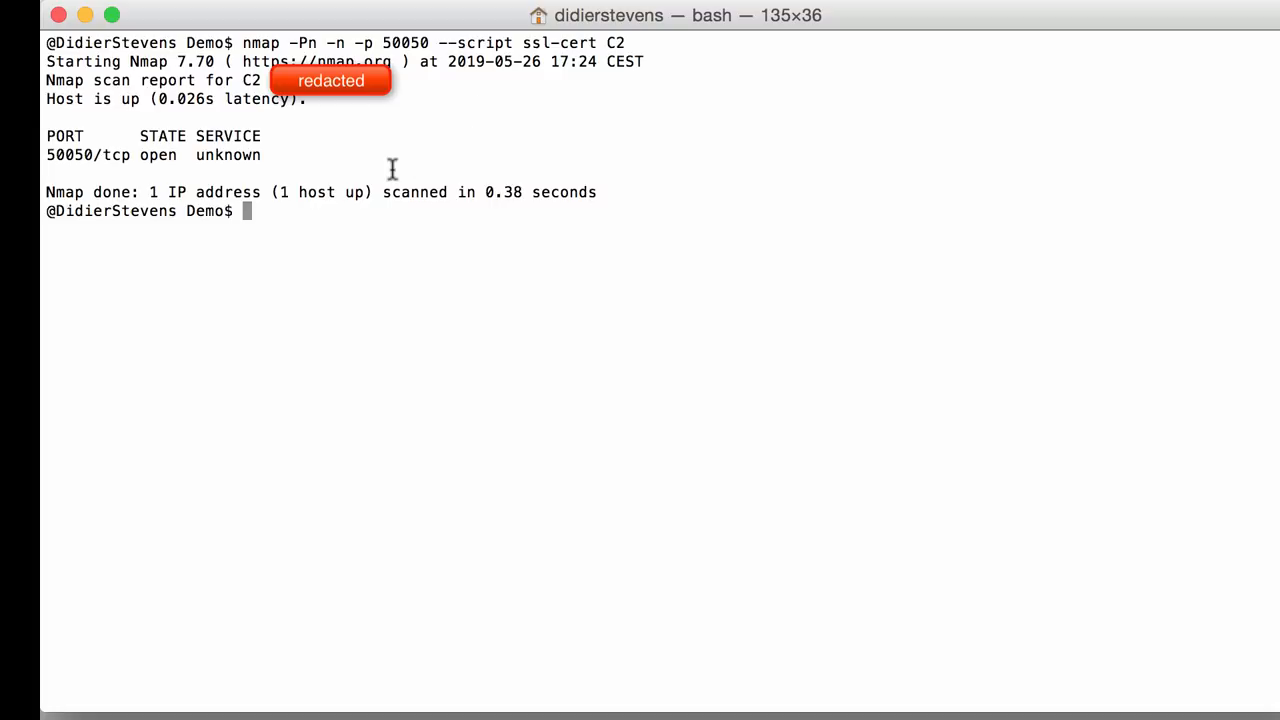
mouse_move(250, 165)
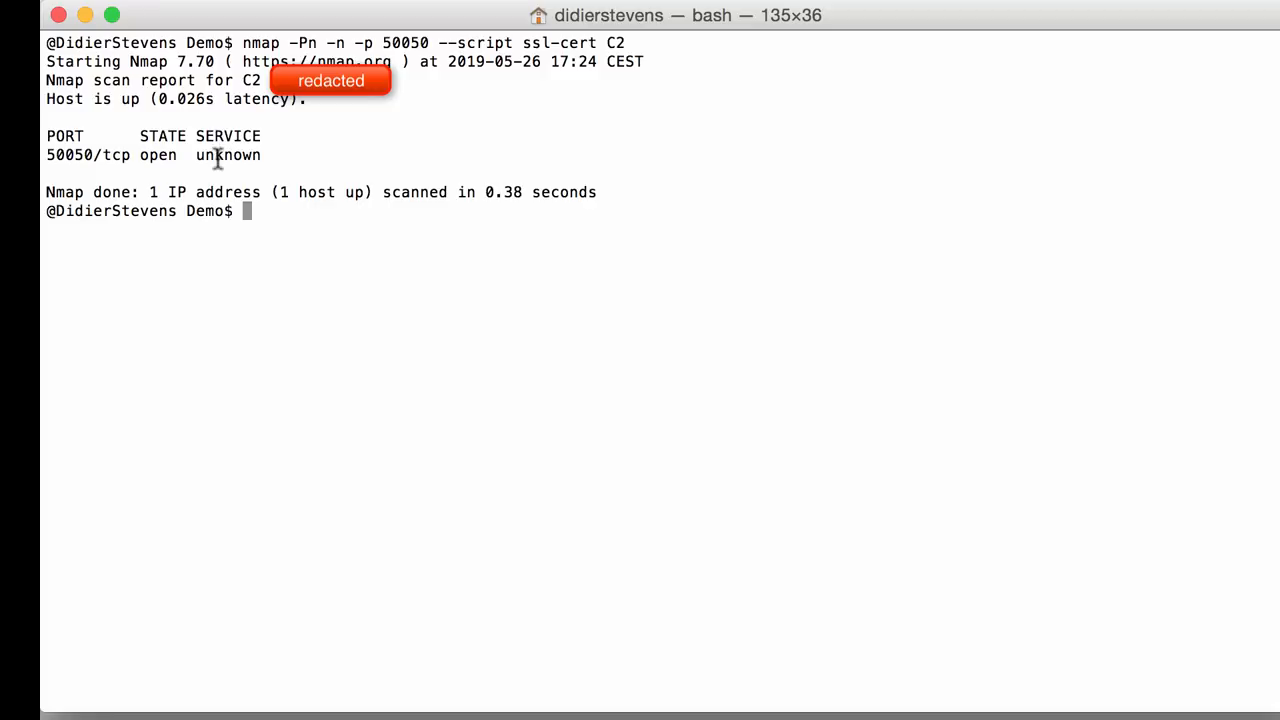
mouse_move(267, 138)
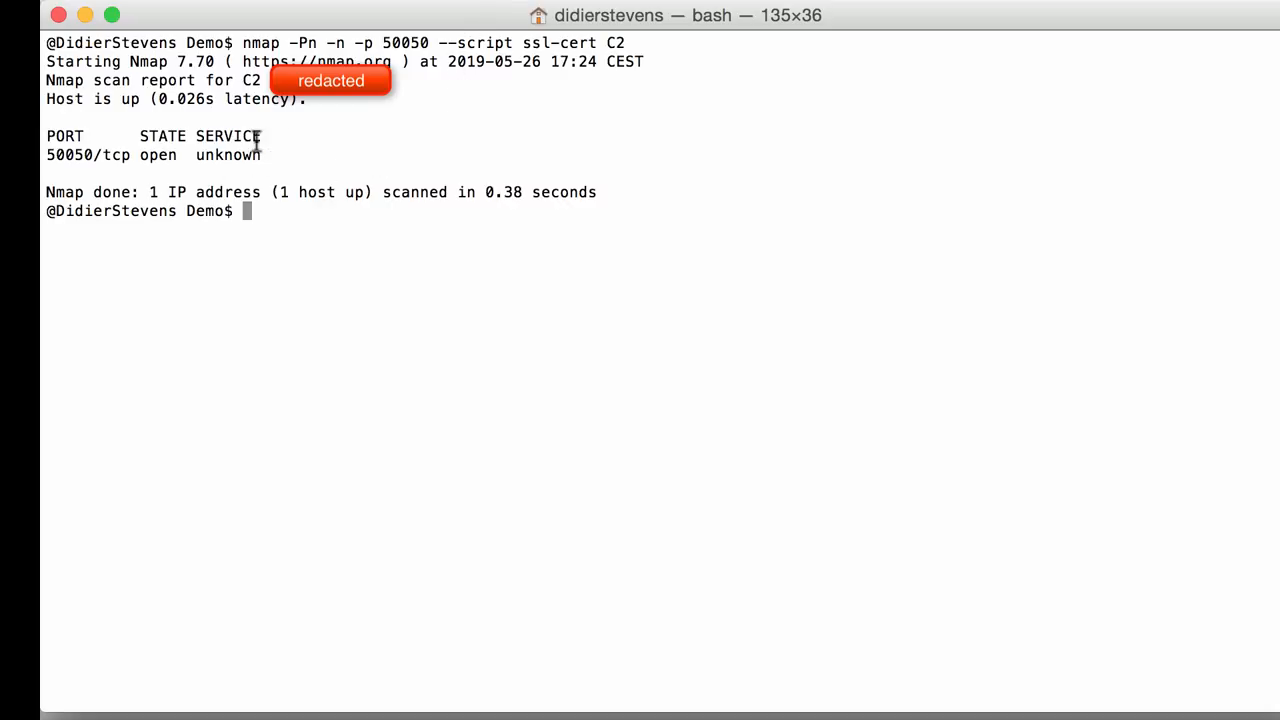
mouse_move(516, 35)
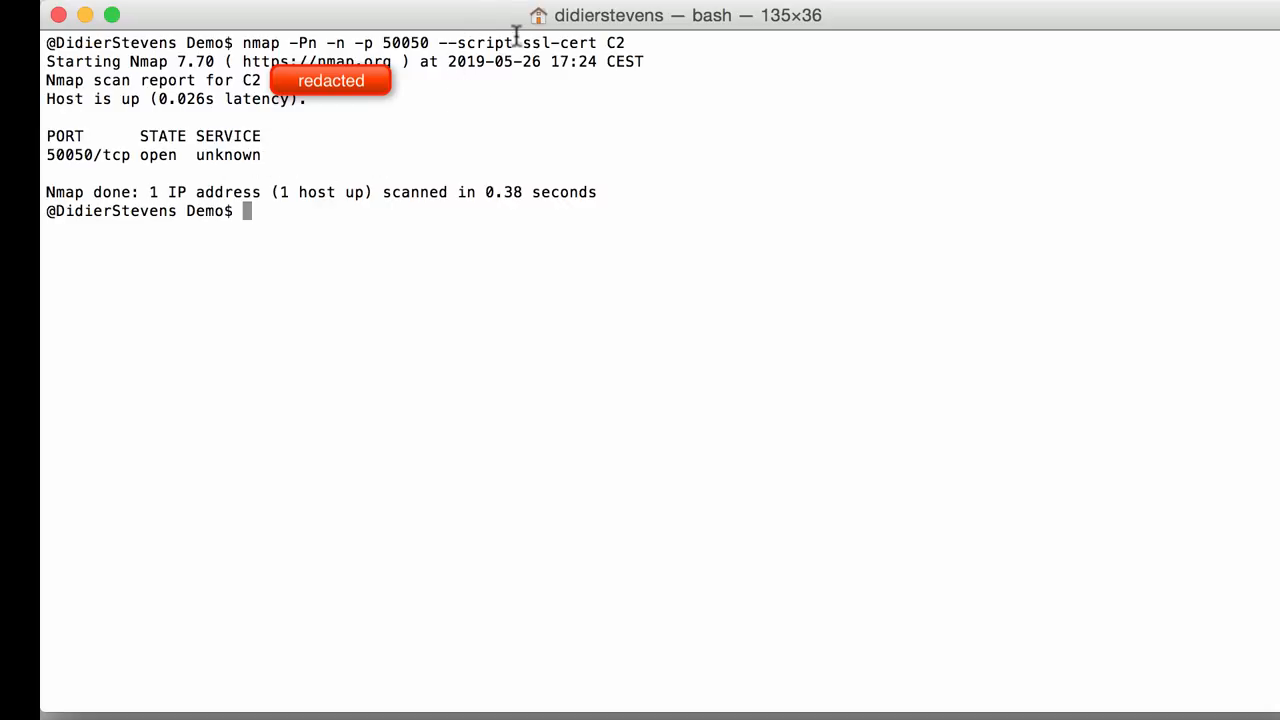
mouse_move(535, 140)
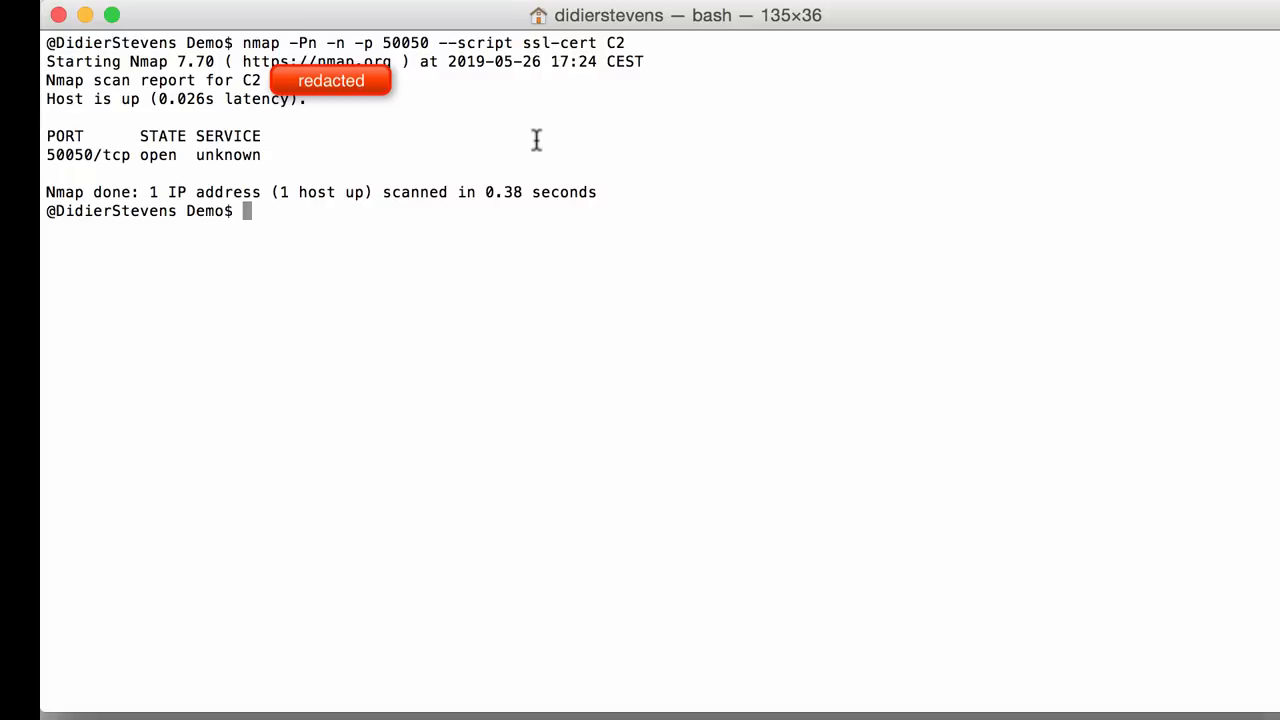
type("clear")
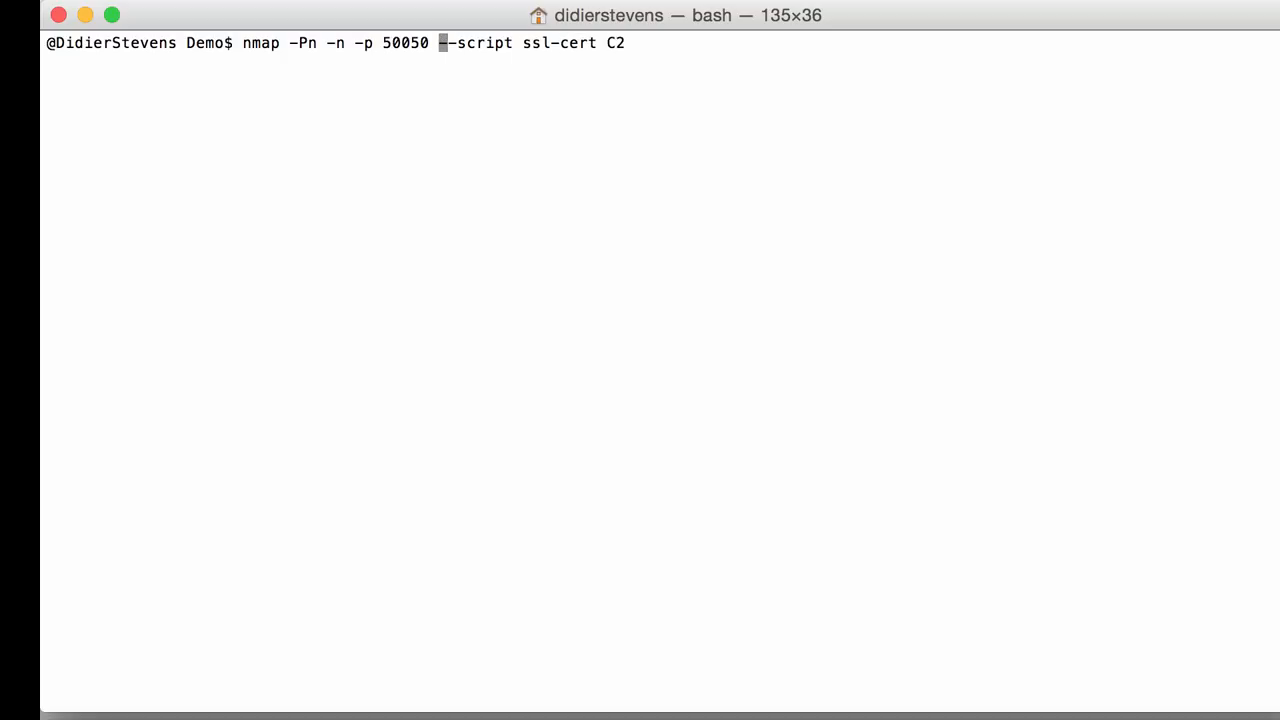
Add -sV version detection to the ssl-cert scan of port 50050 and run it
type("-sV -")
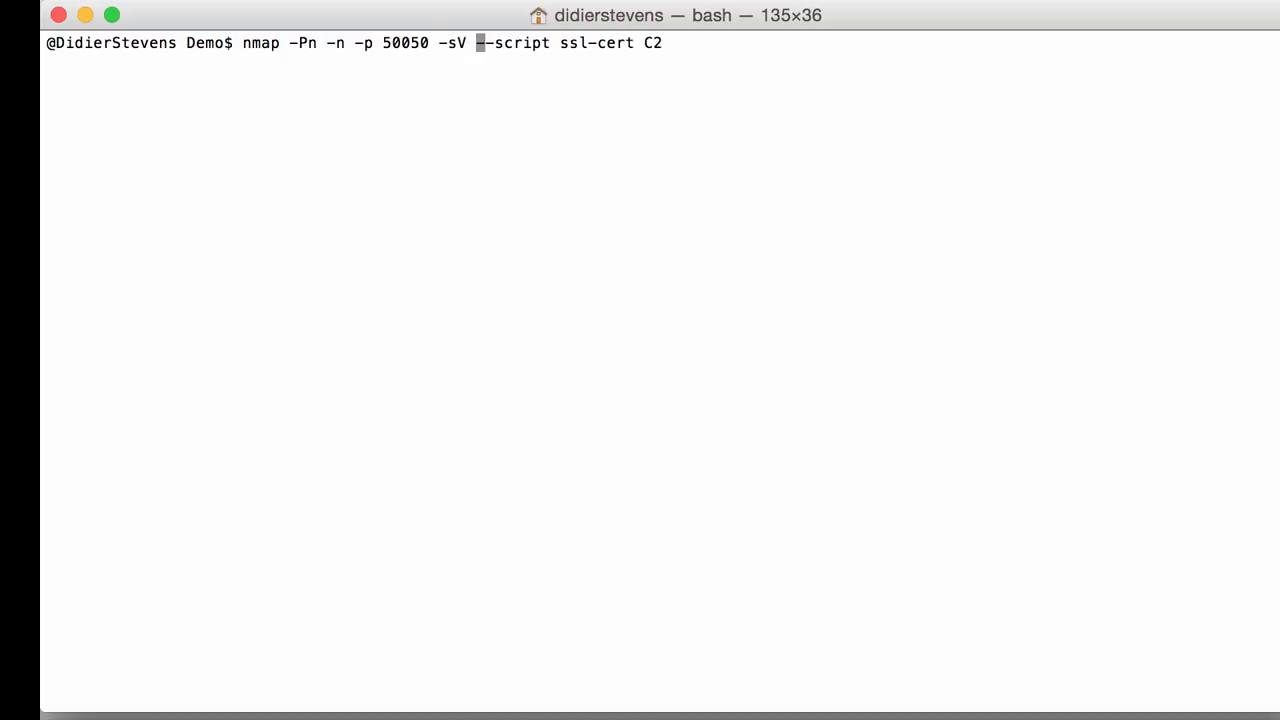
key("Return")
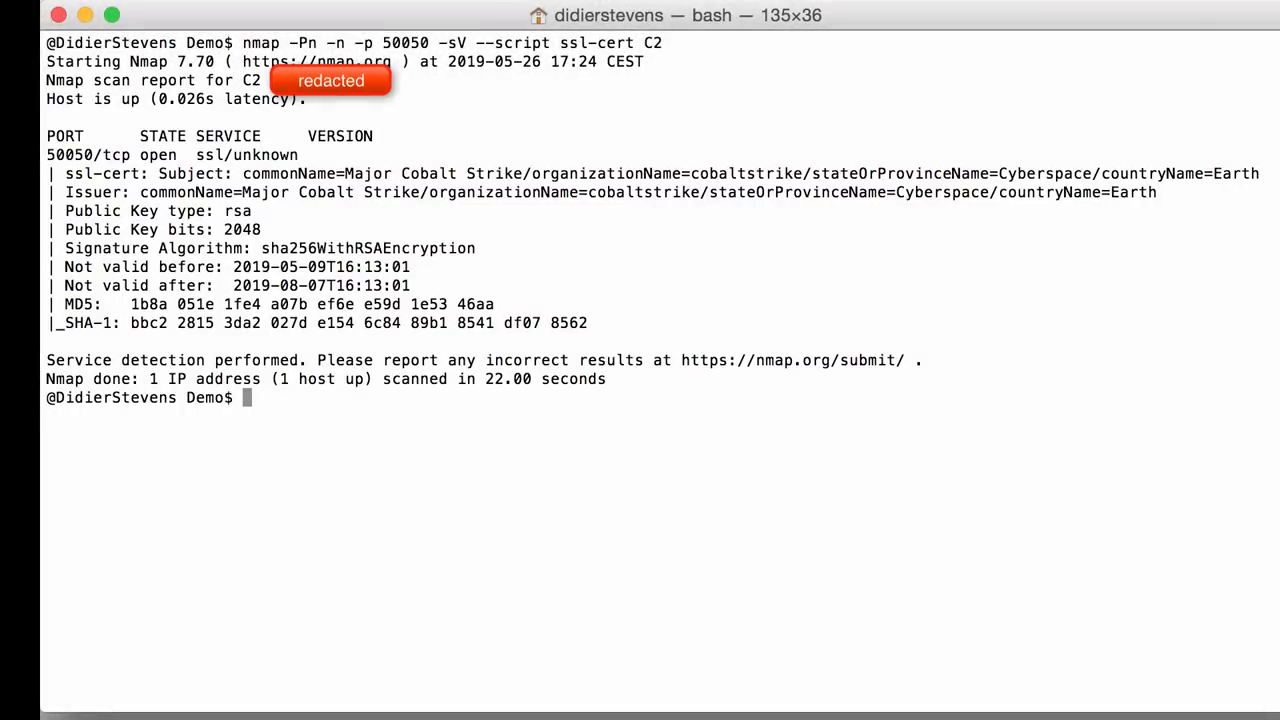
mouse_move(313, 152)
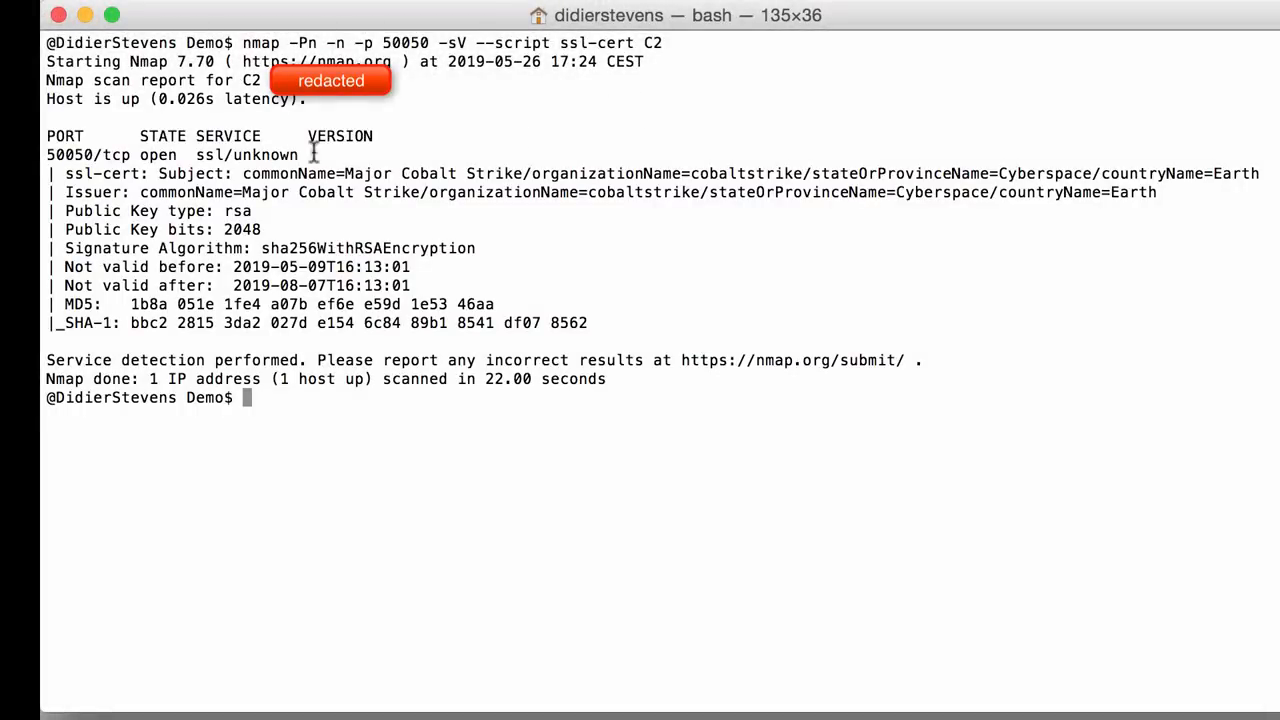
mouse_move(97, 195)
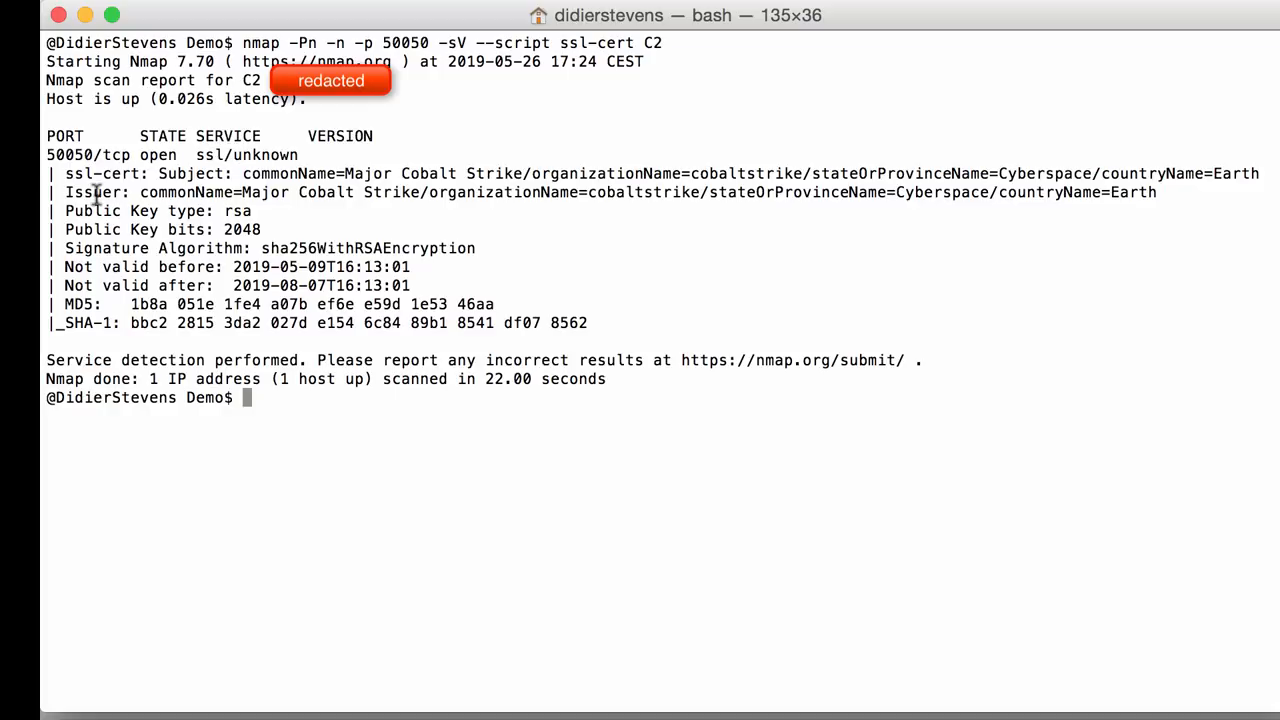
mouse_move(472, 163)
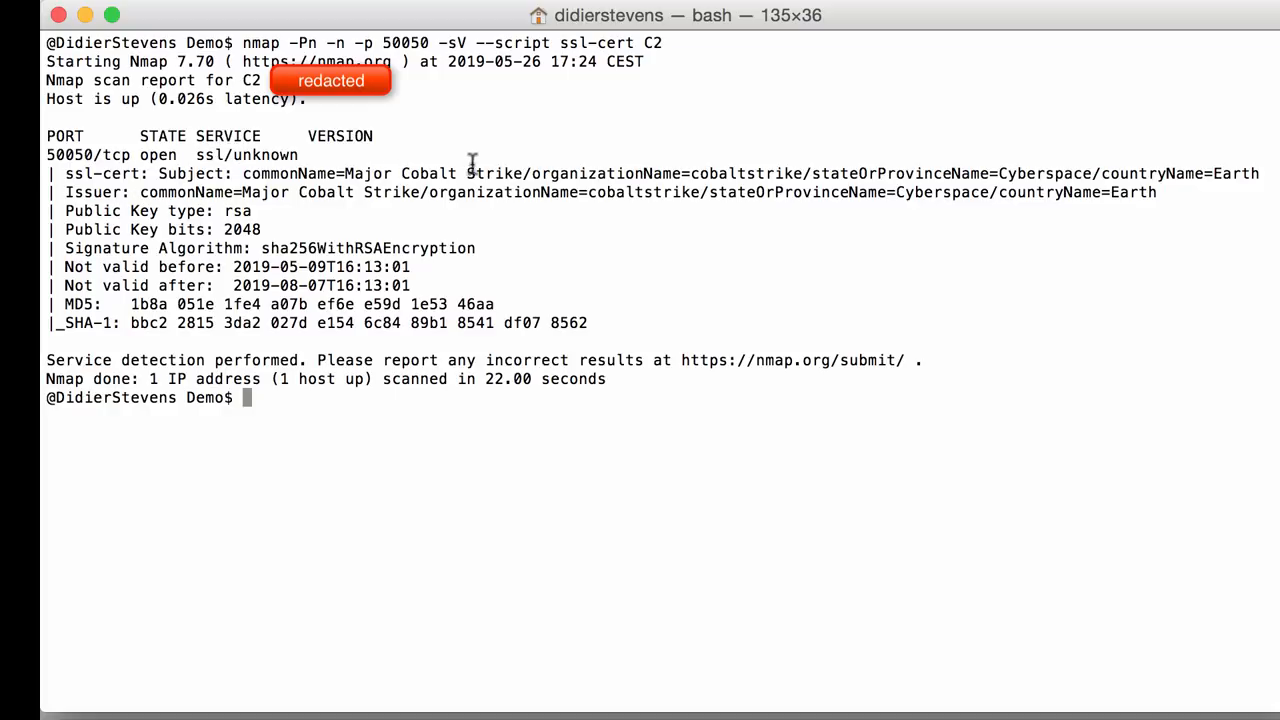
mouse_move(437, 169)
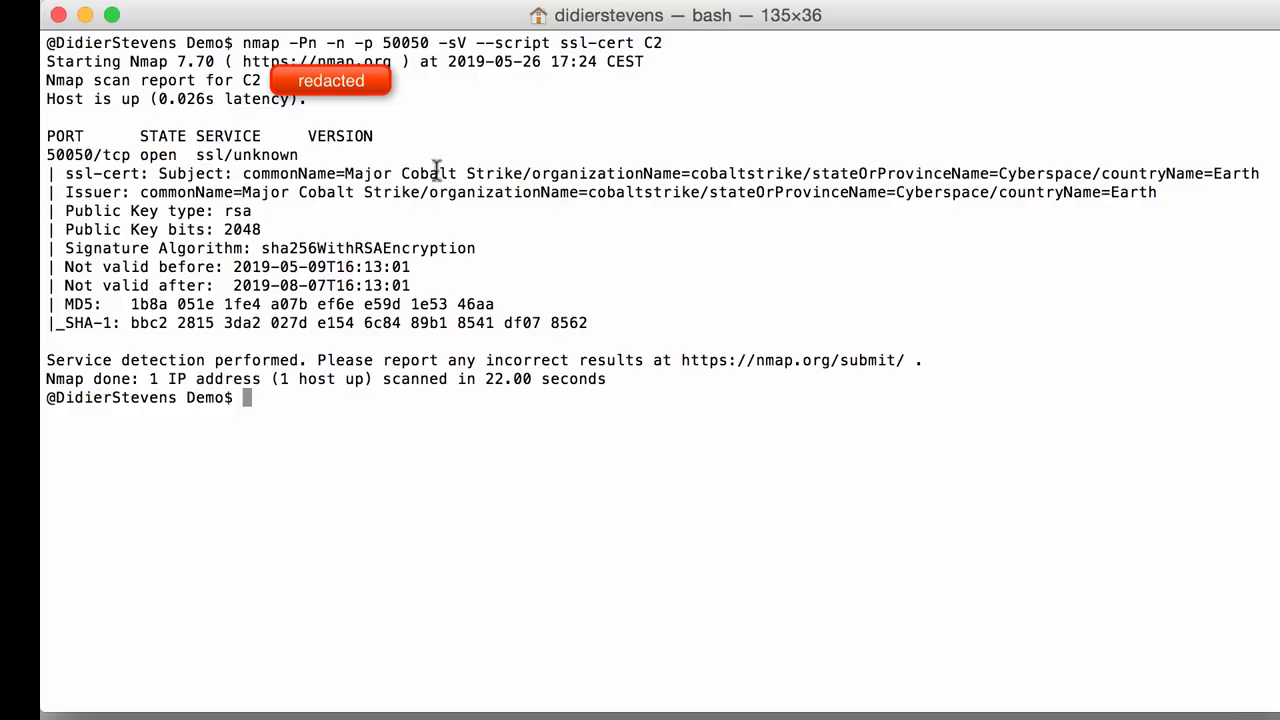
mouse_move(394, 185)
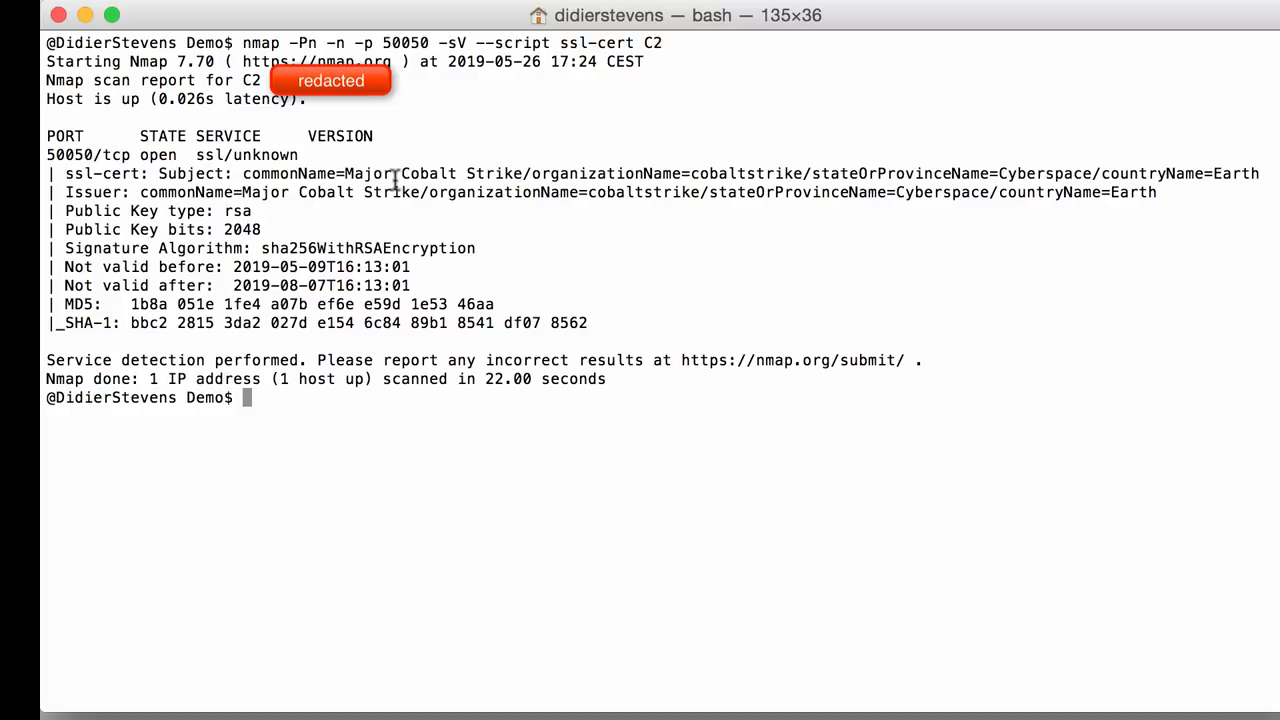
mouse_move(361, 263)
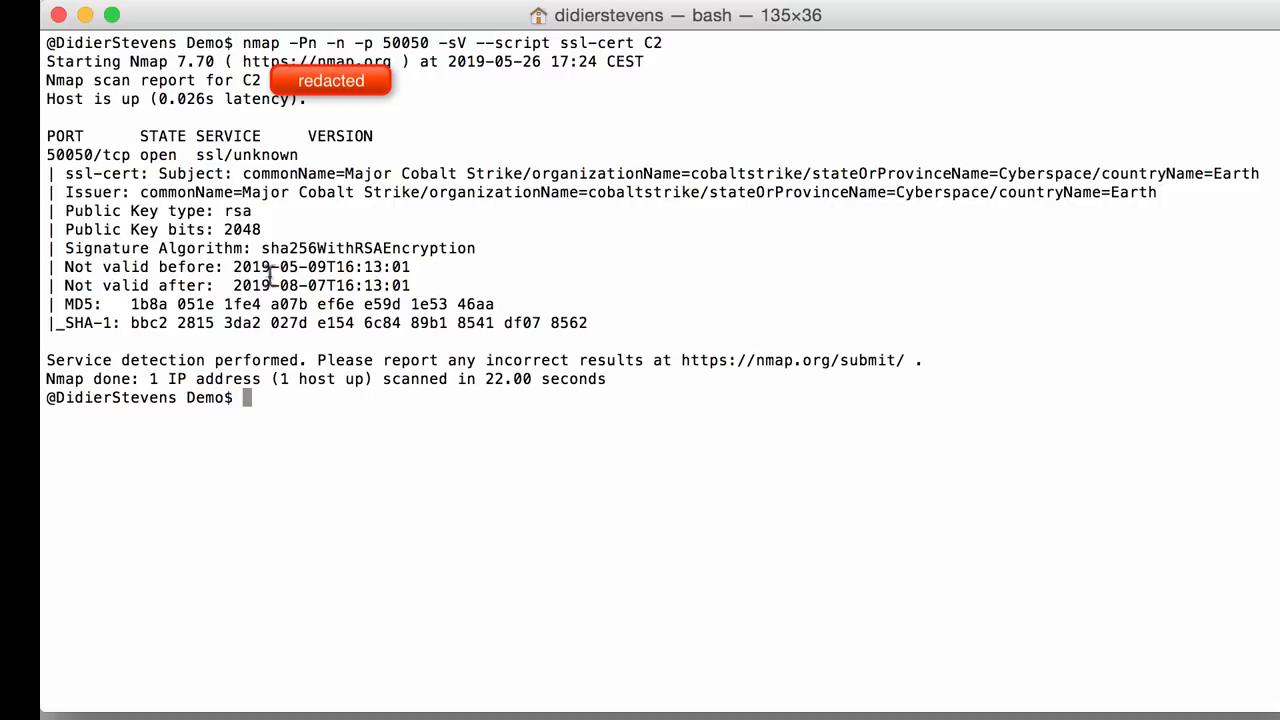
mouse_move(390, 258)
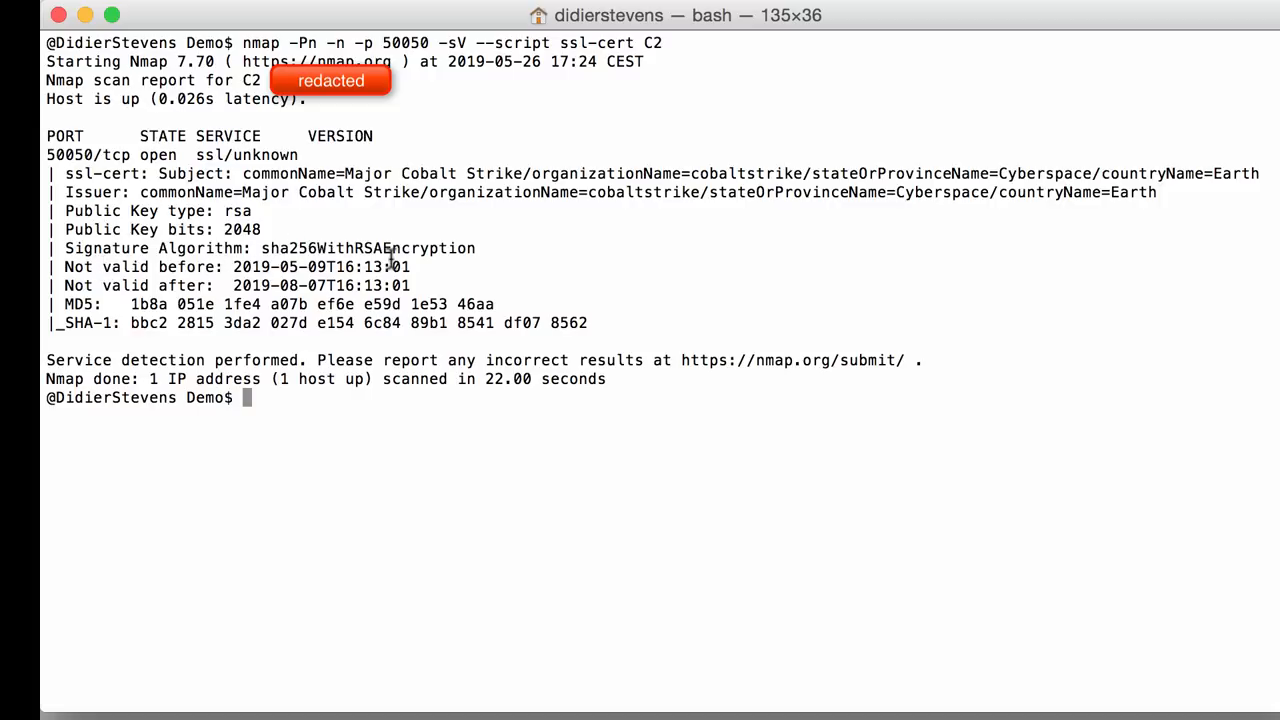